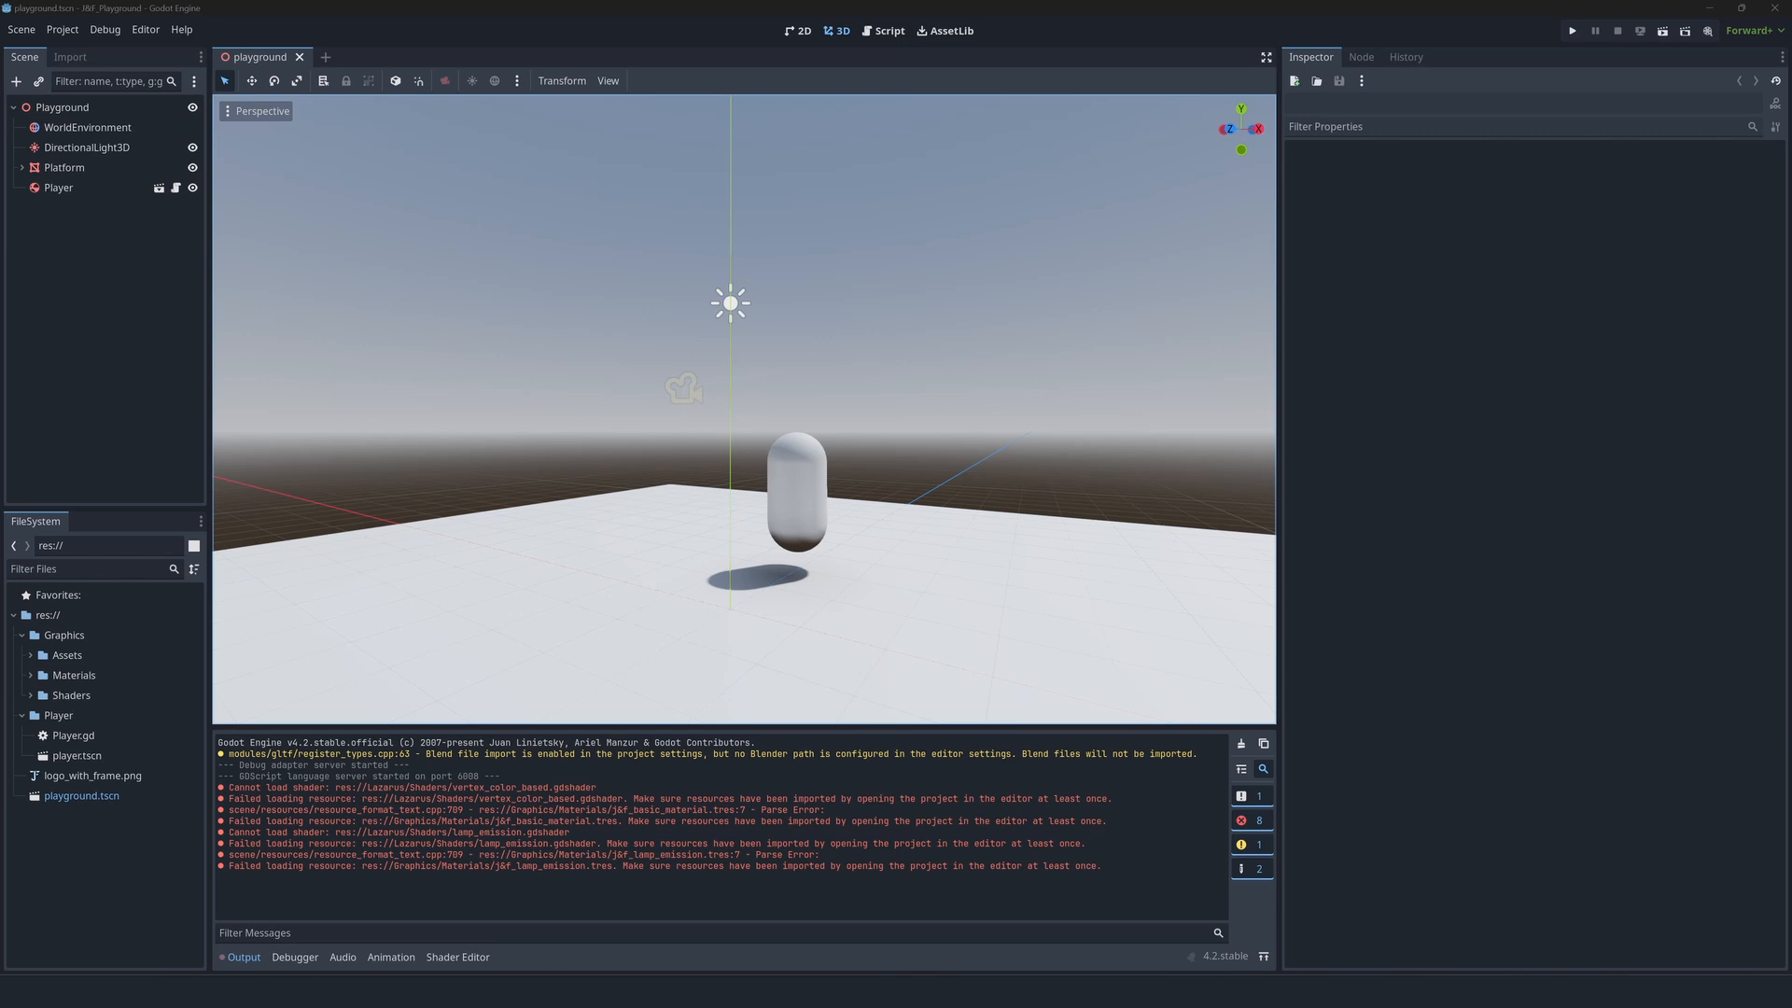
mouse_move(1494, 390)
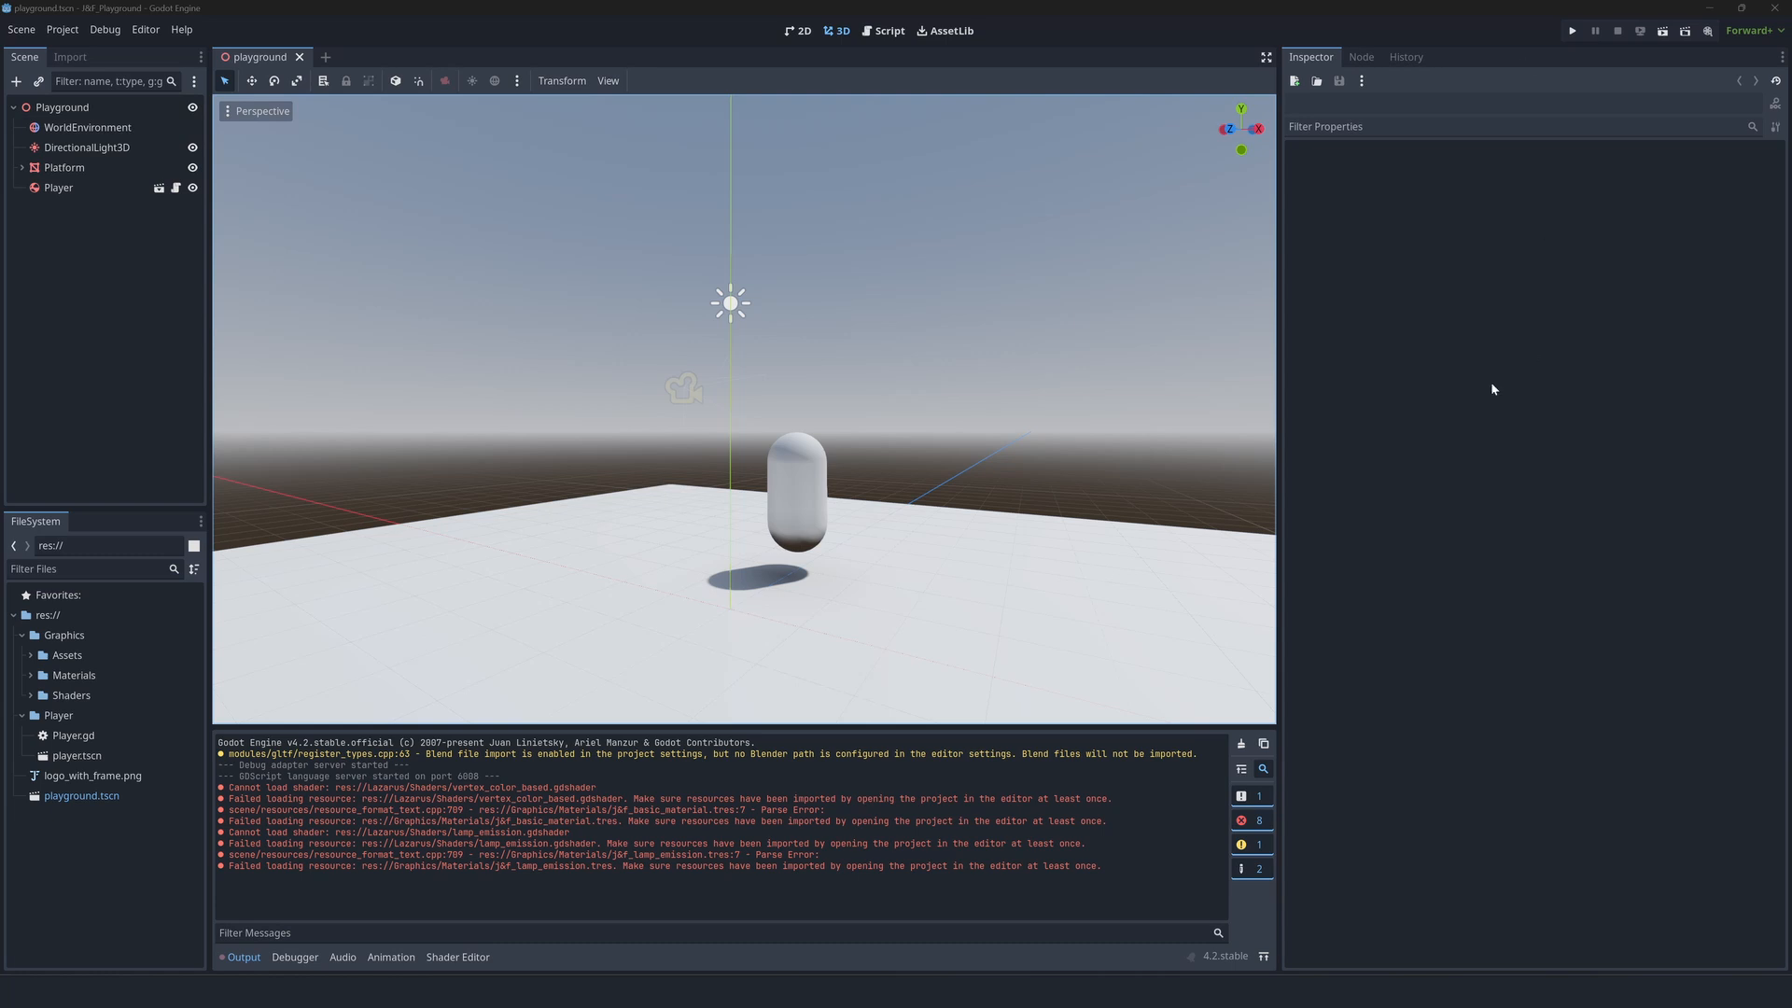
mouse_move(200, 896)
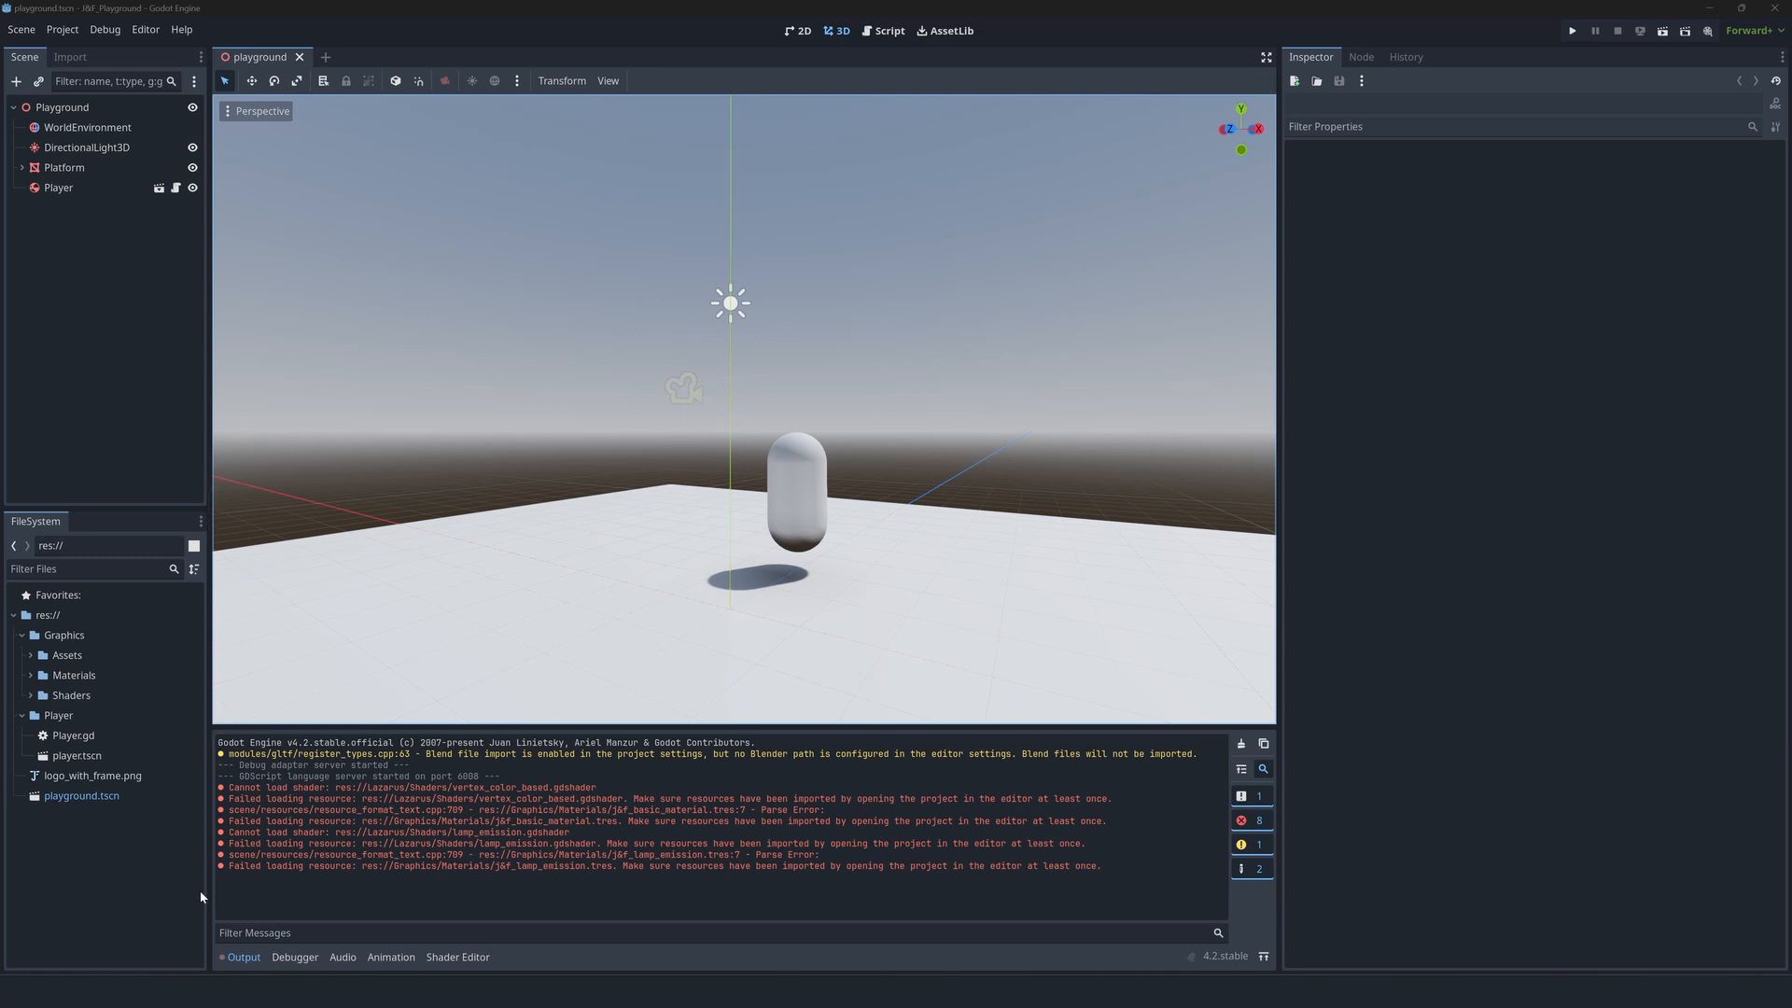
mouse_move(189, 891)
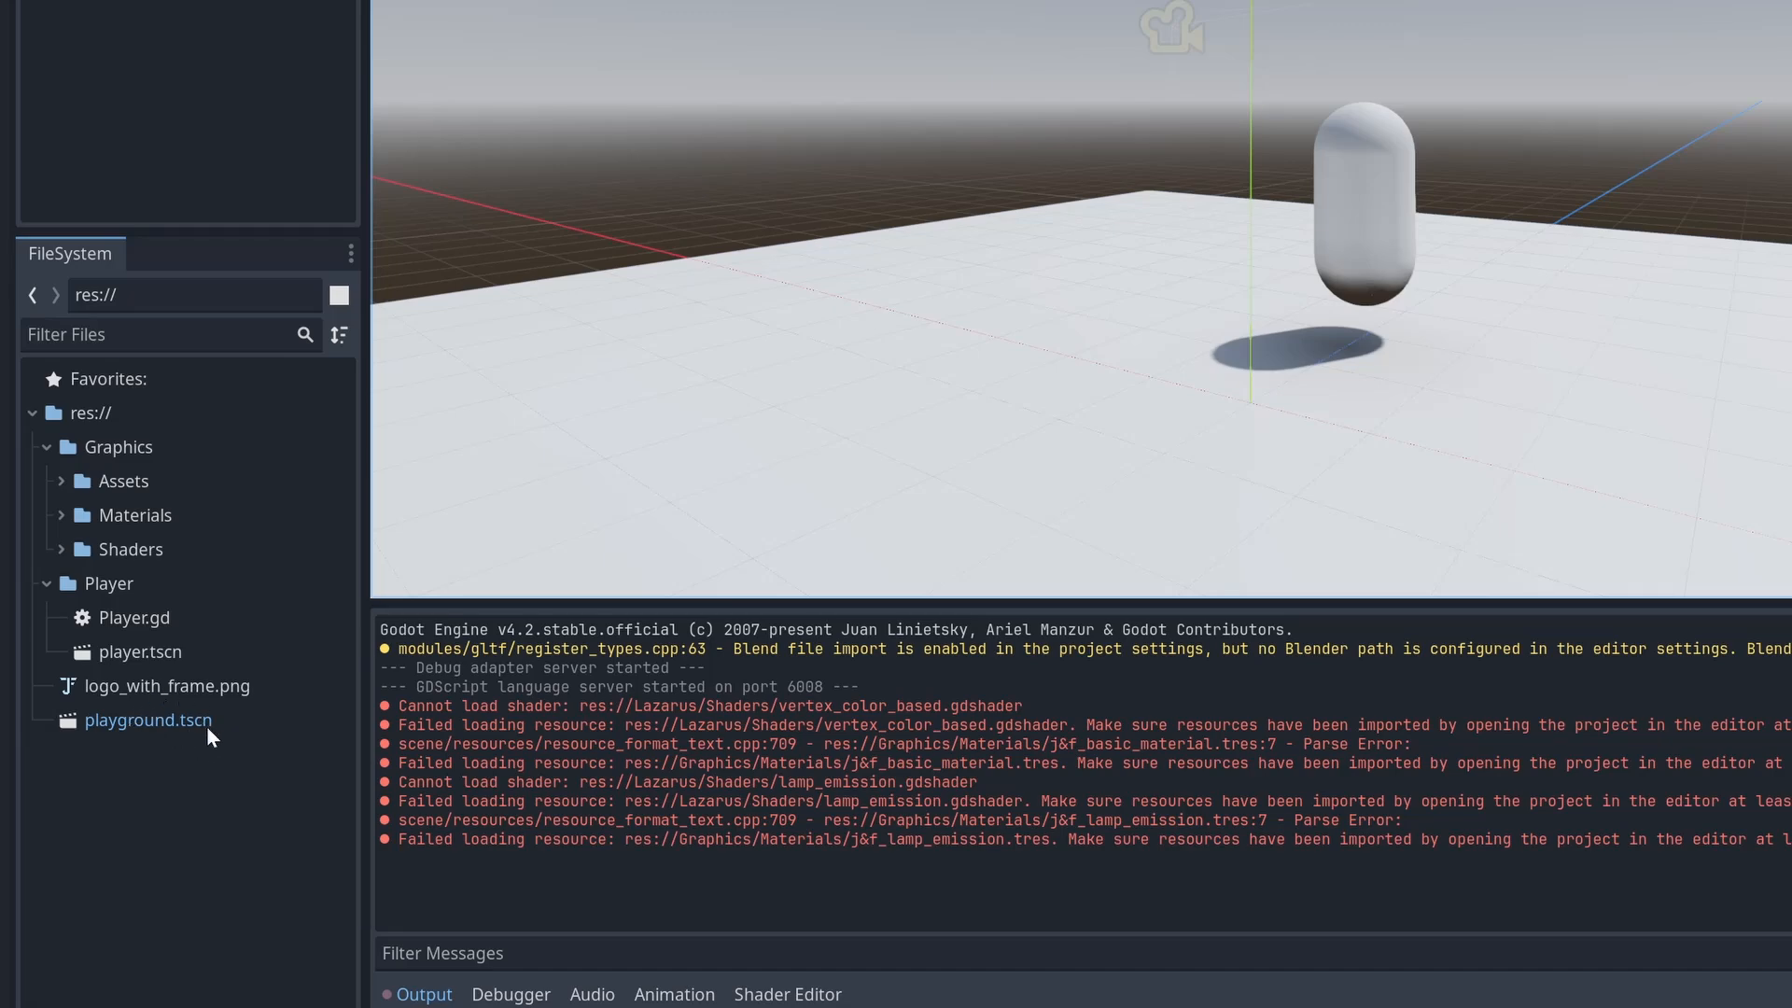
- Open the playground scene and launch a test run of the project
double_click(148, 721)
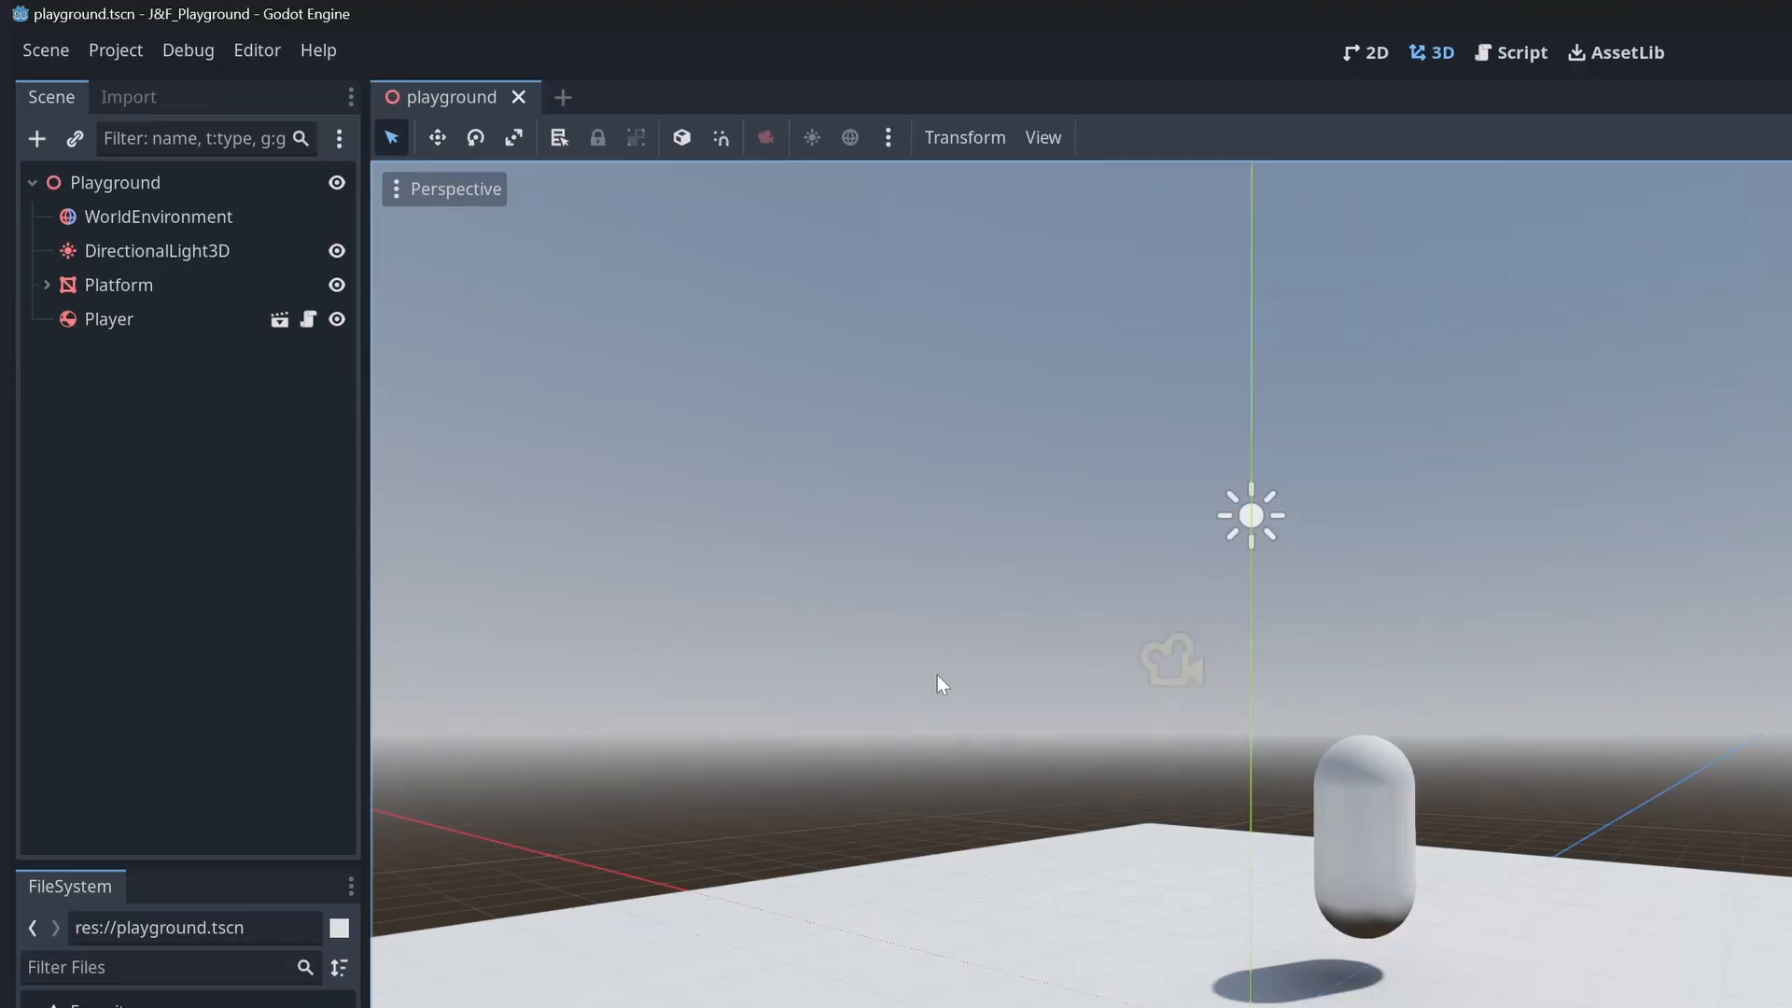
mouse_move(73, 216)
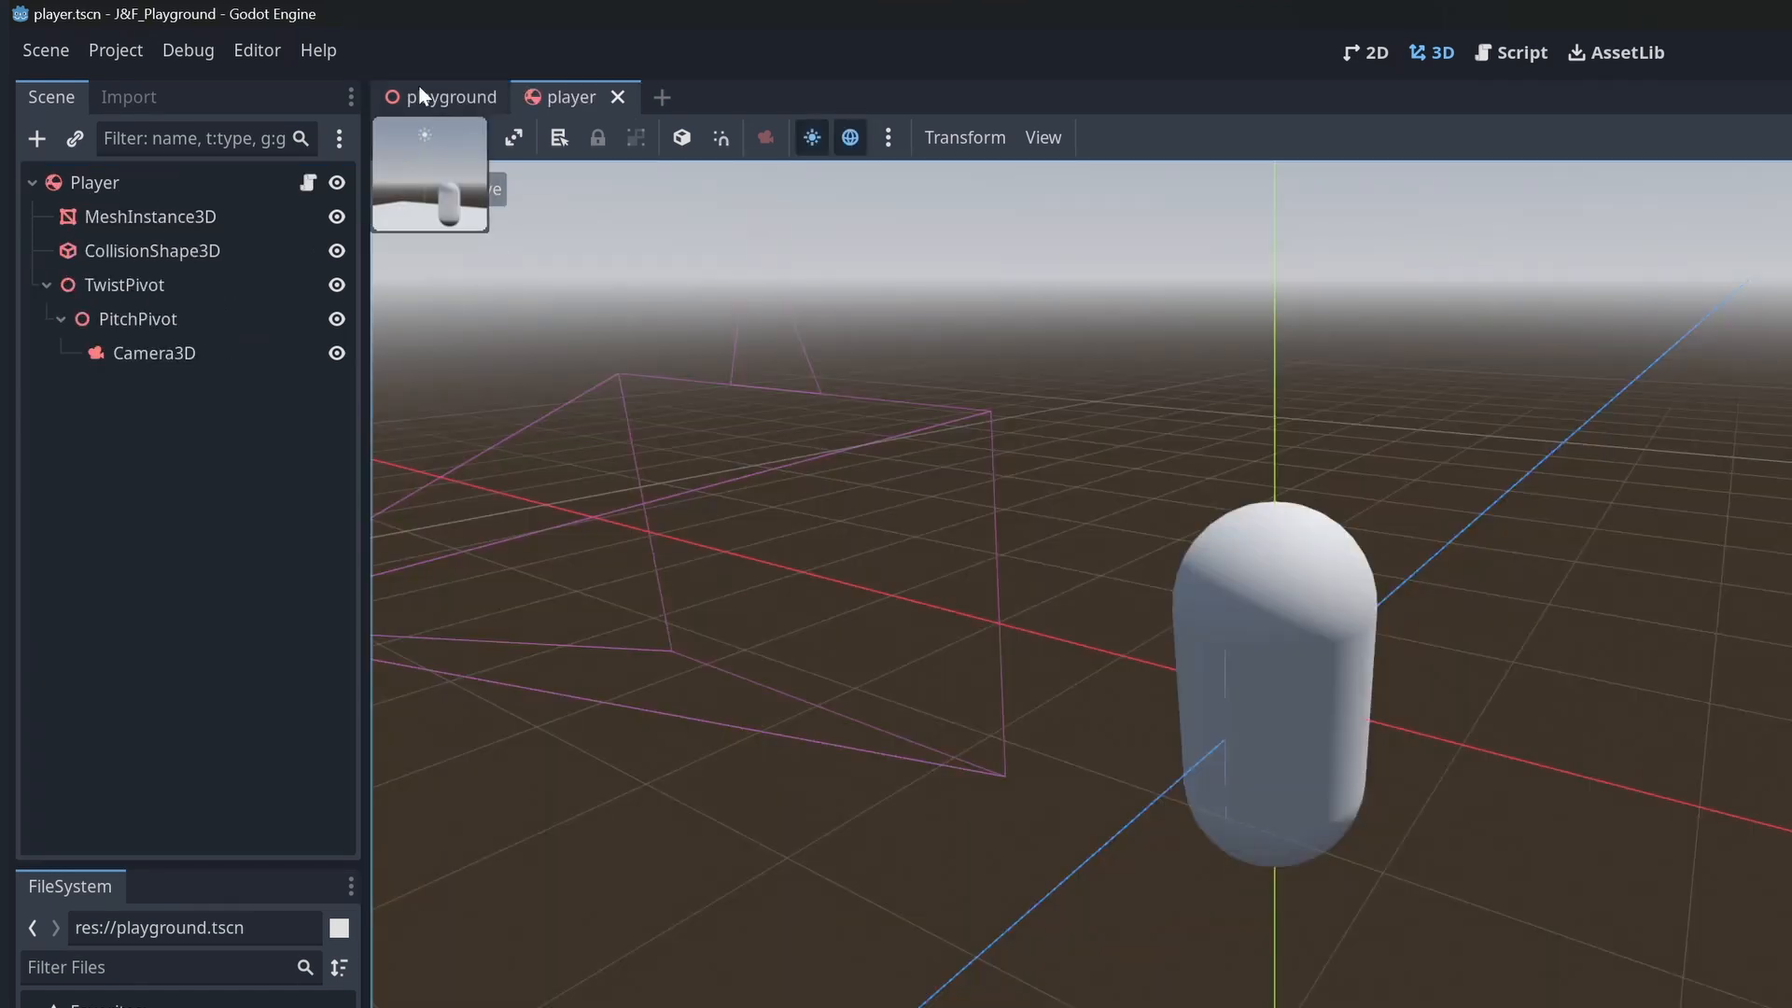
mouse_move(438, 120)
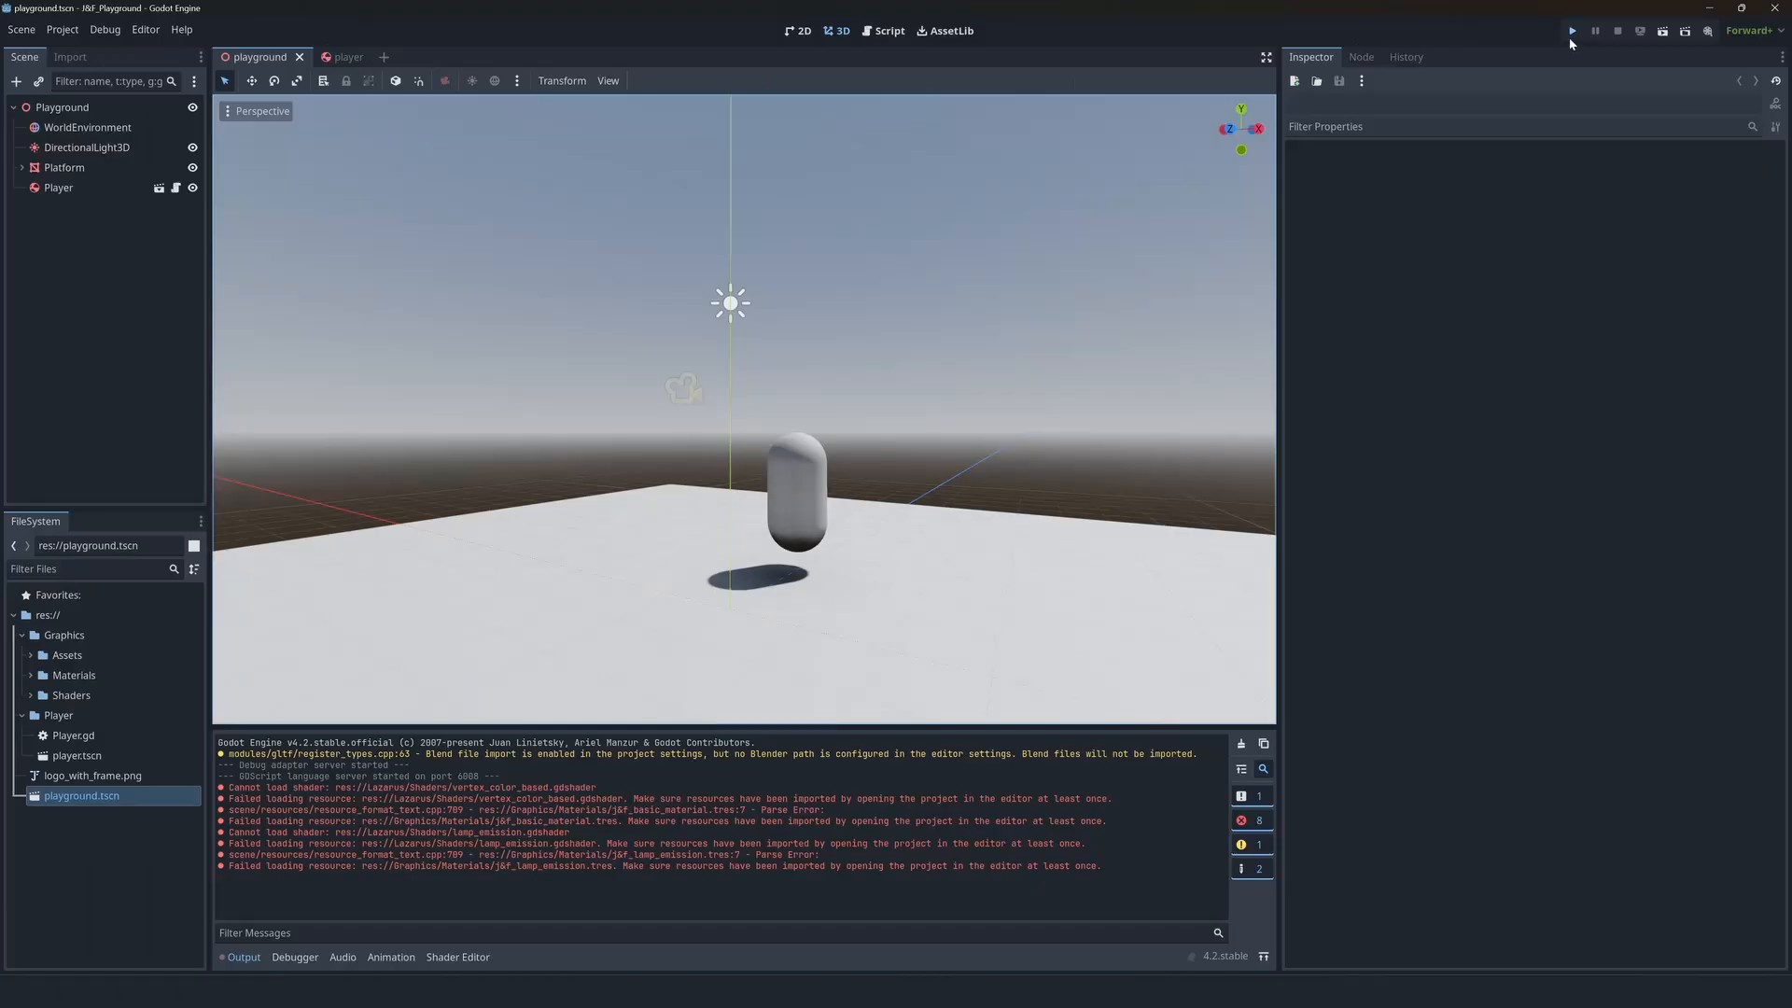
click(1570, 30)
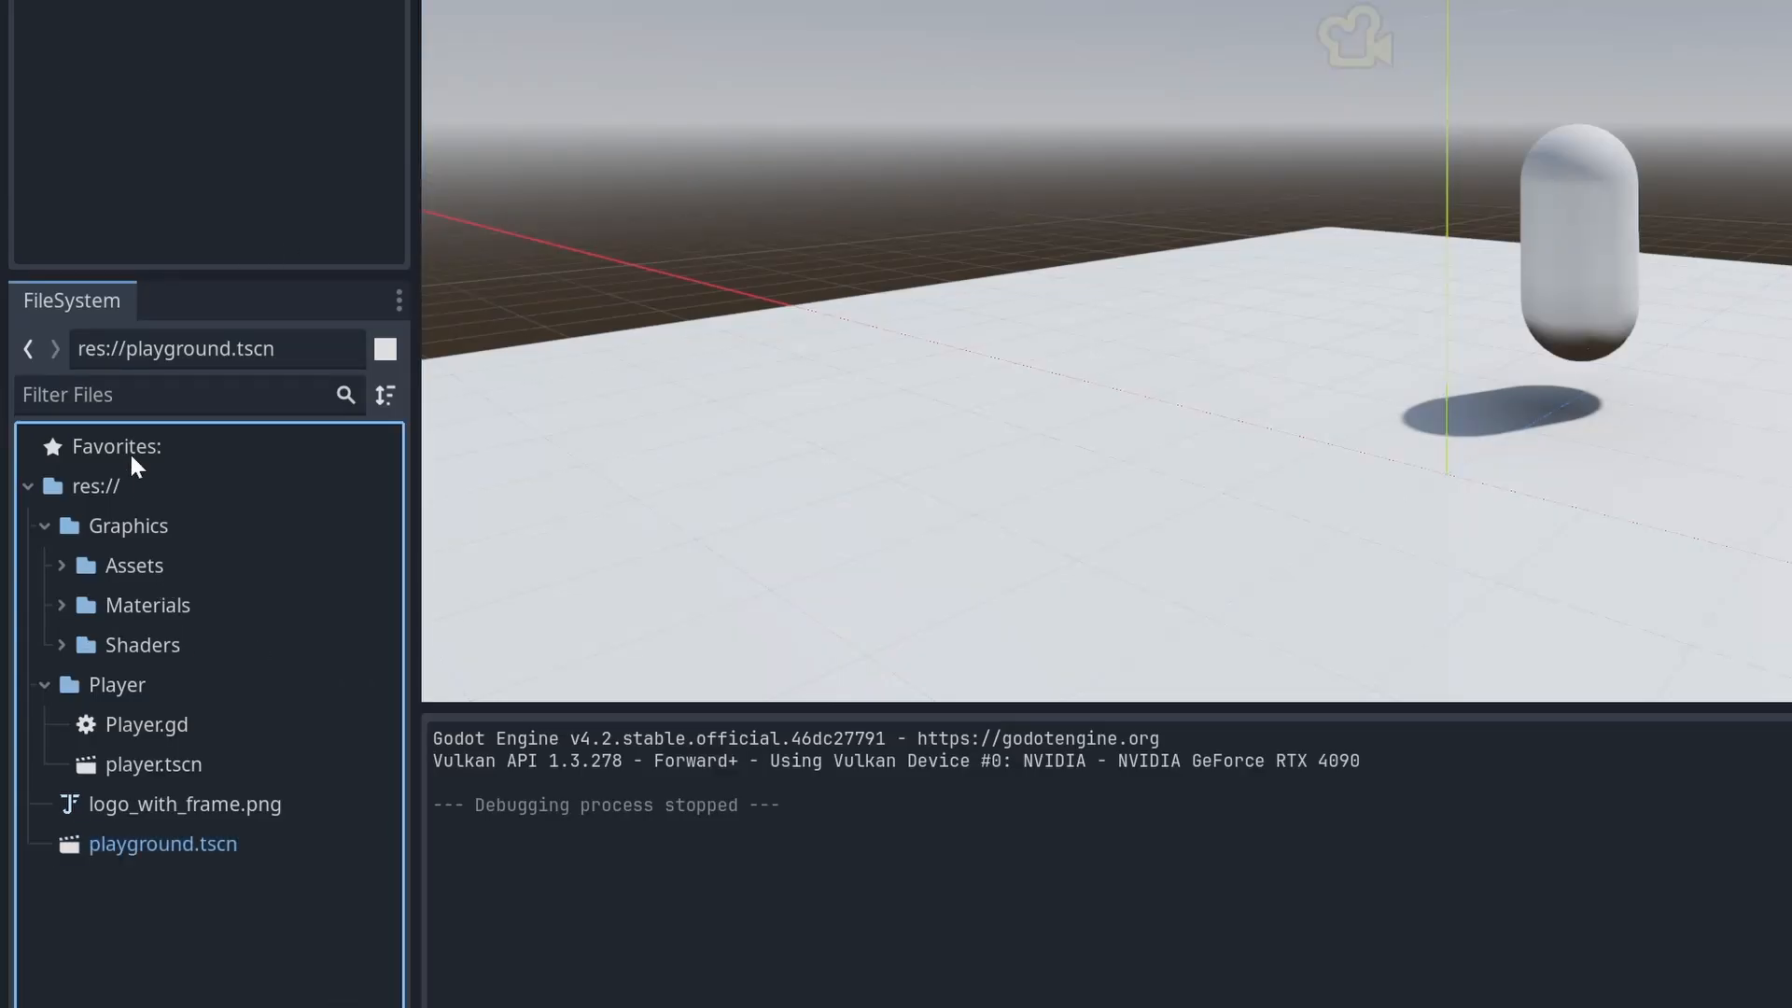
mouse_move(176, 620)
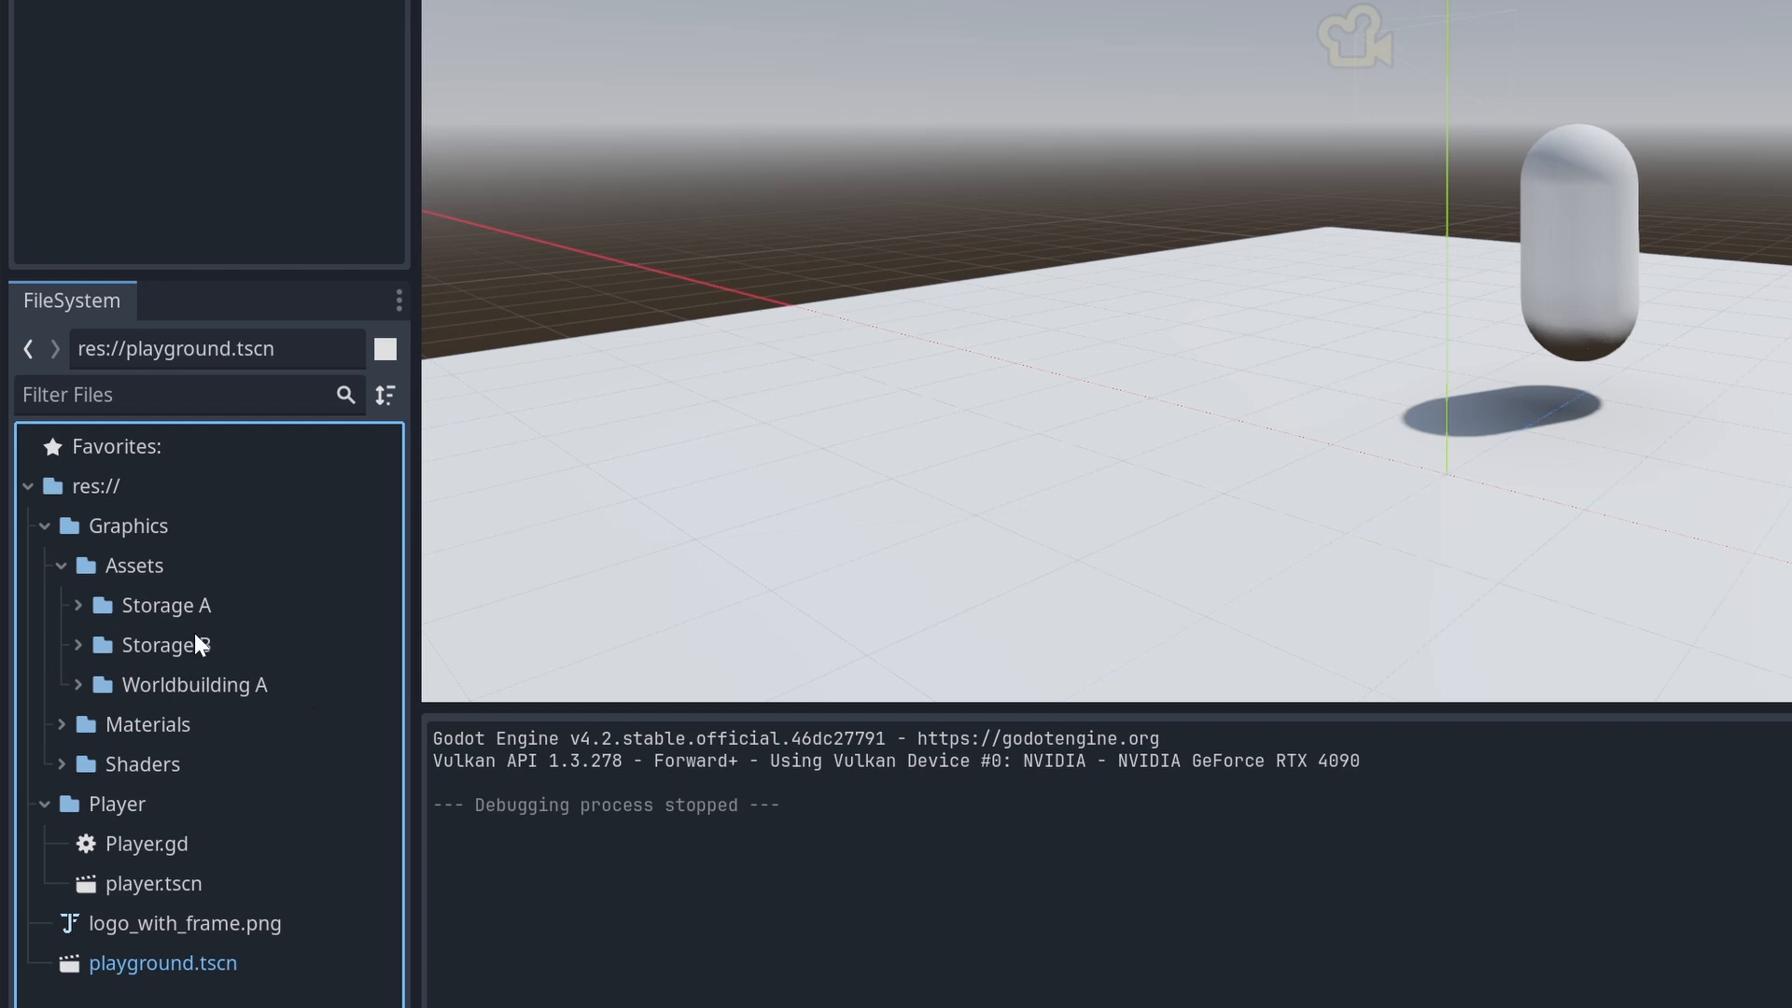
mouse_move(451, 579)
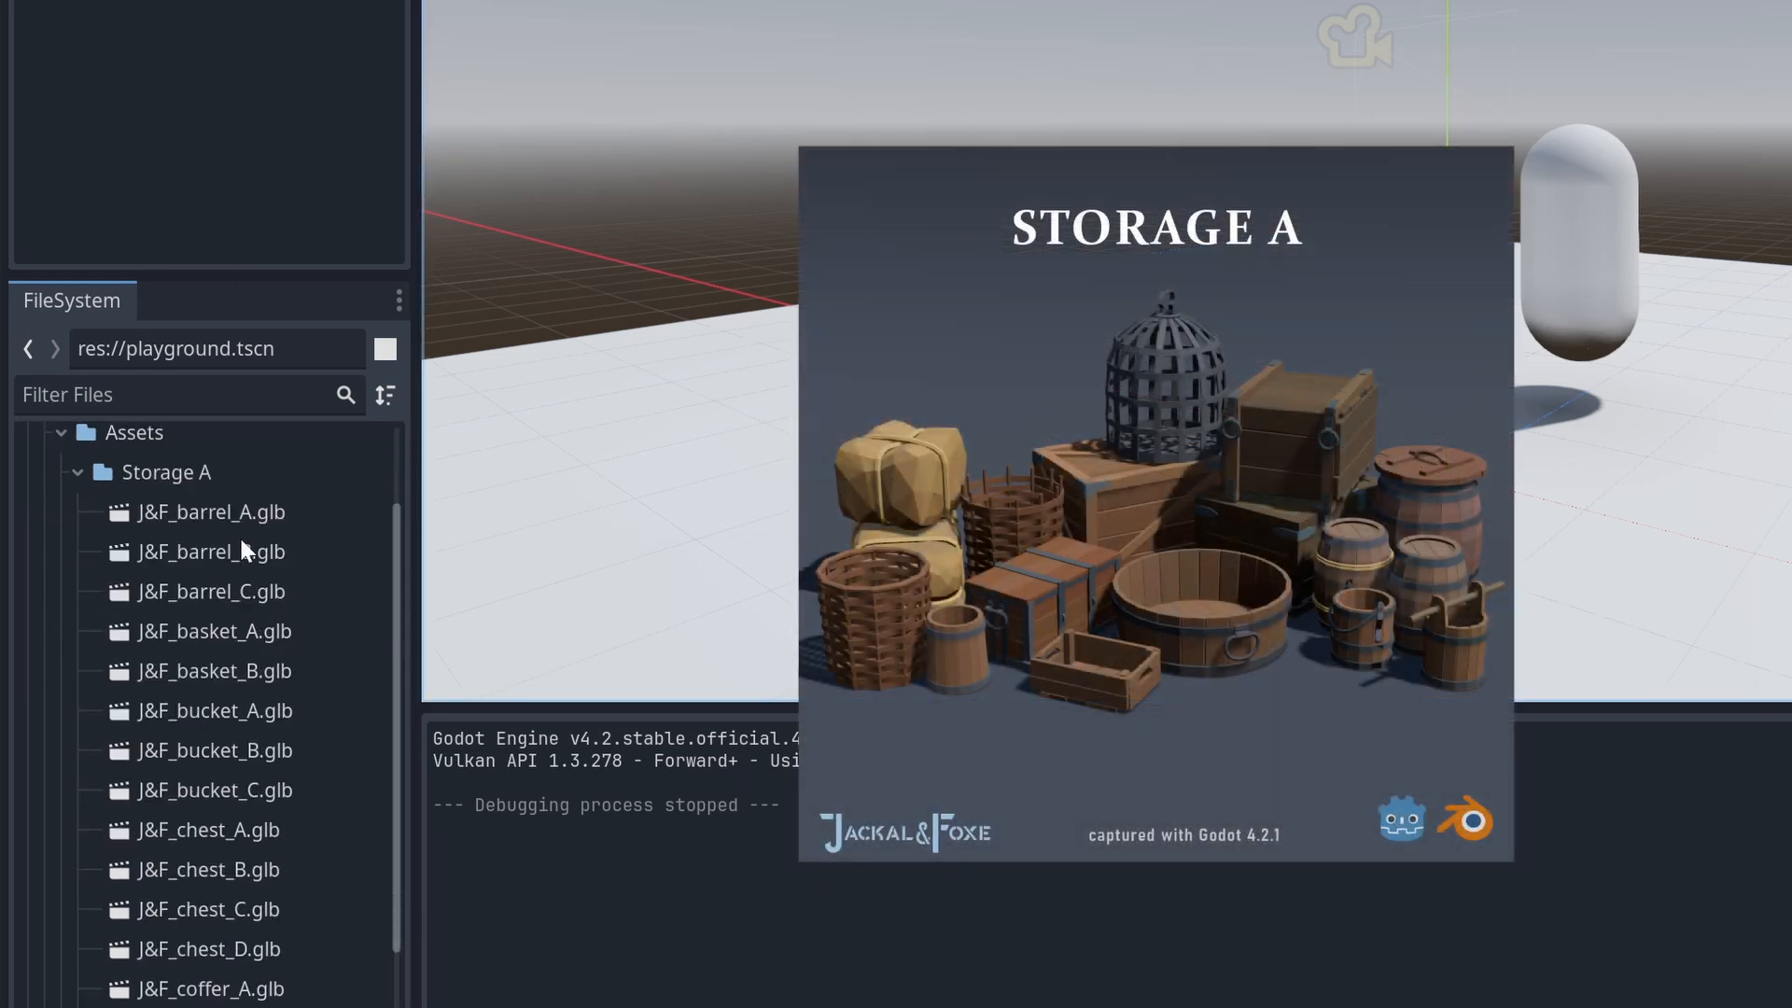
- Scroll the FileSystem dock down to list the Storage A .glb models
scroll(down, 3)
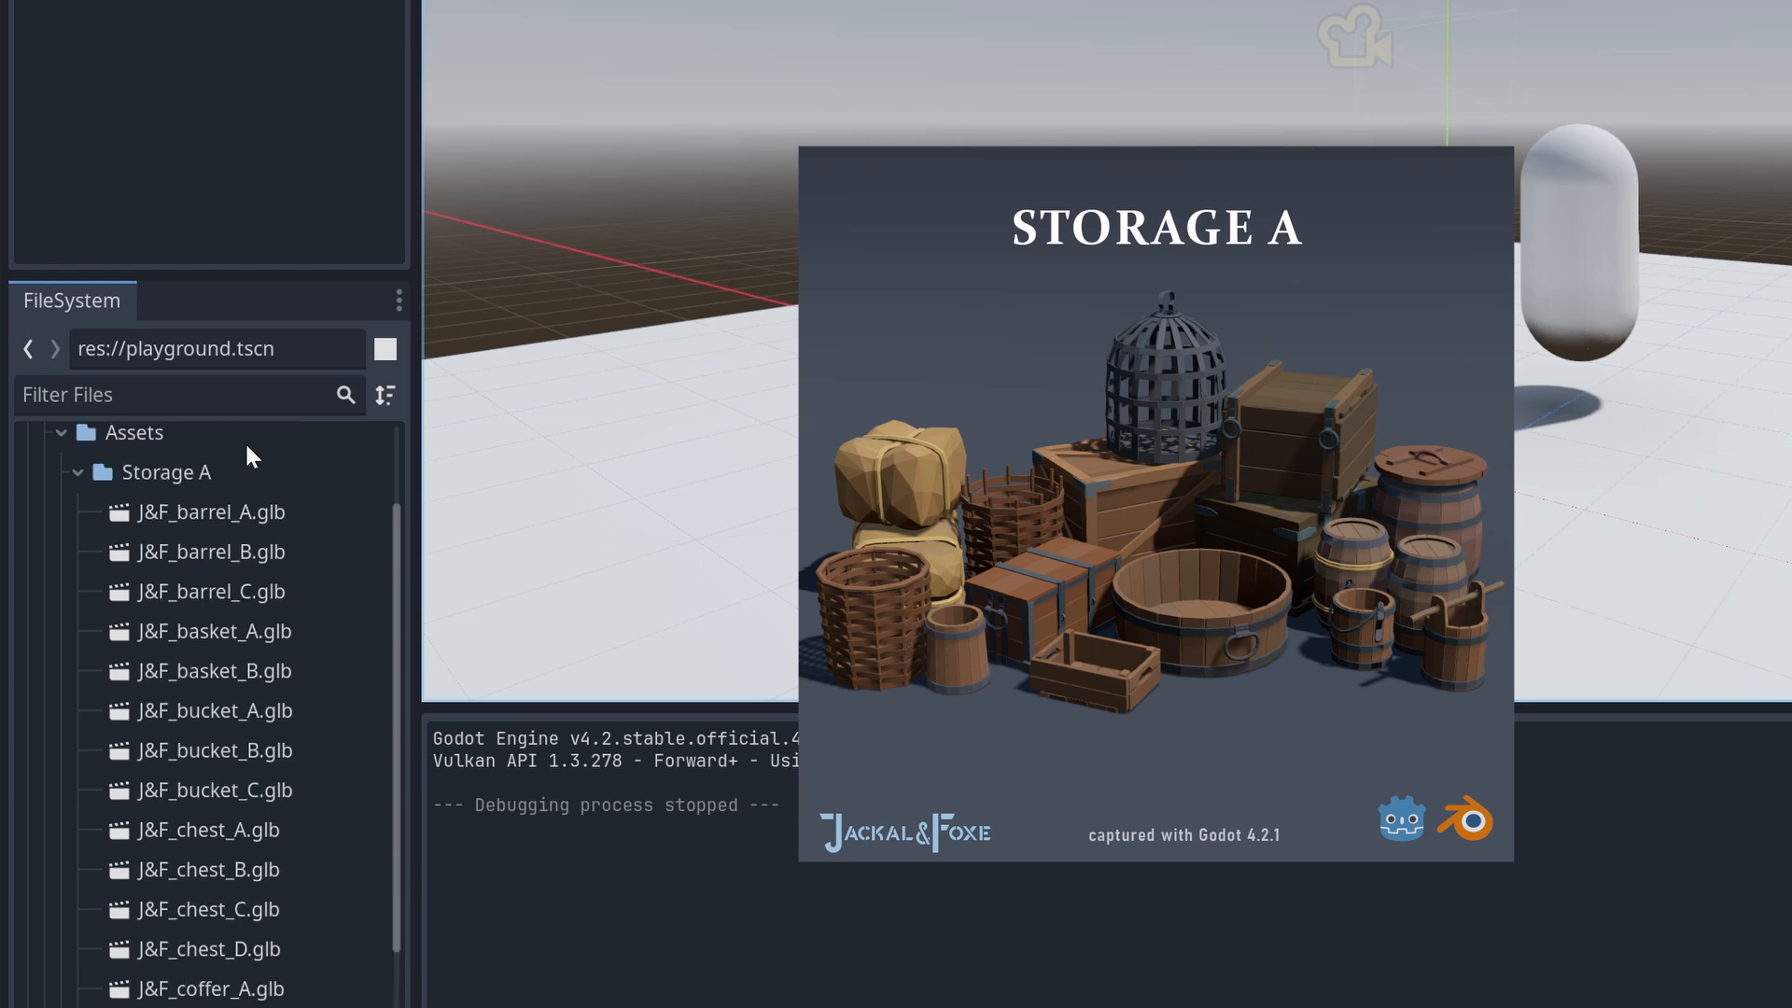
mouse_move(235, 512)
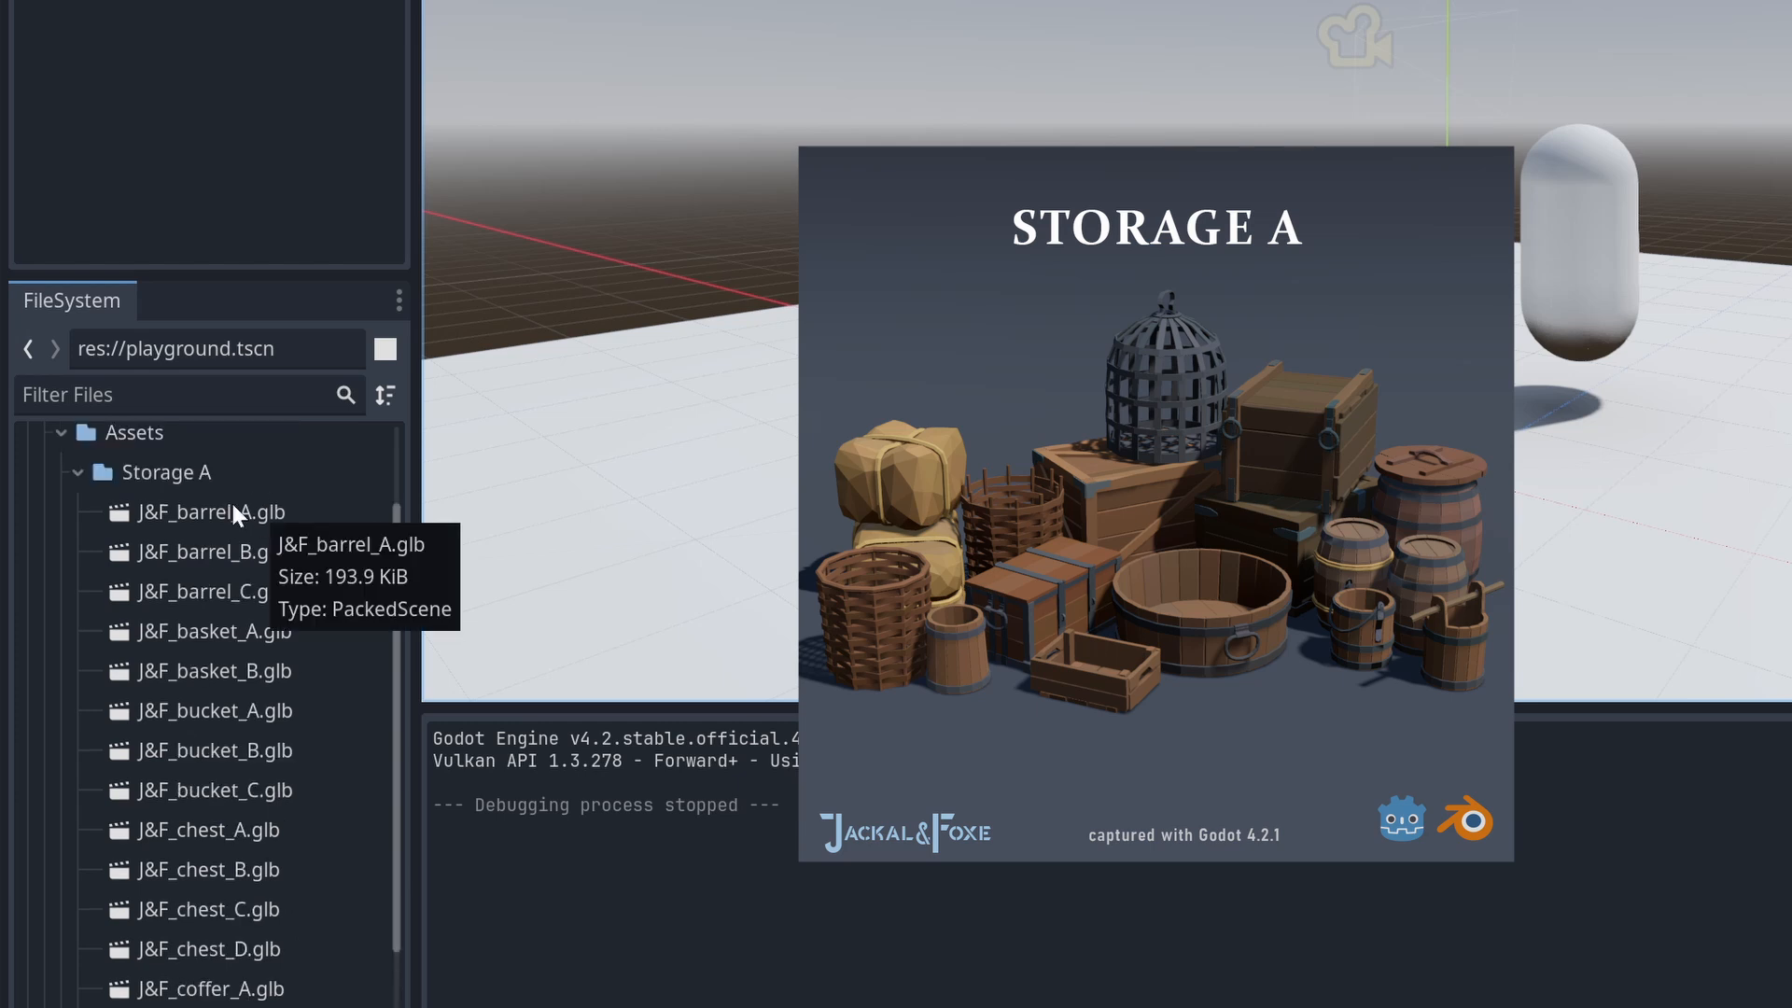
mouse_move(254, 530)
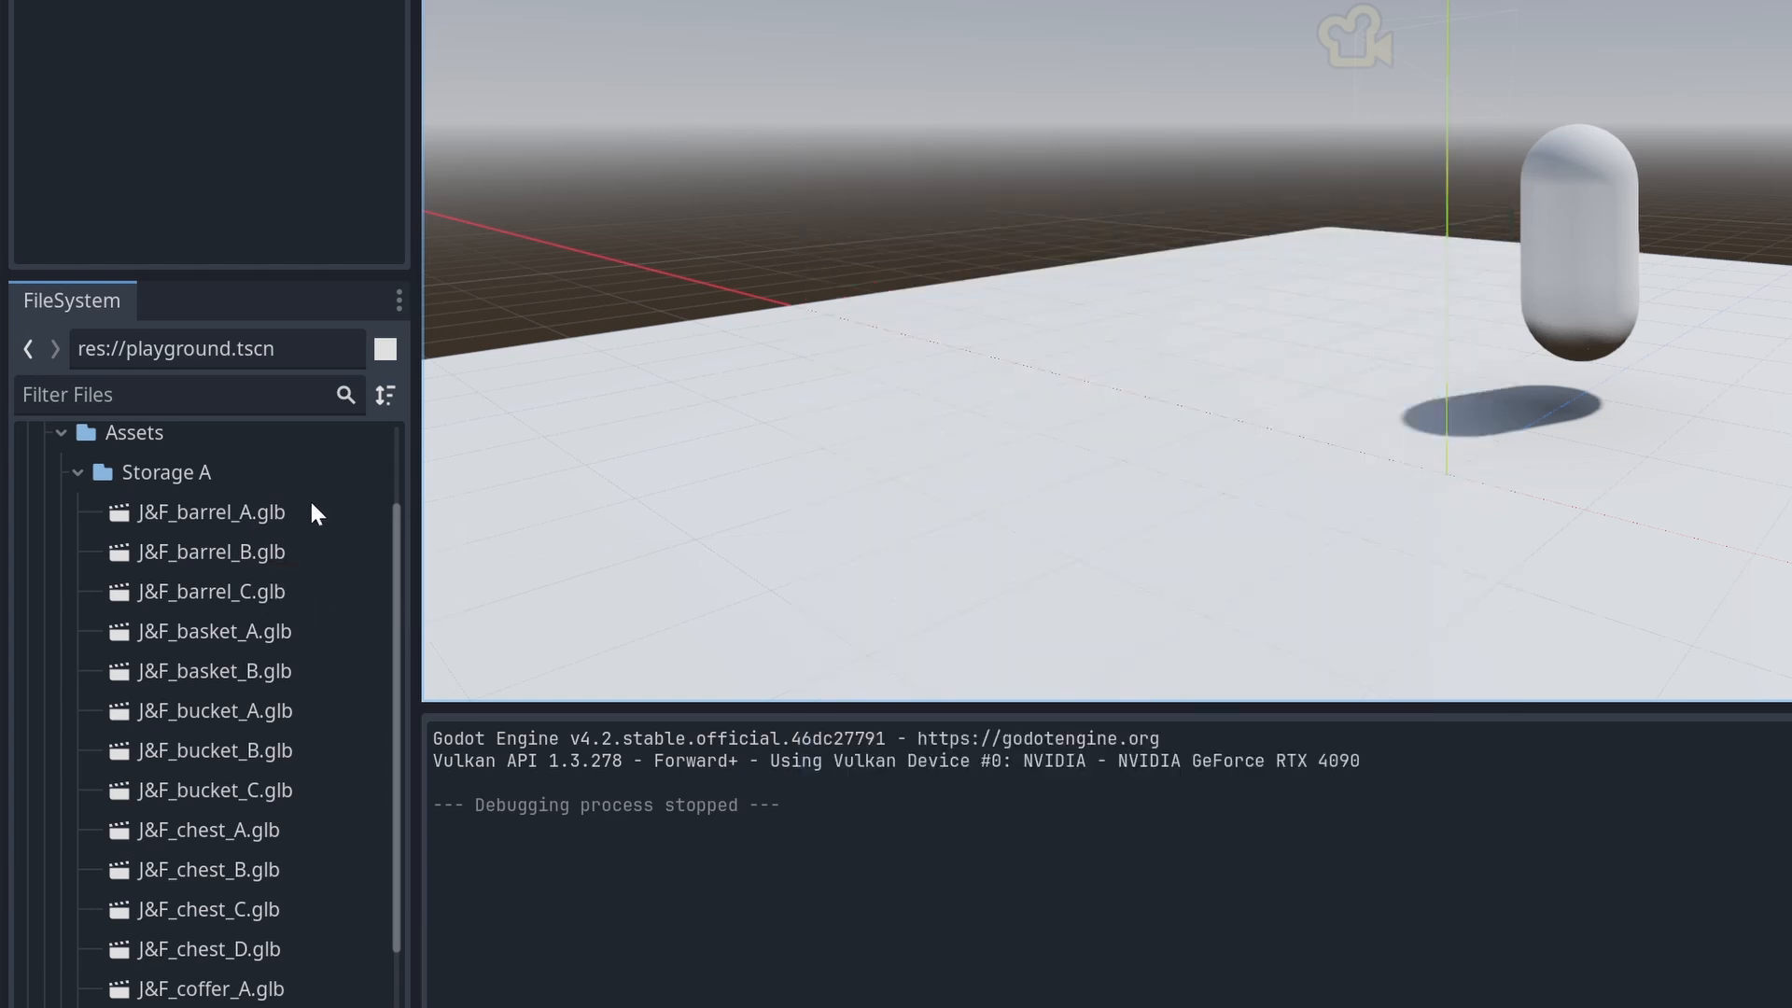
mouse_move(206, 540)
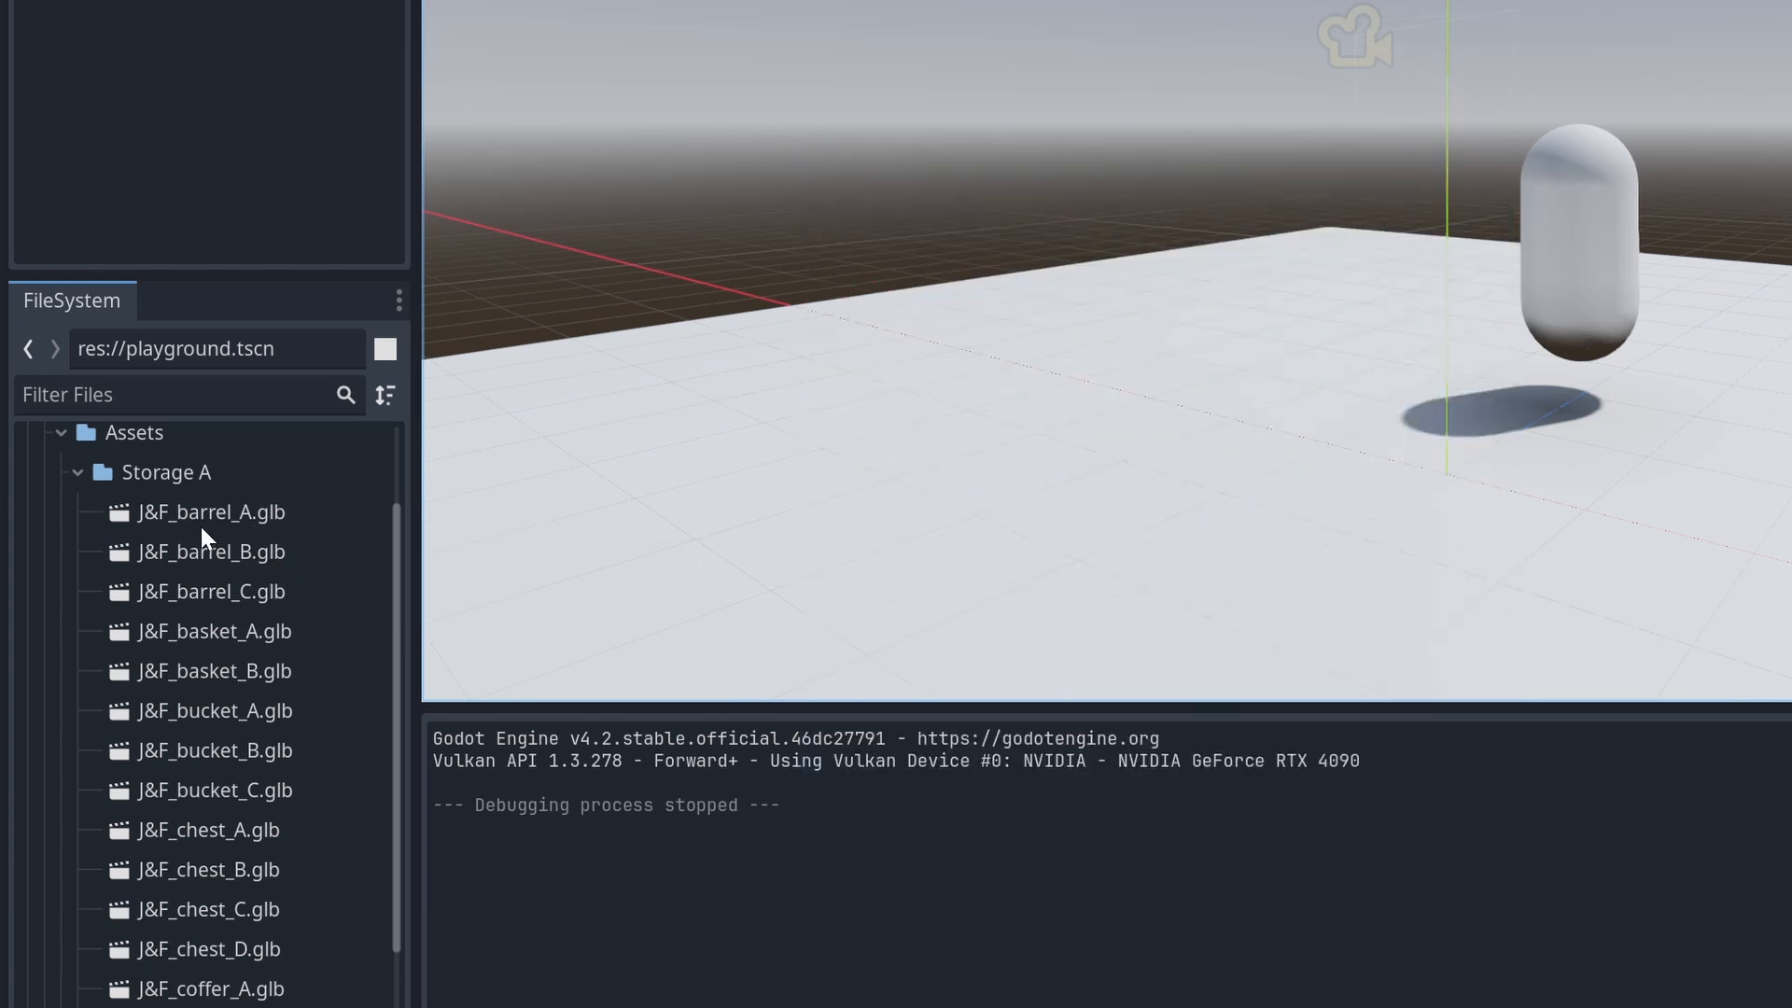
- Drop J&F_barrel_A.glb into the playground, select its node and show its Transform values
drag(209, 511, 549, 458)
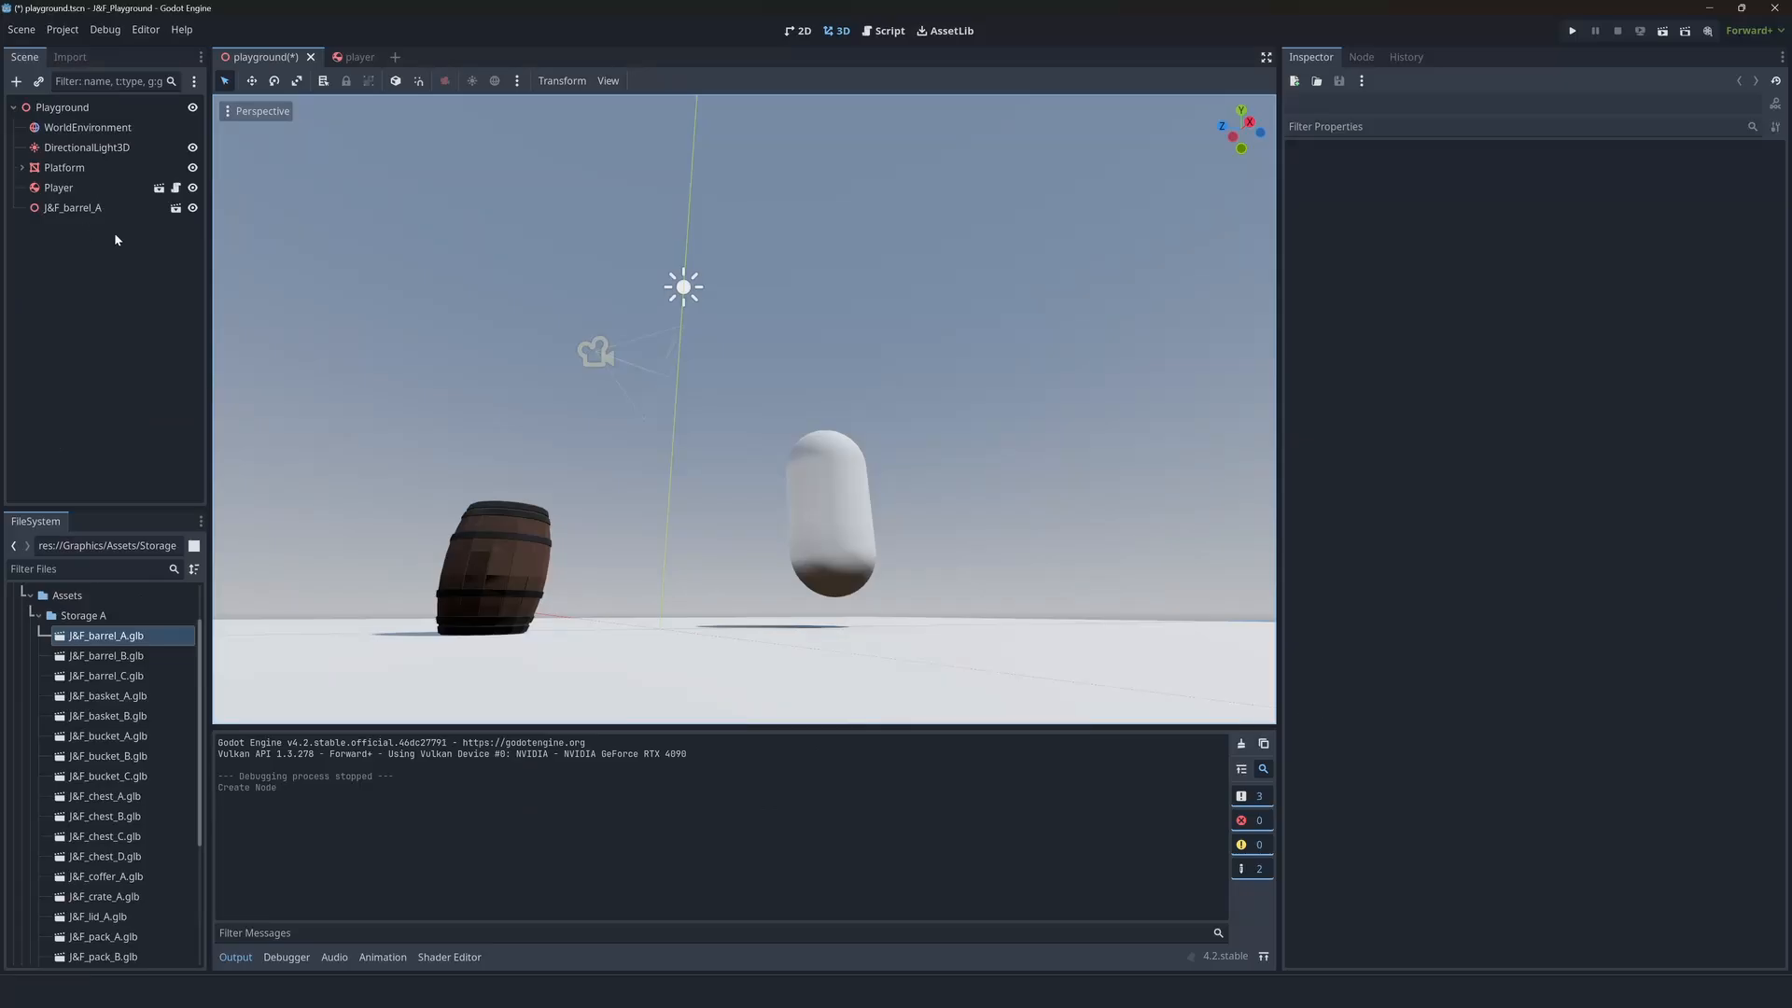
click(71, 208)
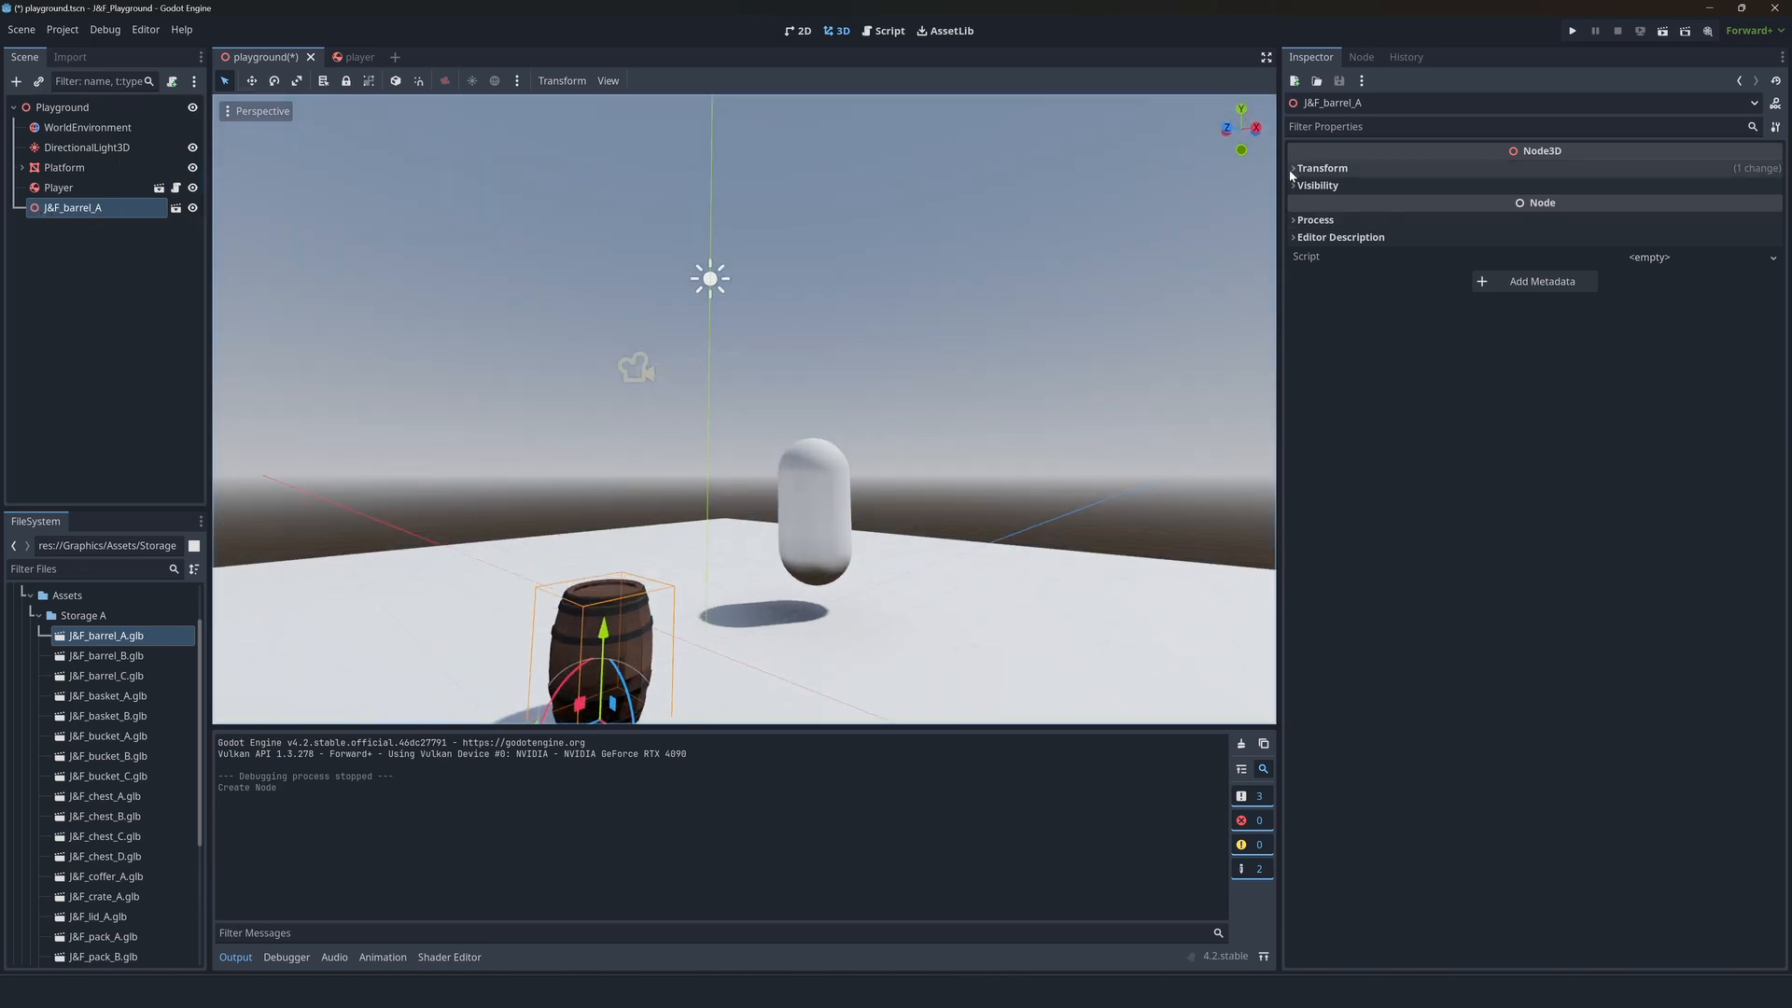
click(1295, 168)
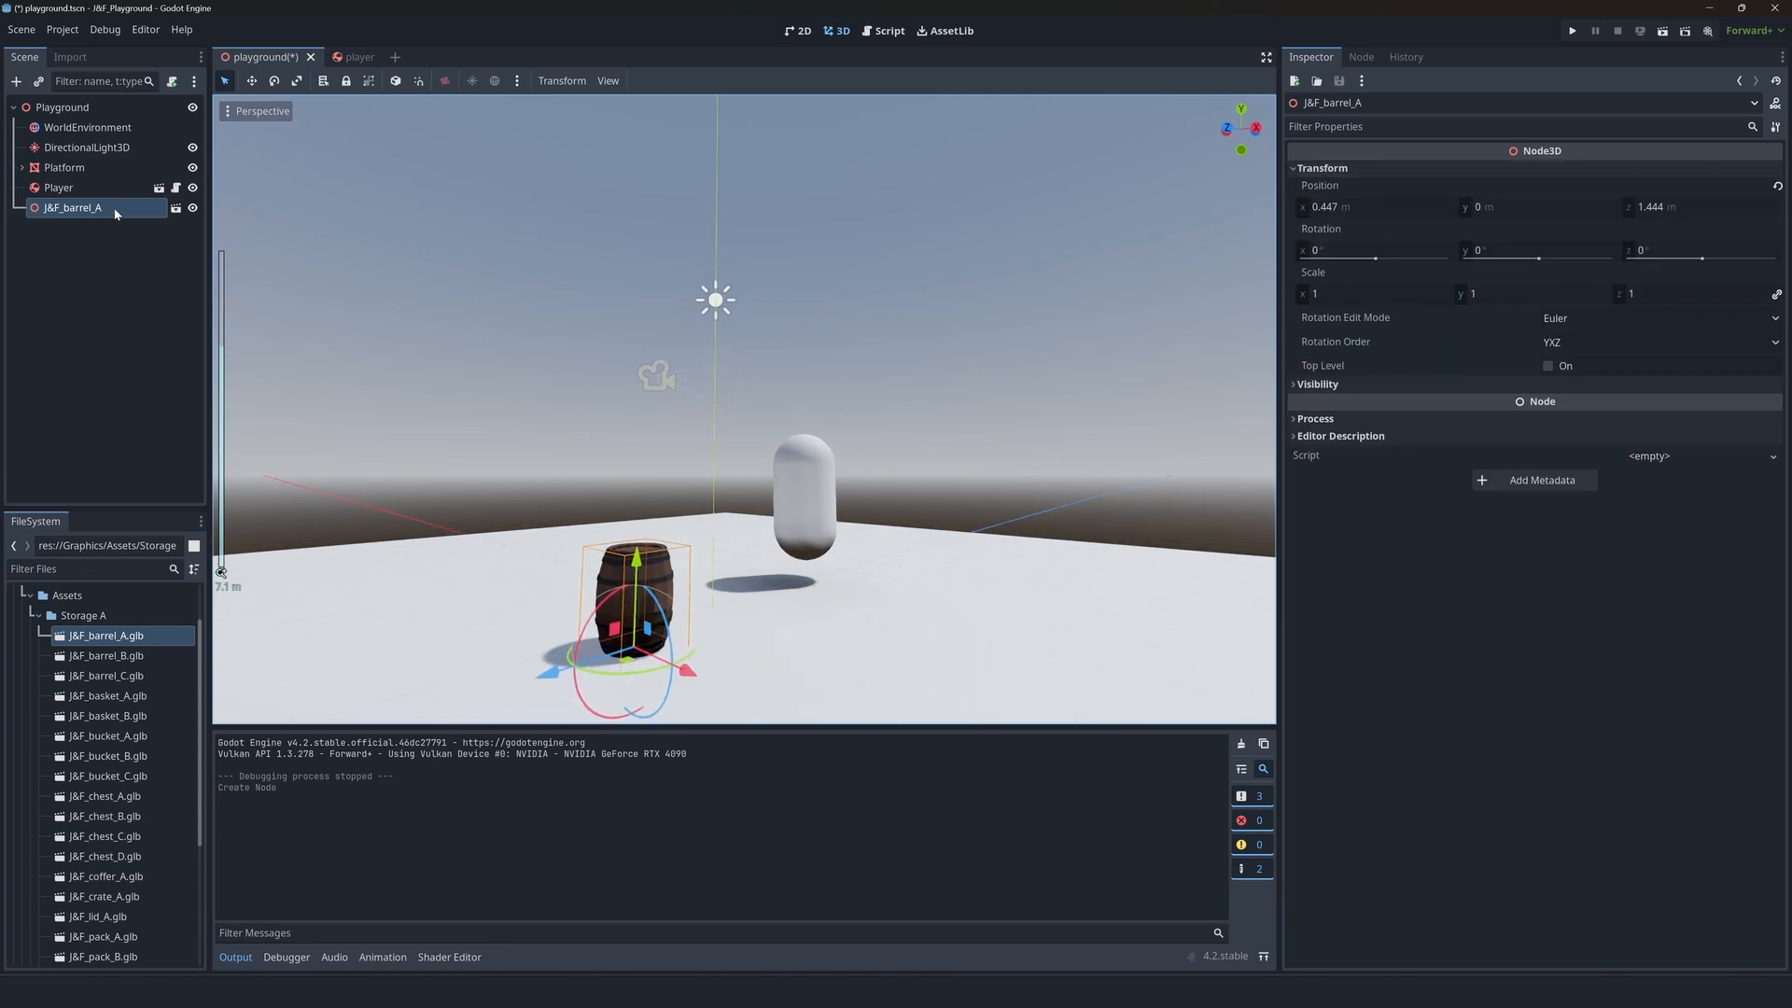
- Enable Editable Children, select barrel_A and expand Surface 0, Geometry and Global Illumination
right_click(69, 208)
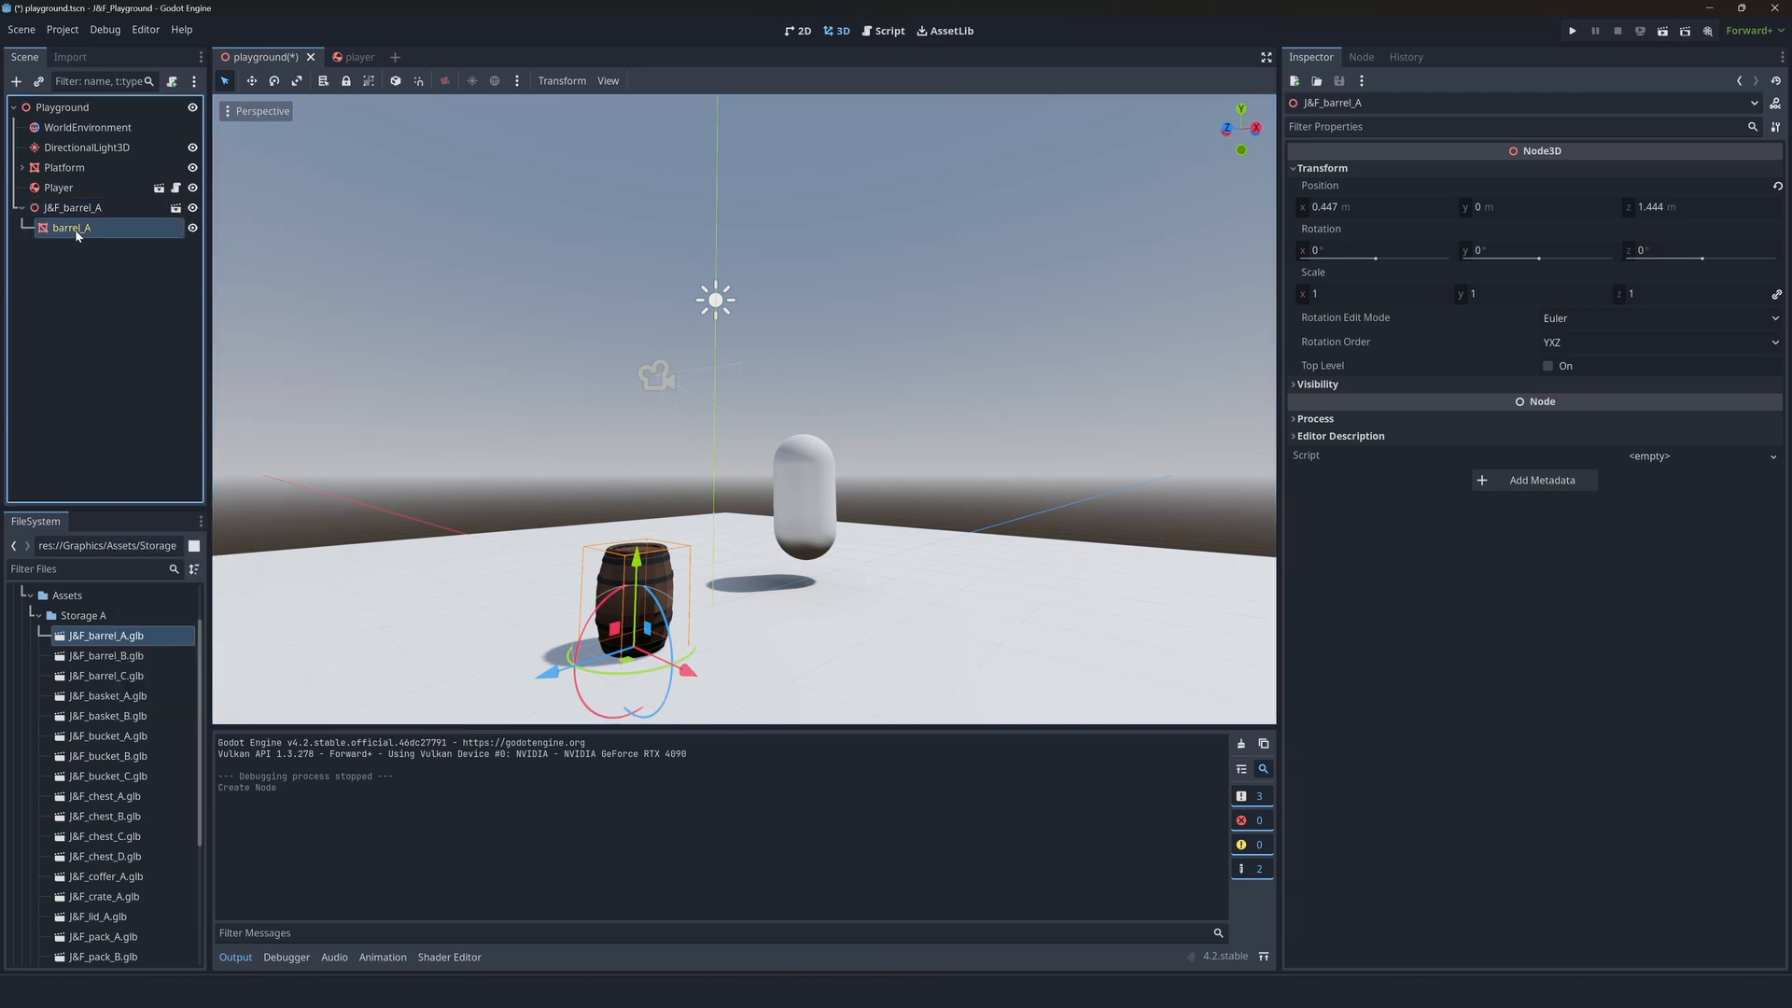
click(69, 227)
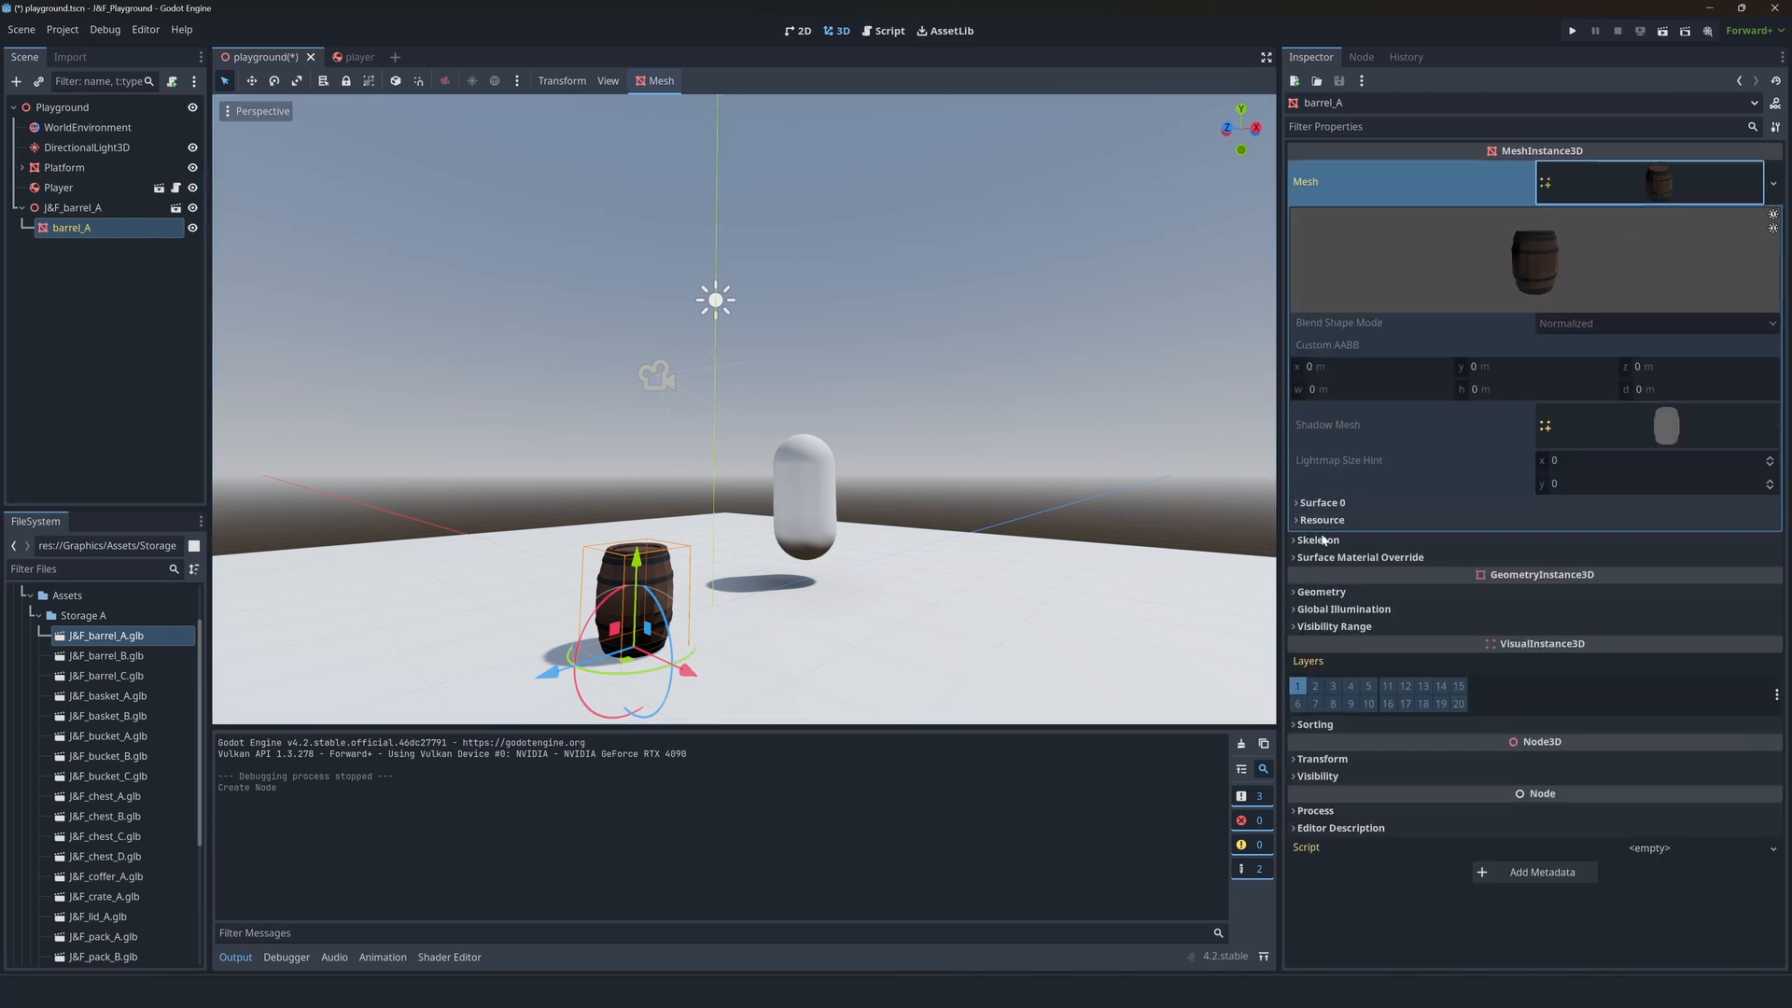
click(1322, 502)
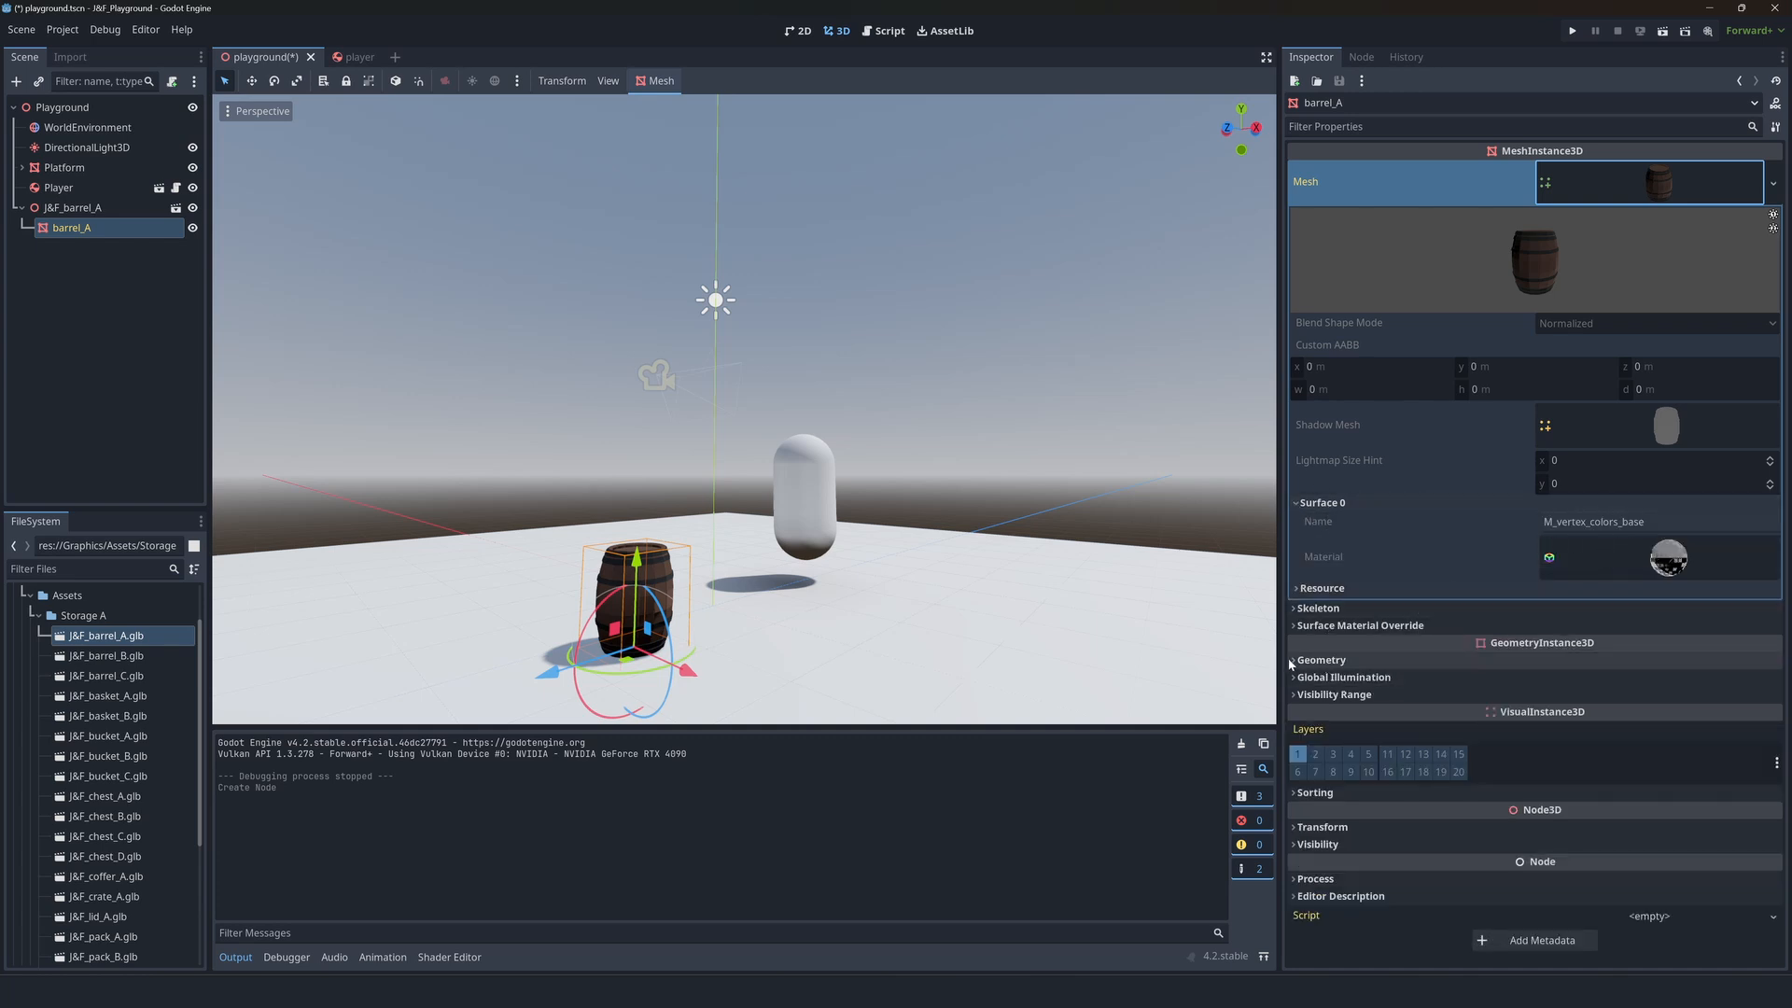
click(1321, 658)
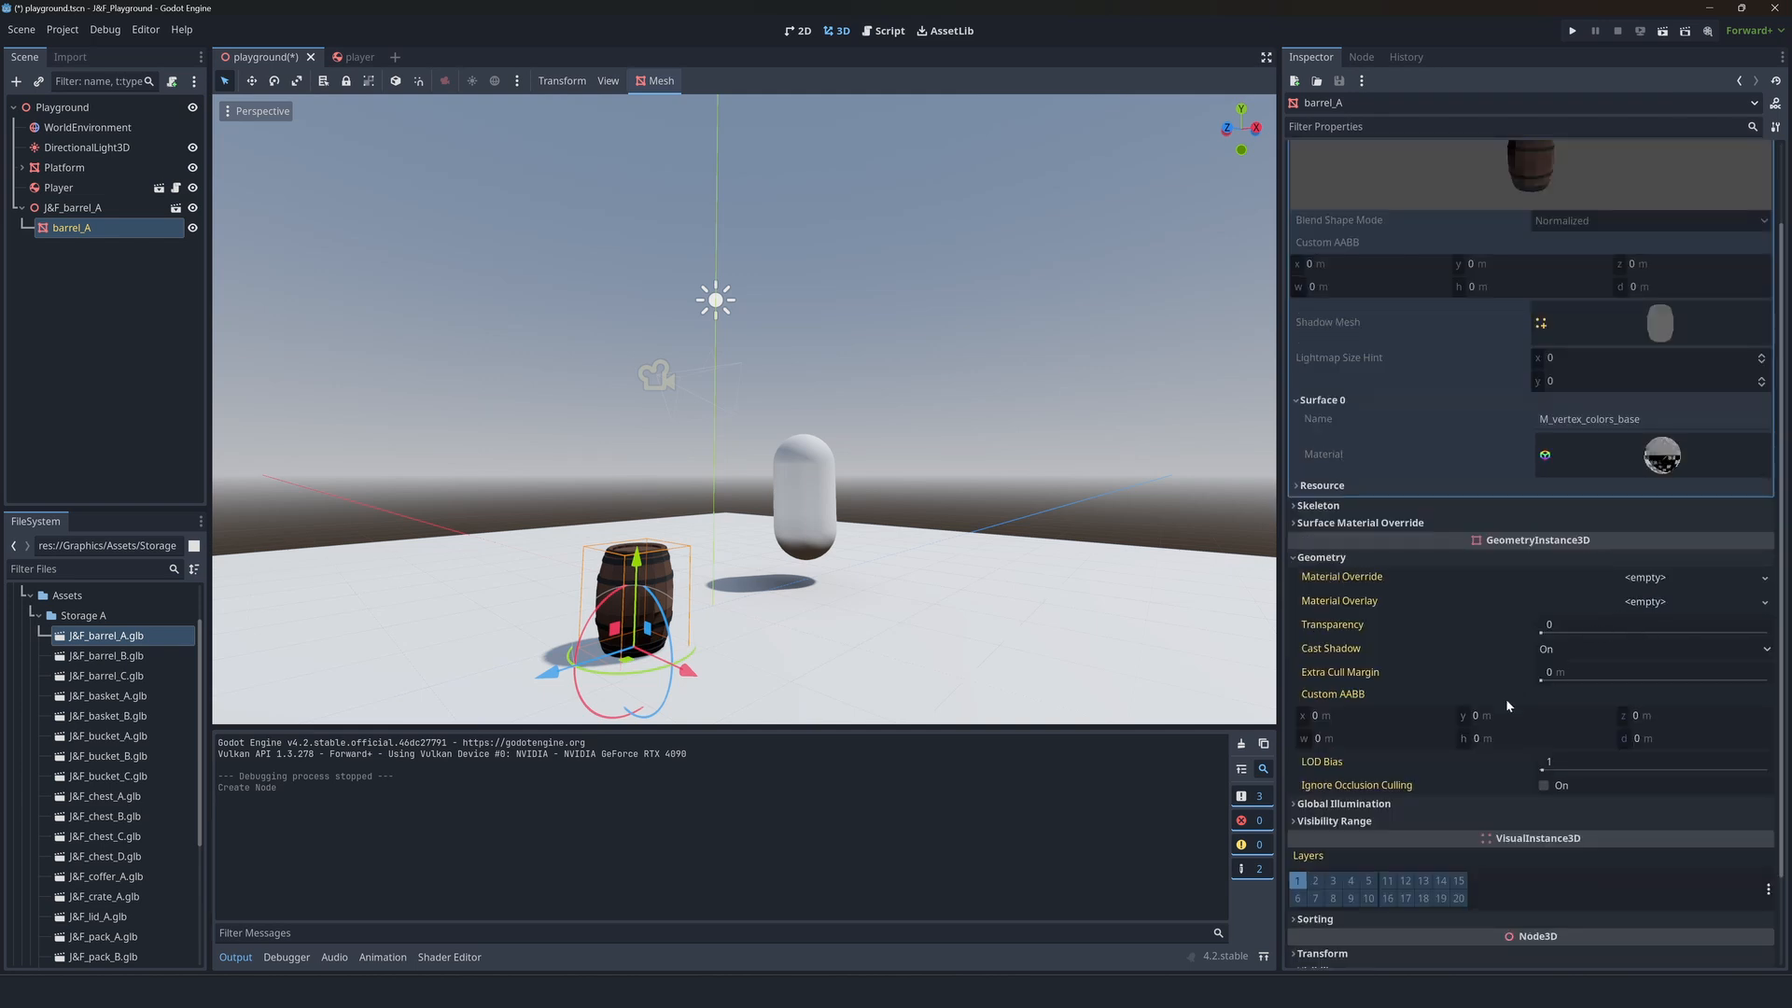
scroll(down, 3)
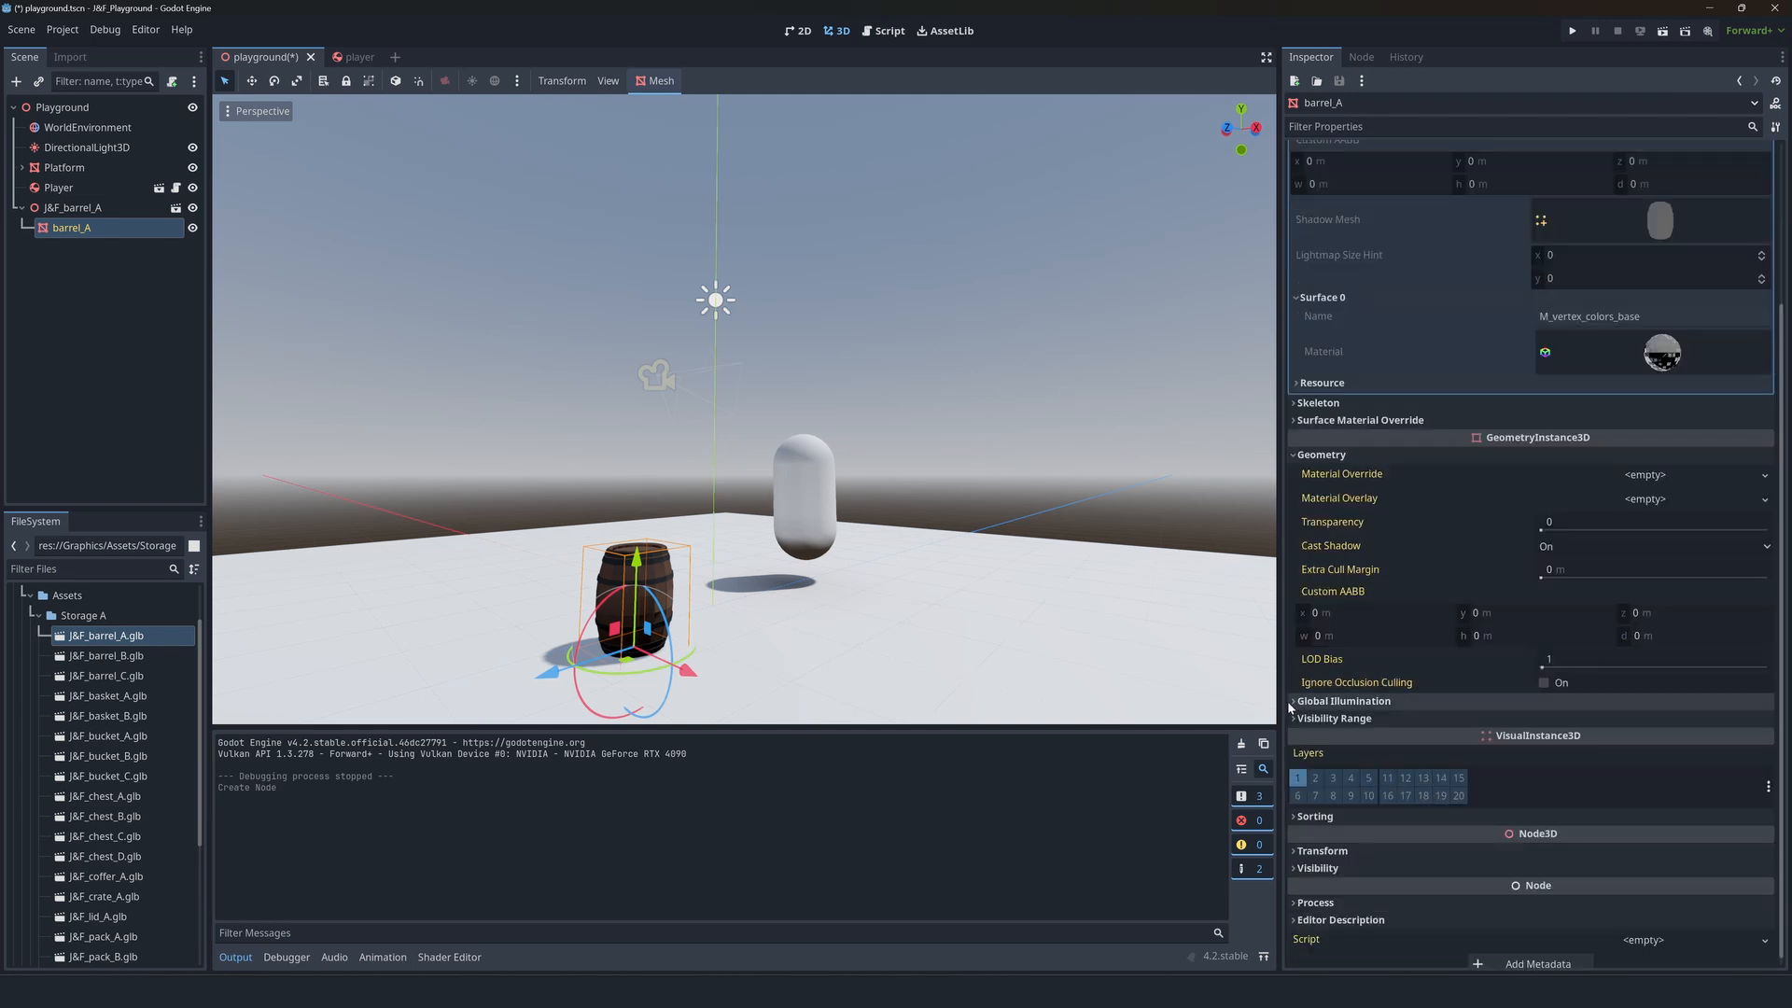
click(1344, 701)
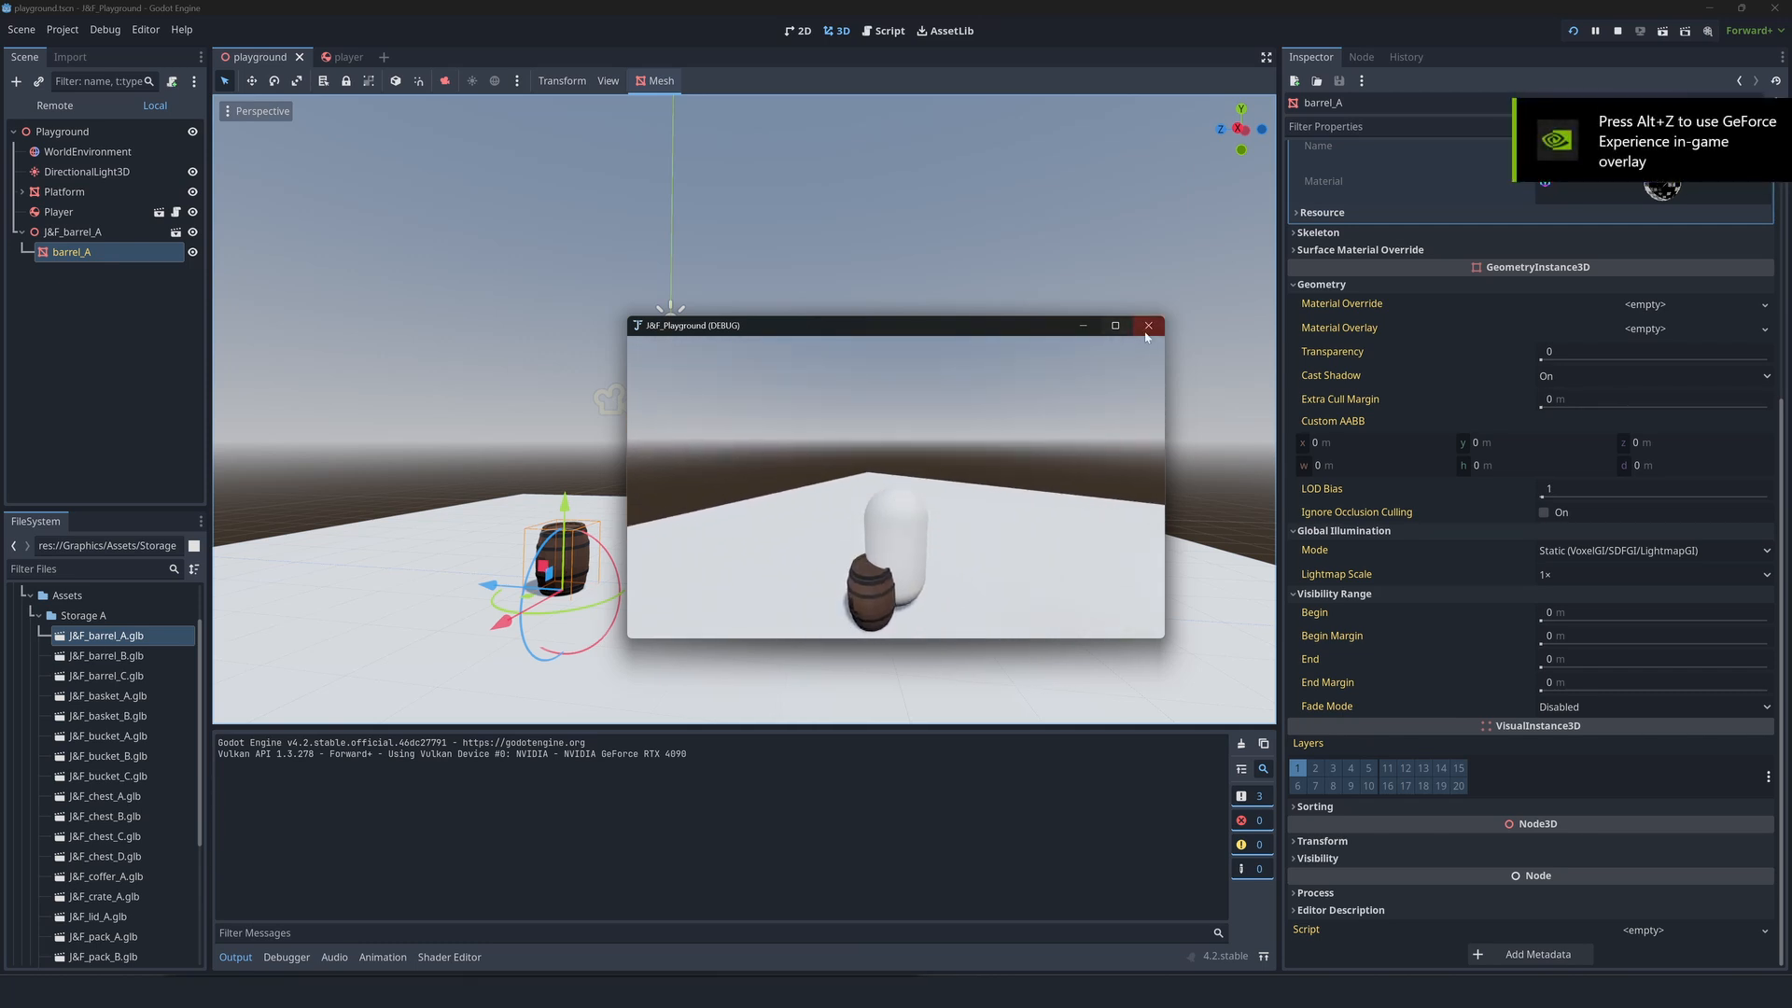
- Stop the playground test run by closing the debug game window
click(1148, 325)
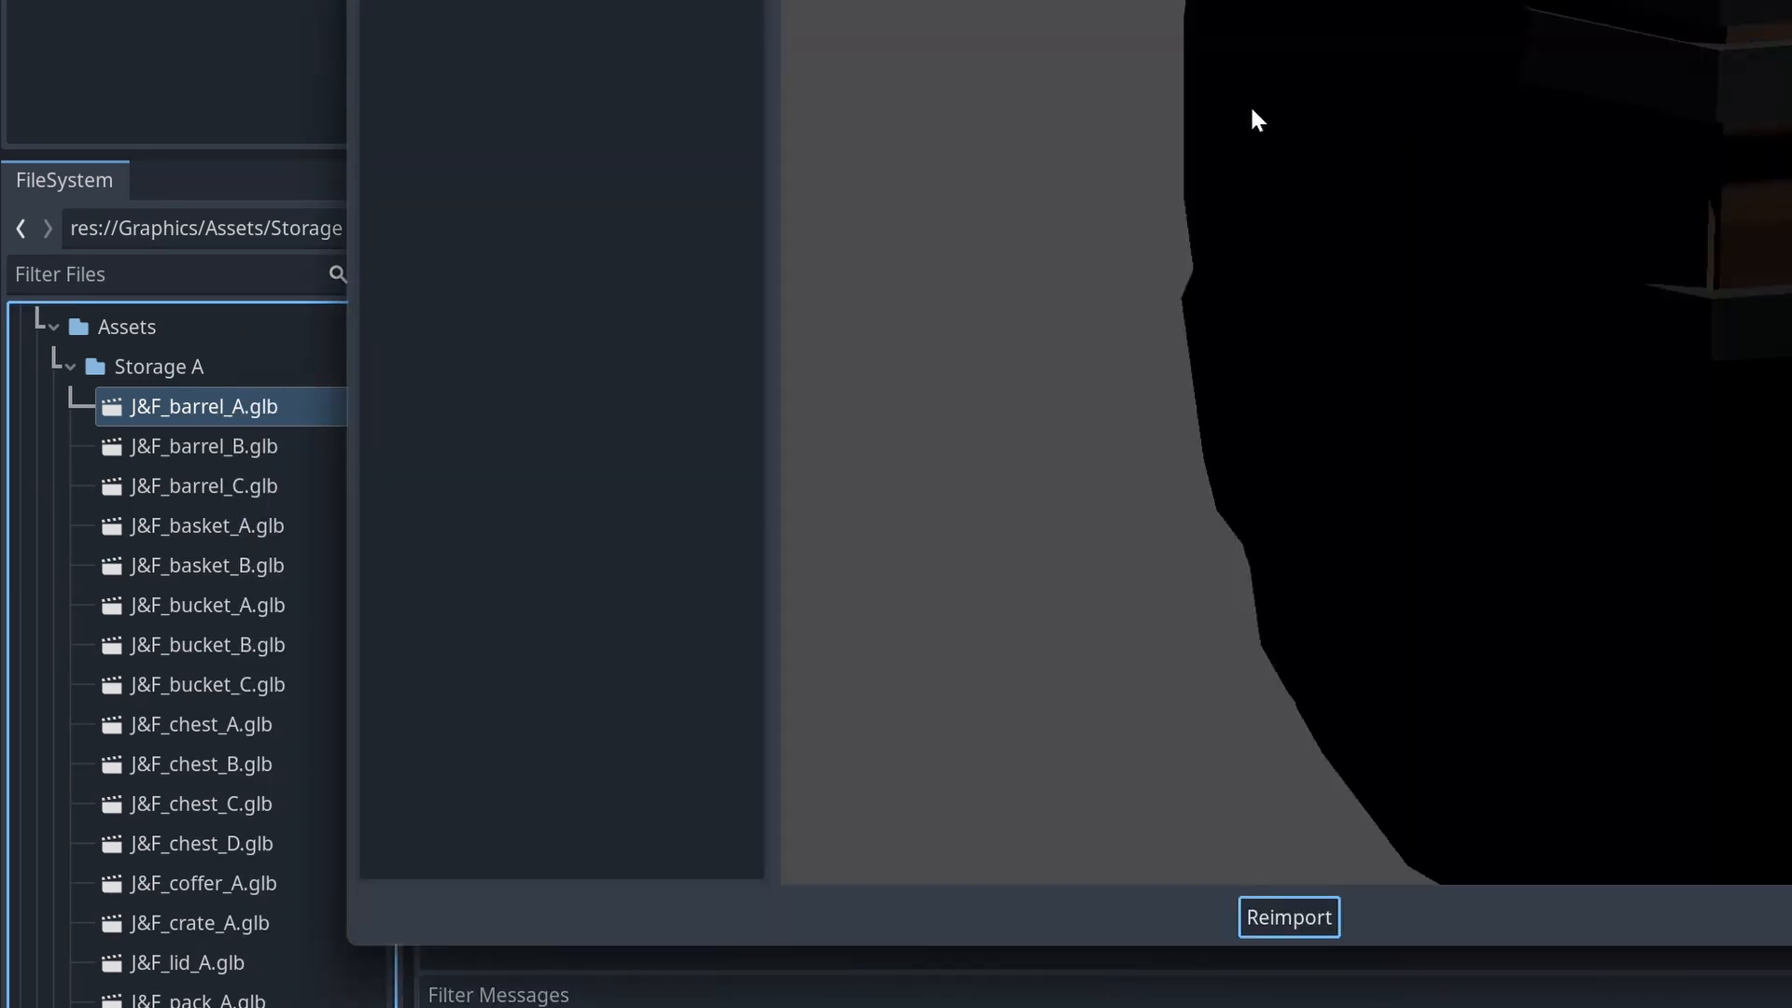
- Open the barrel's Advanced Import Settings, try RigidBody3D root type, revert to Node3D, check Actions
double_click(204, 406)
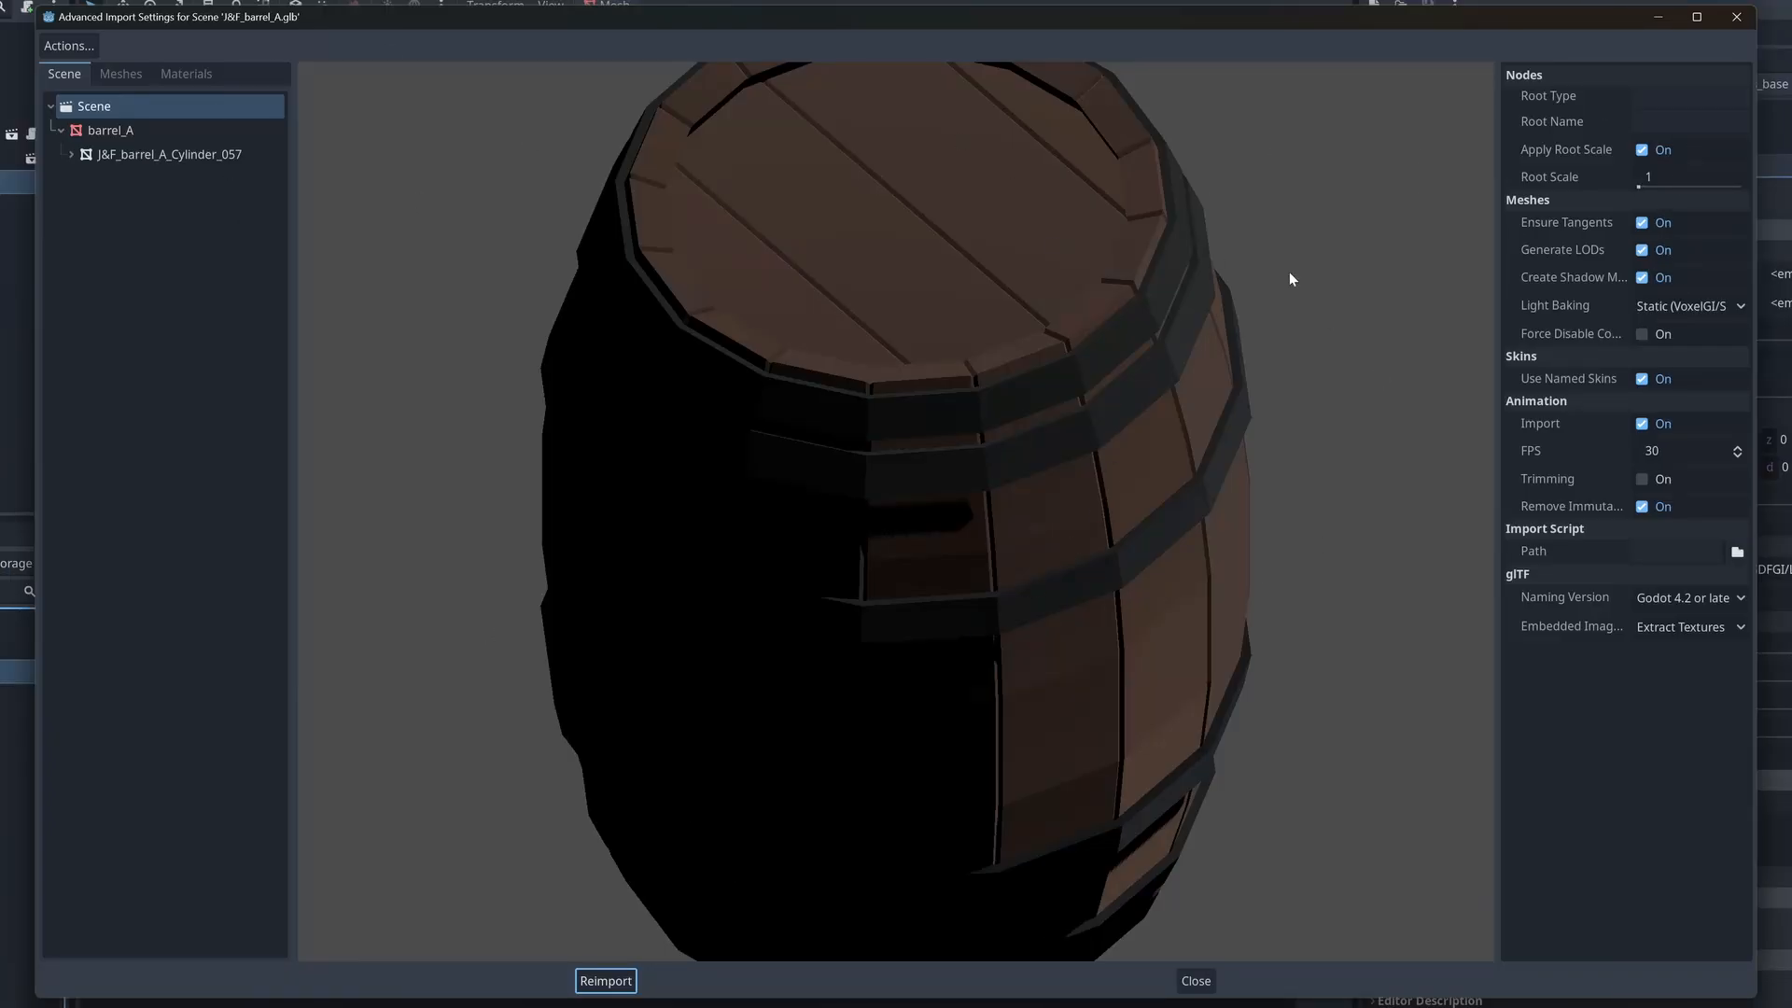
mouse_move(1480, 220)
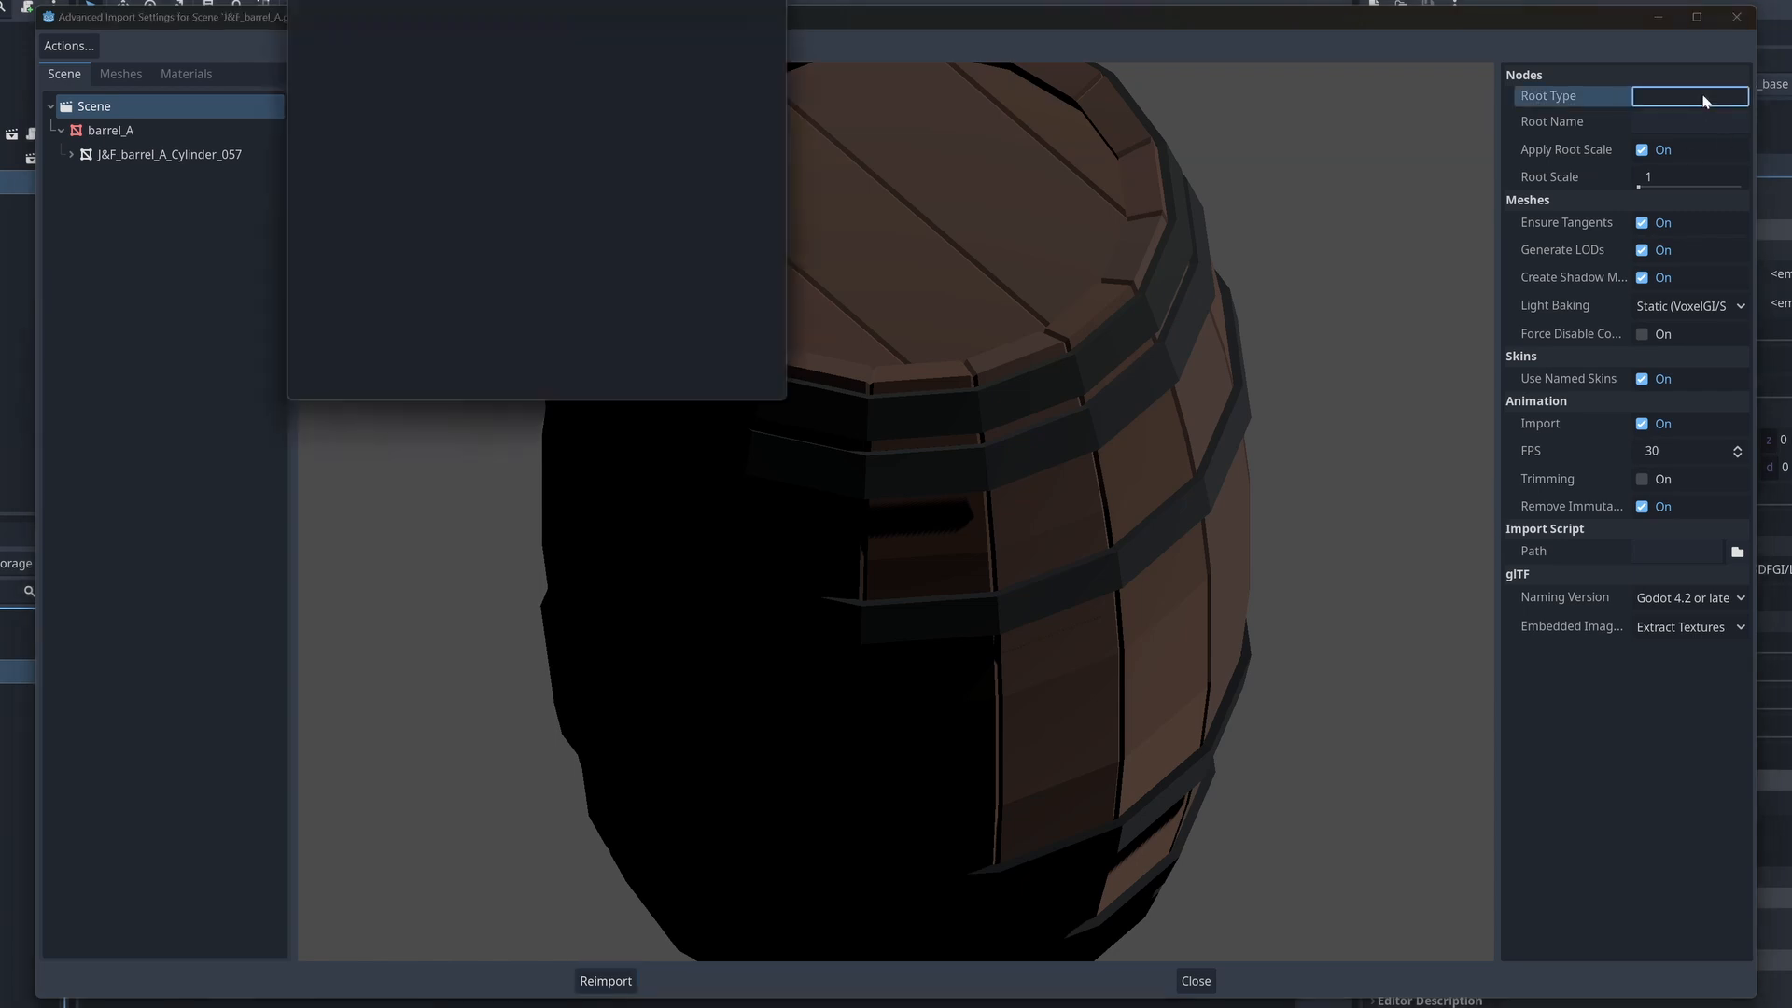
click(1686, 97)
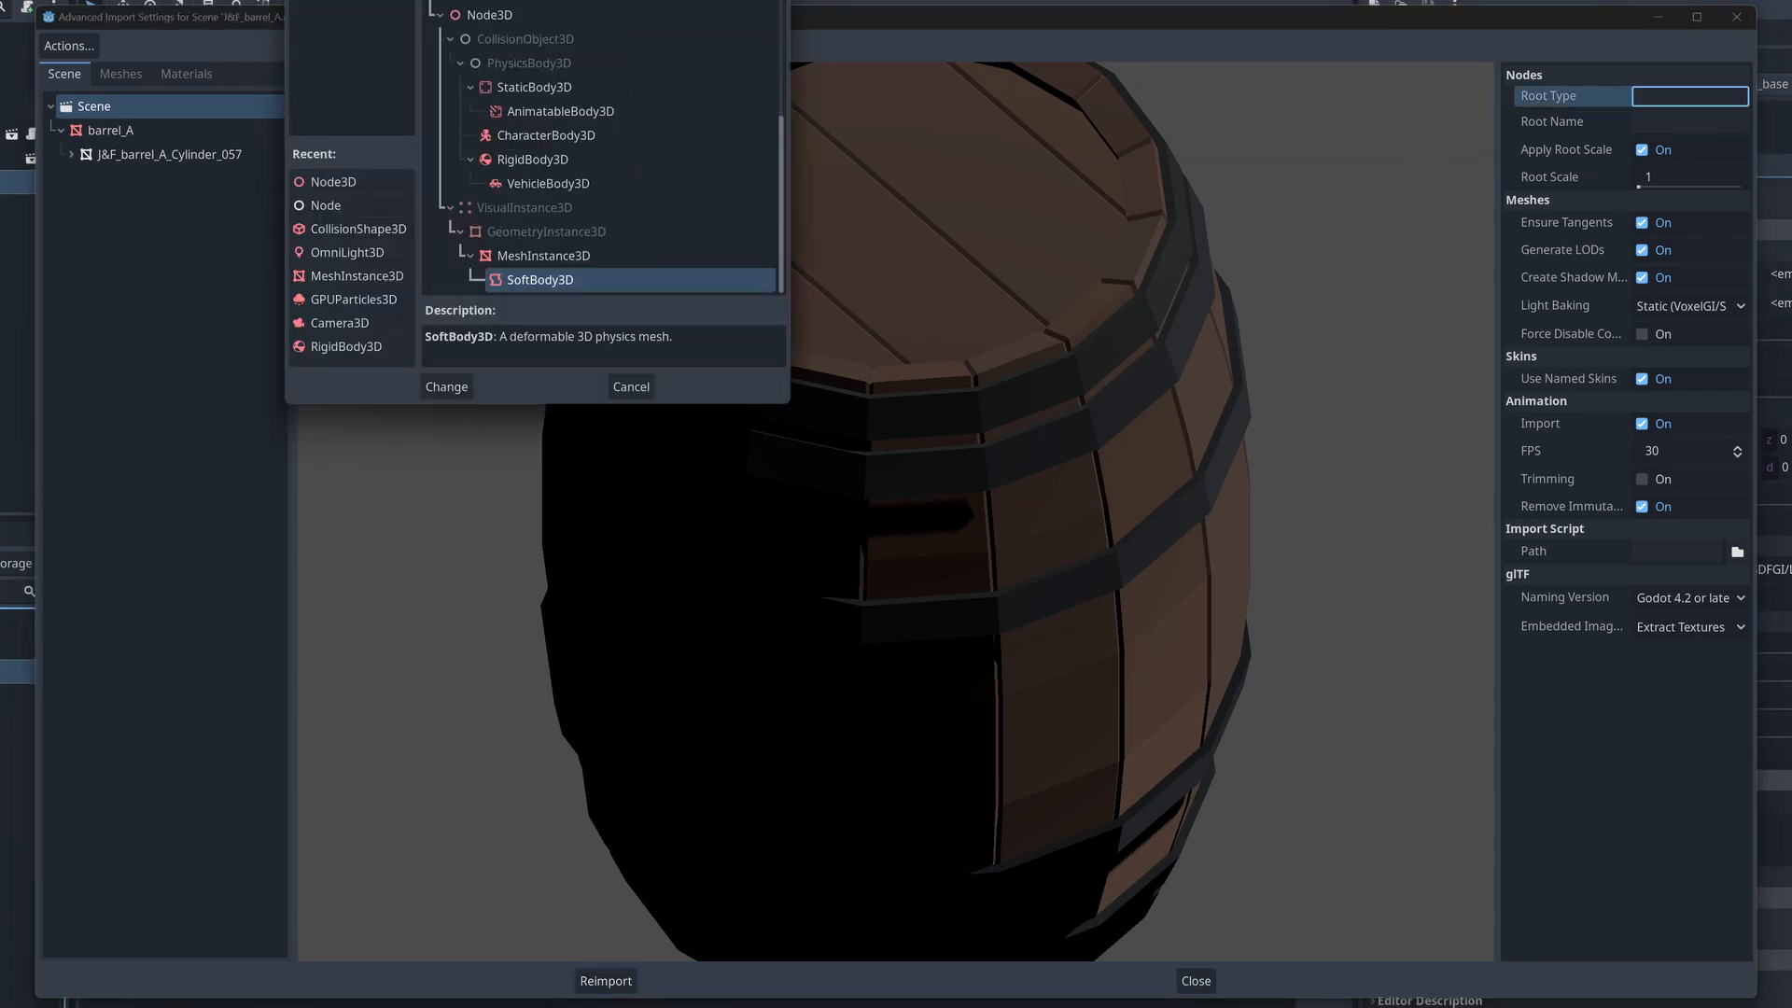
click(532, 159)
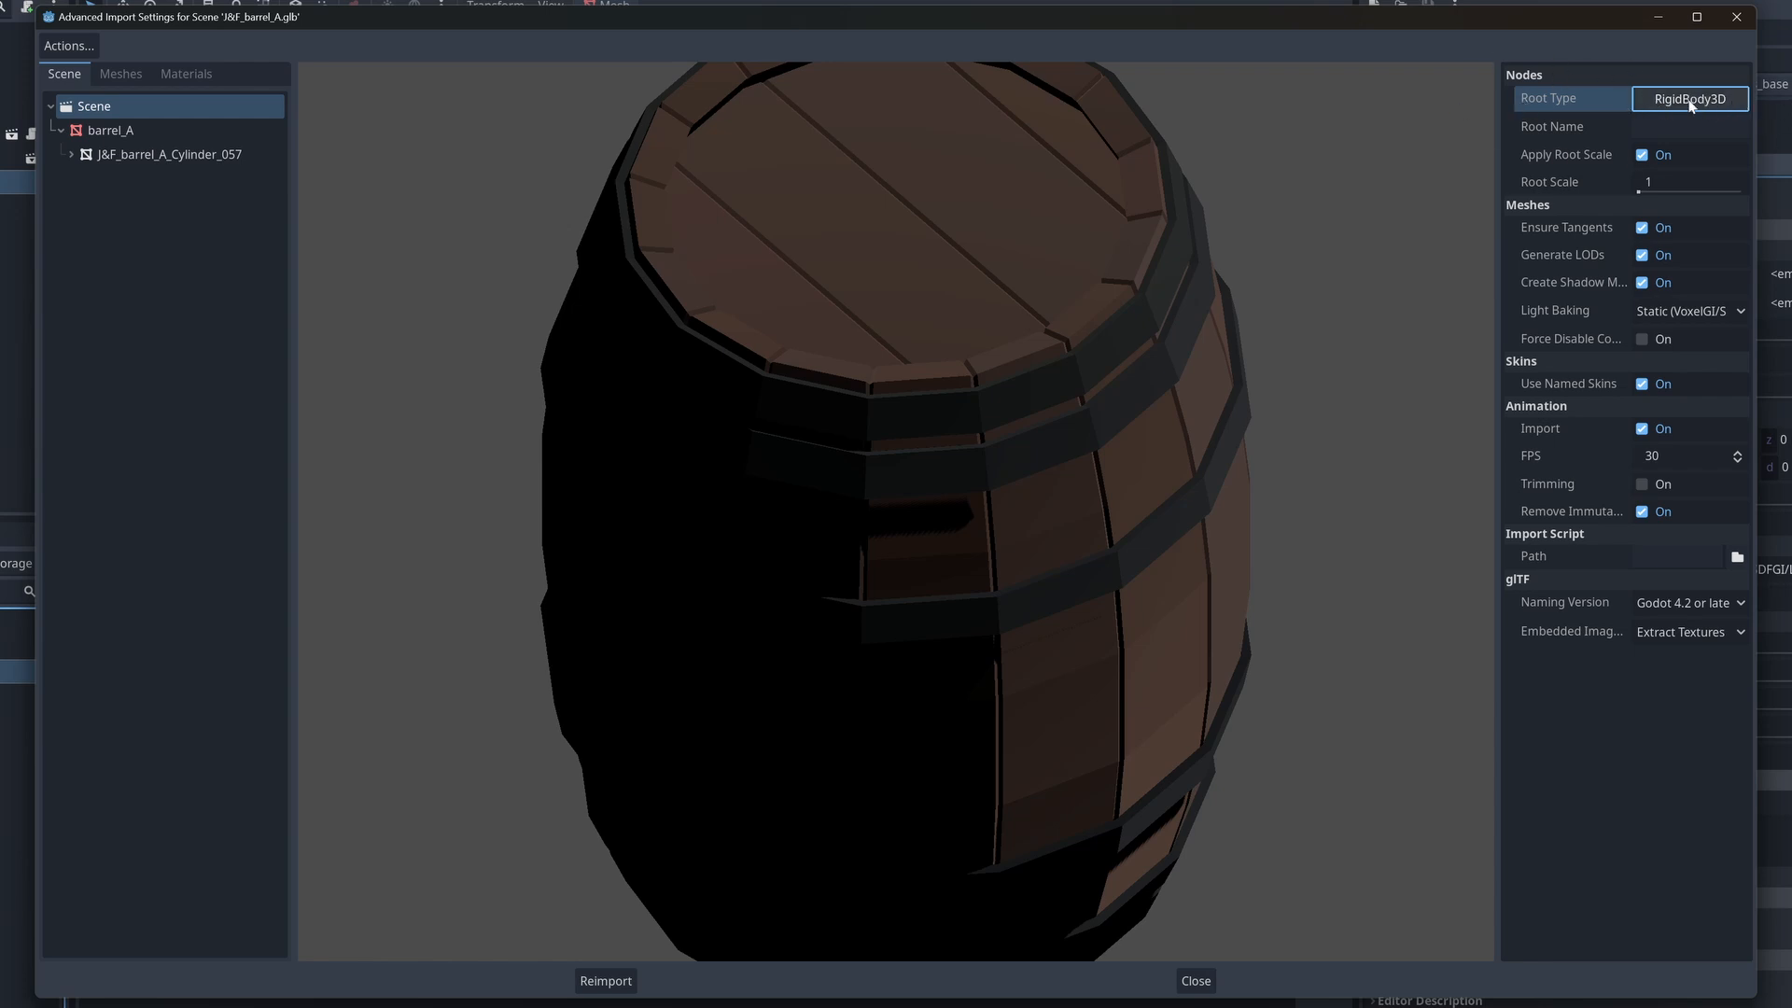
click(1691, 99)
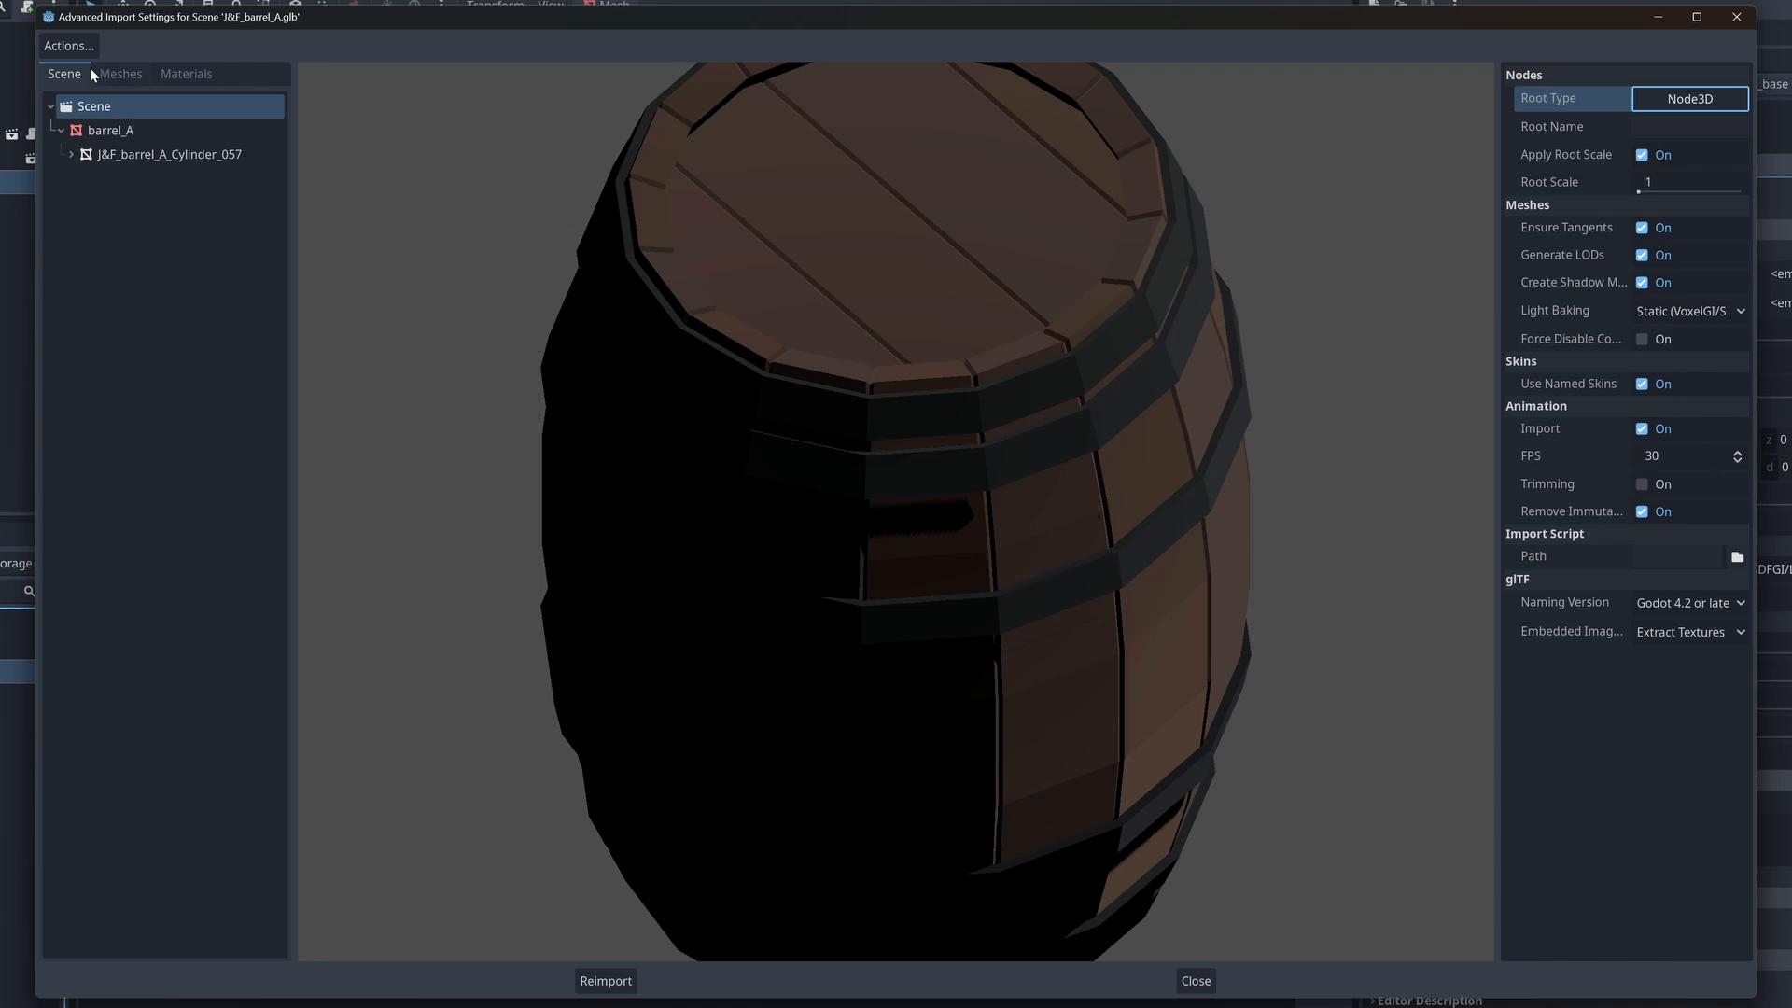
click(68, 46)
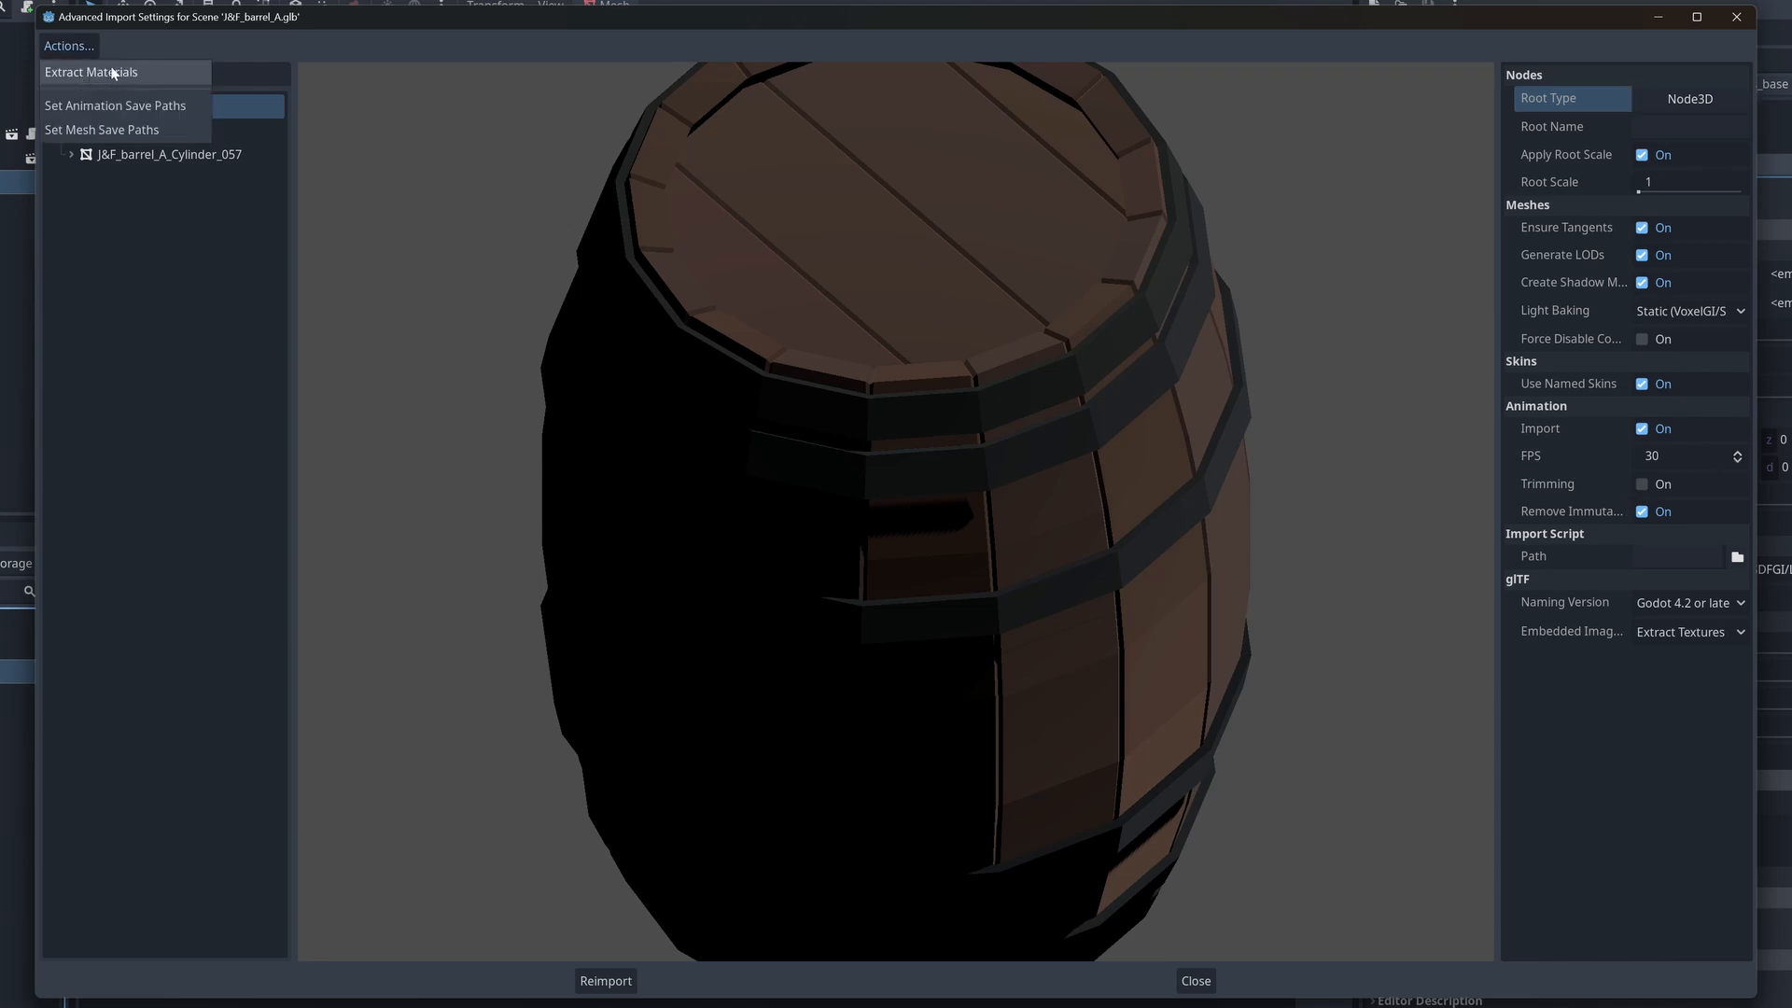
mouse_move(142, 71)
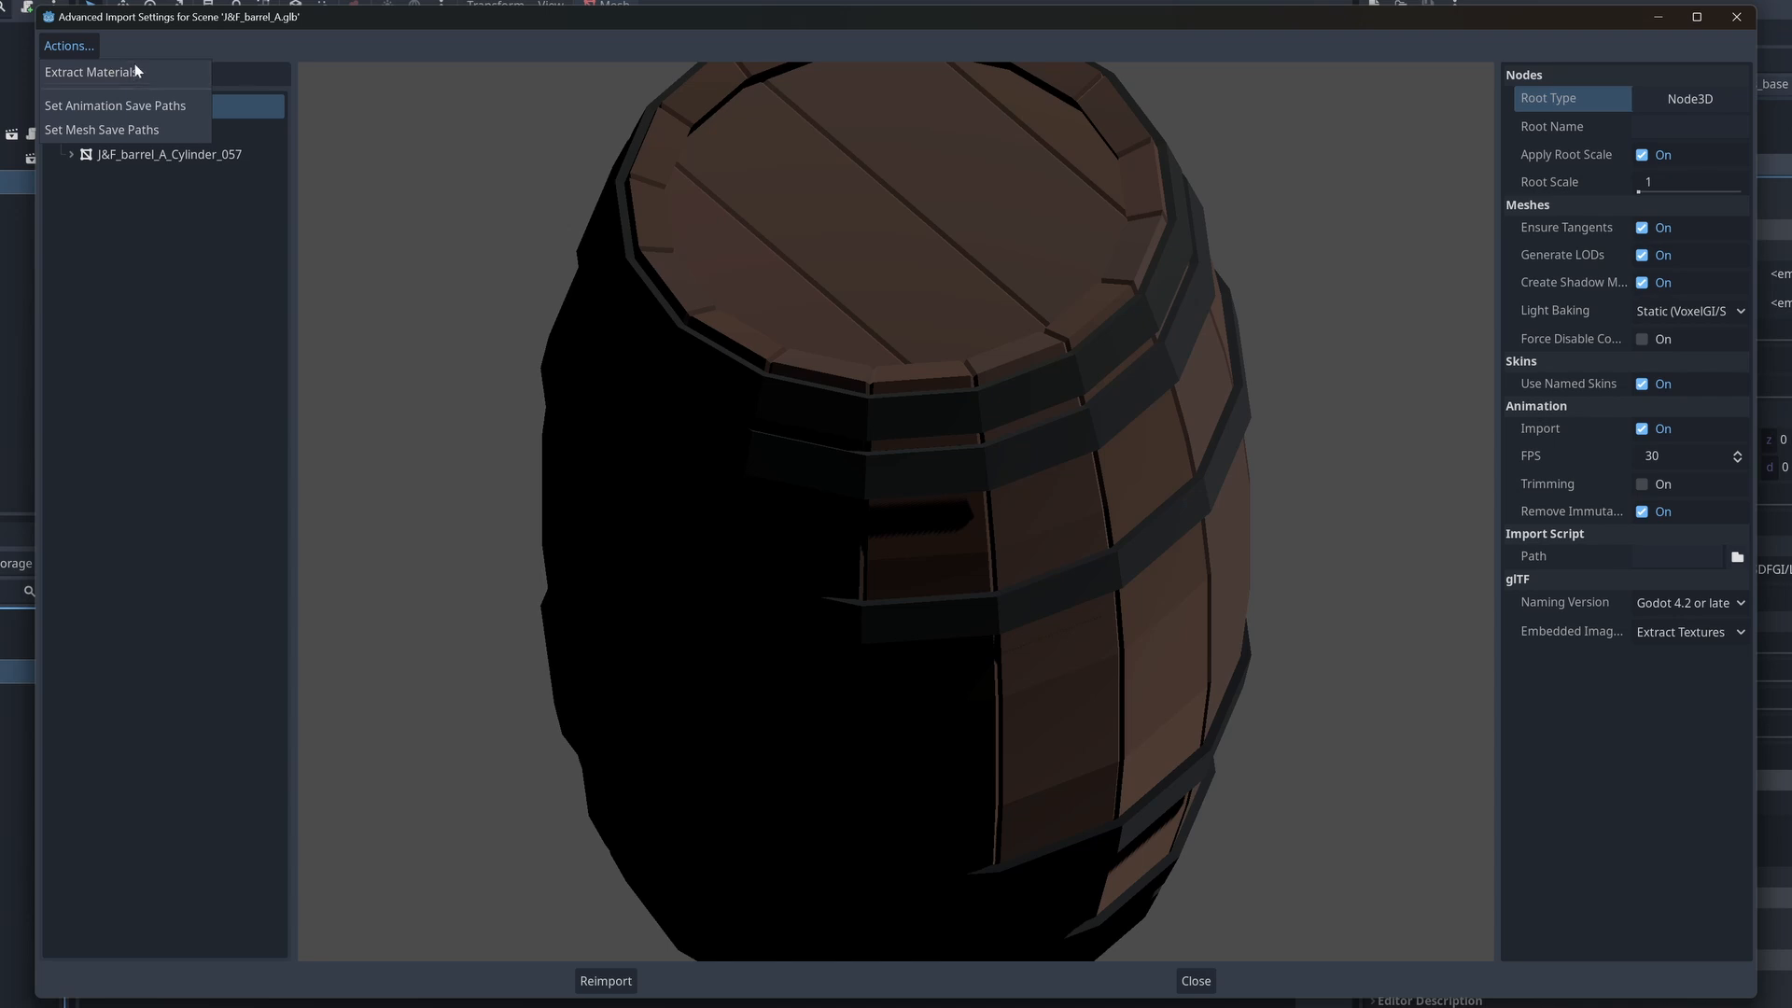
mouse_move(145, 130)
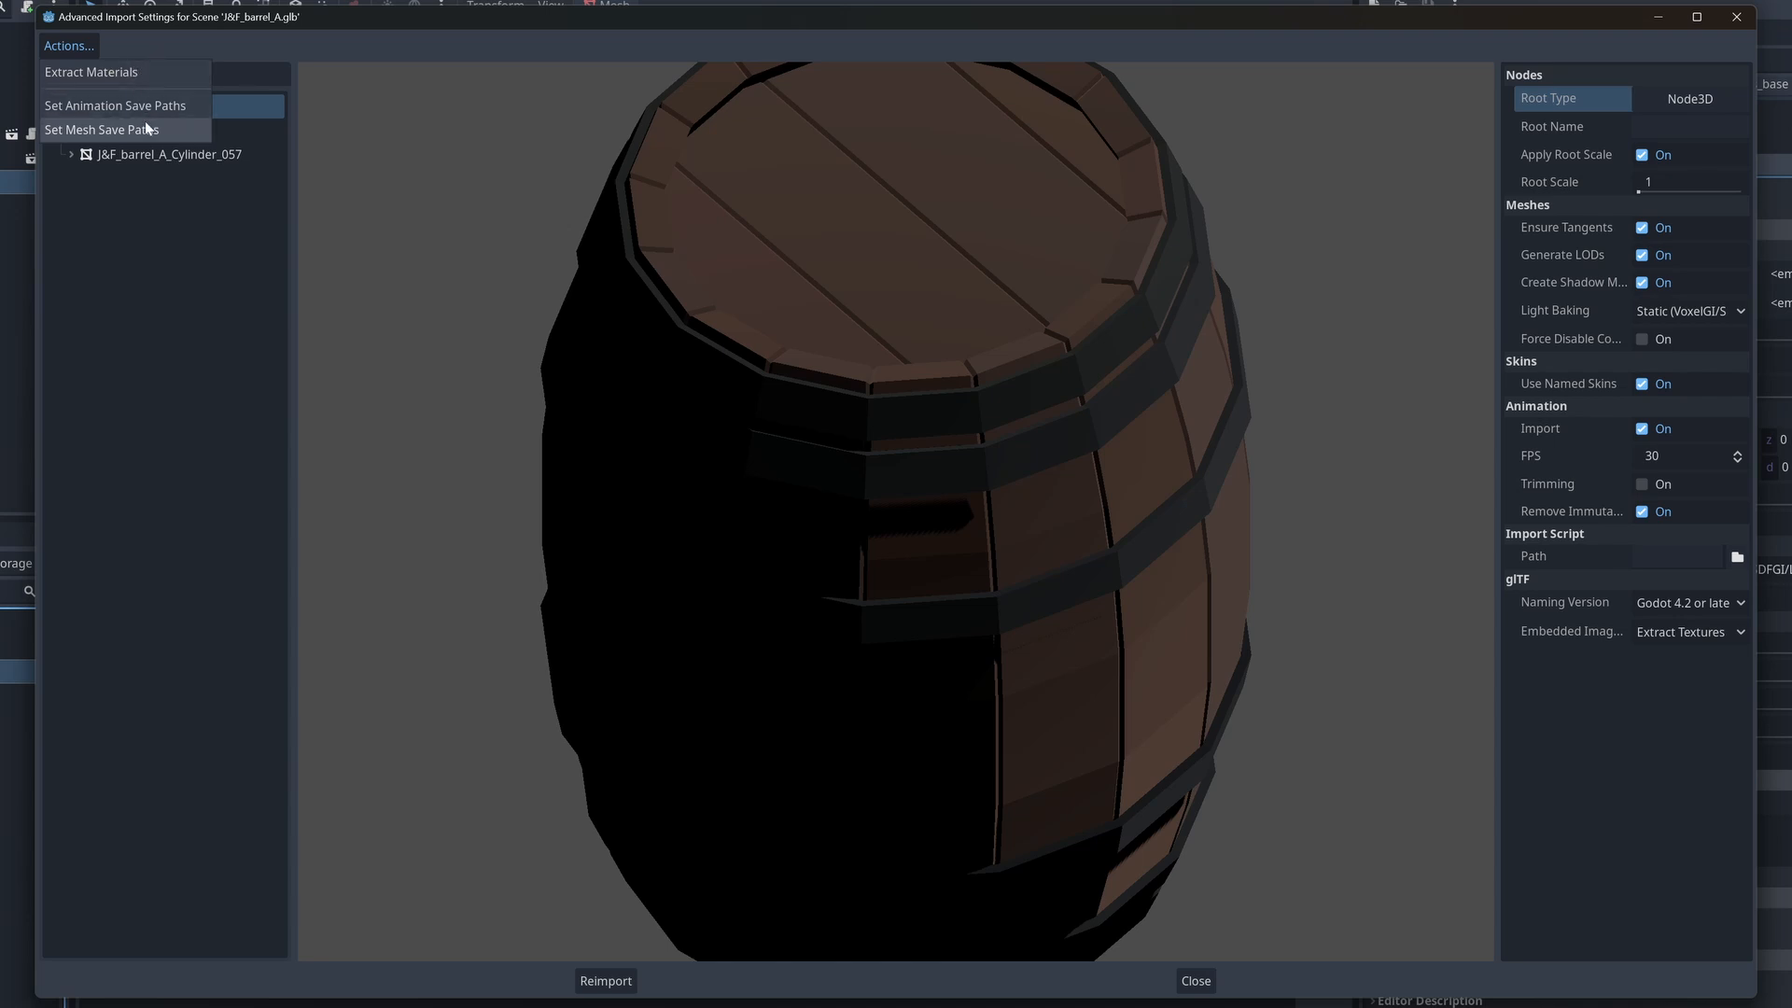
mouse_move(185, 135)
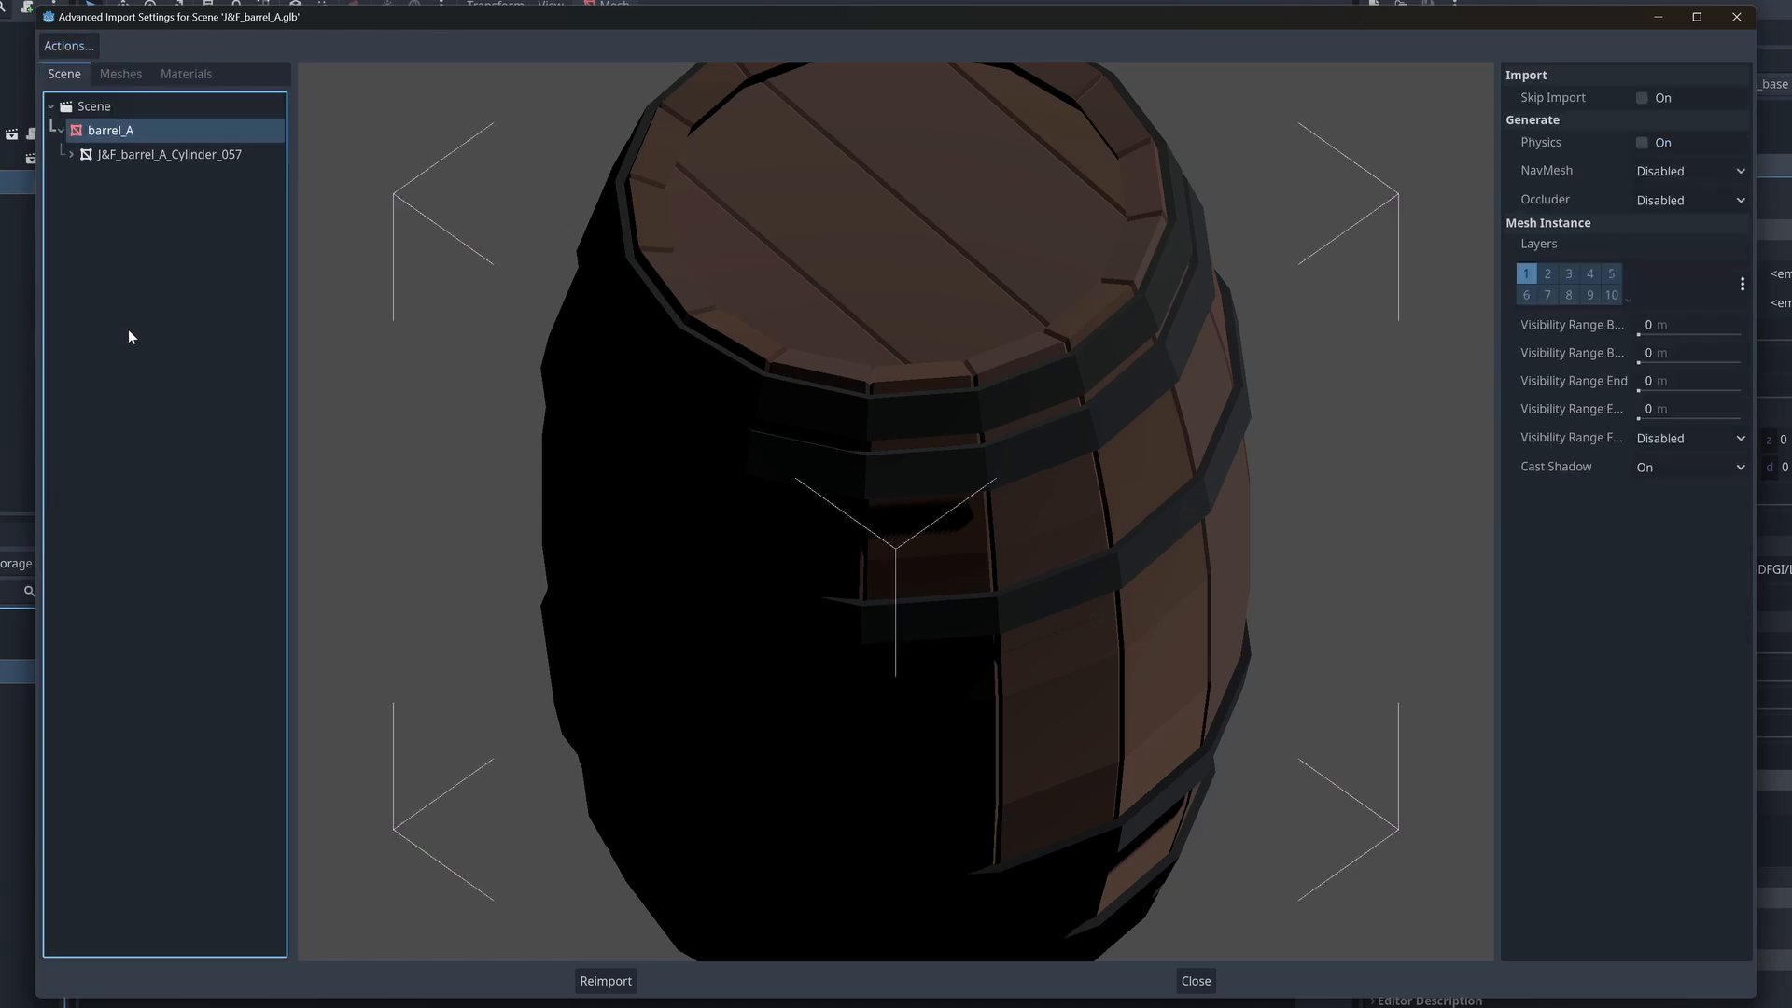
mouse_move(1095, 403)
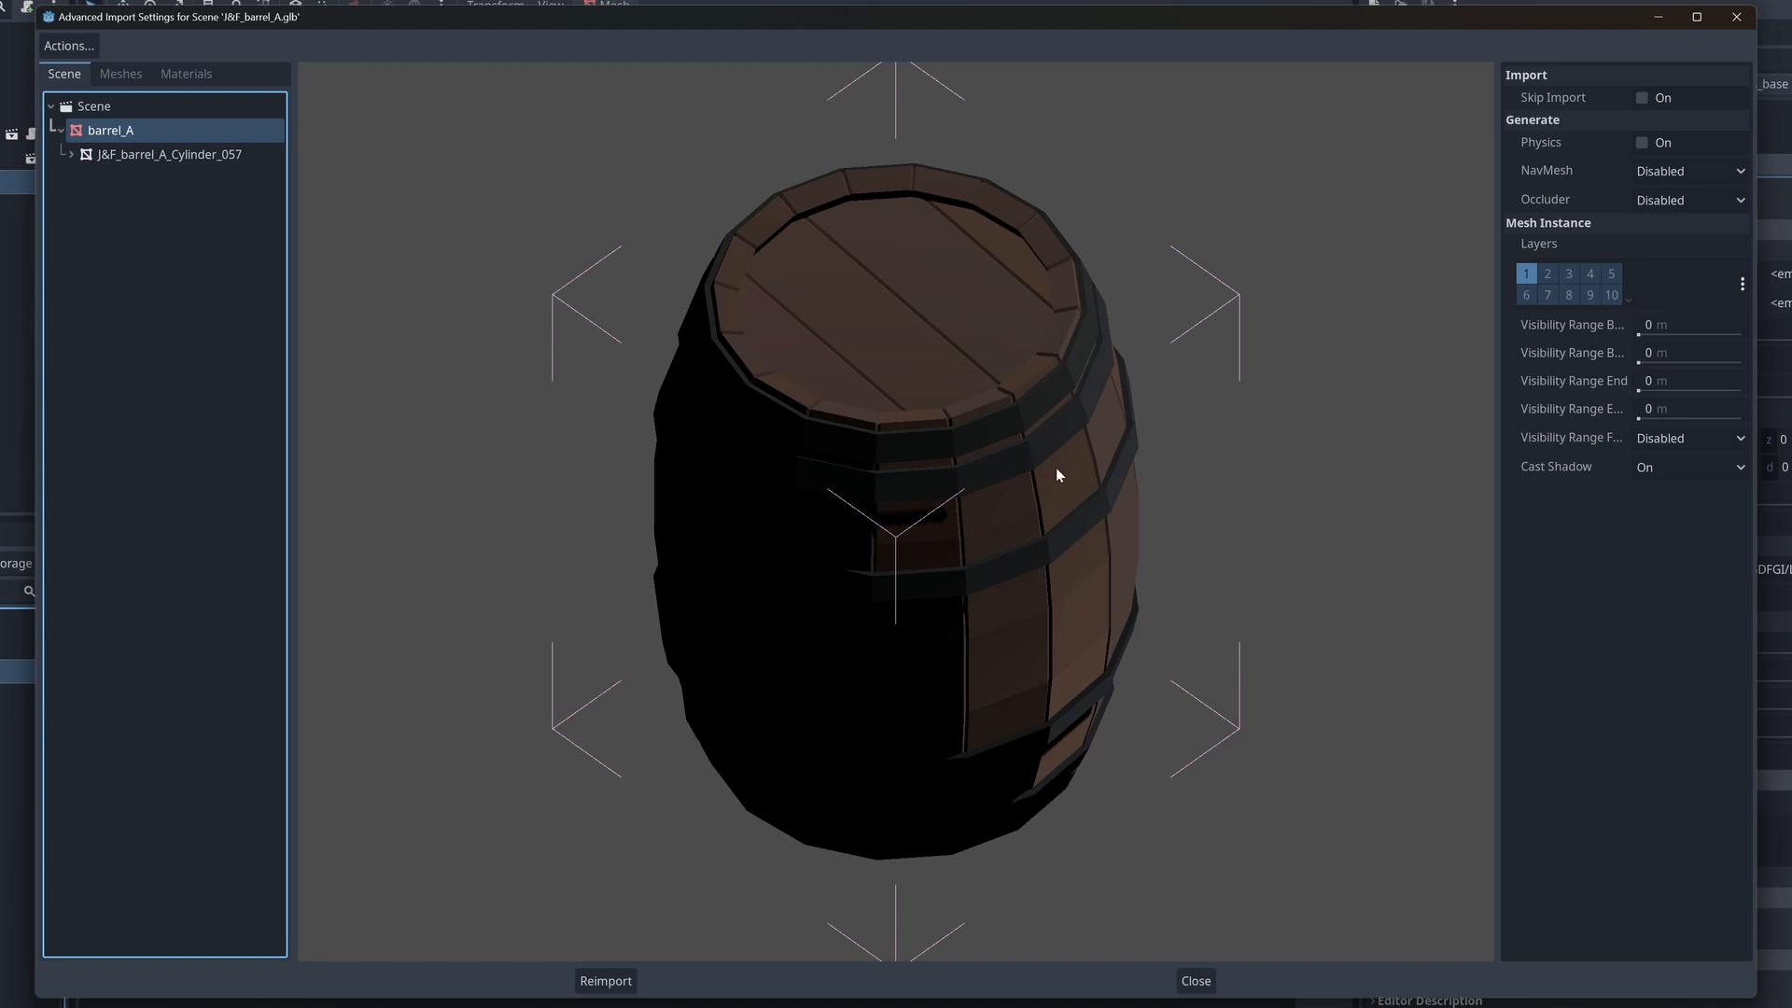
mouse_move(1154, 495)
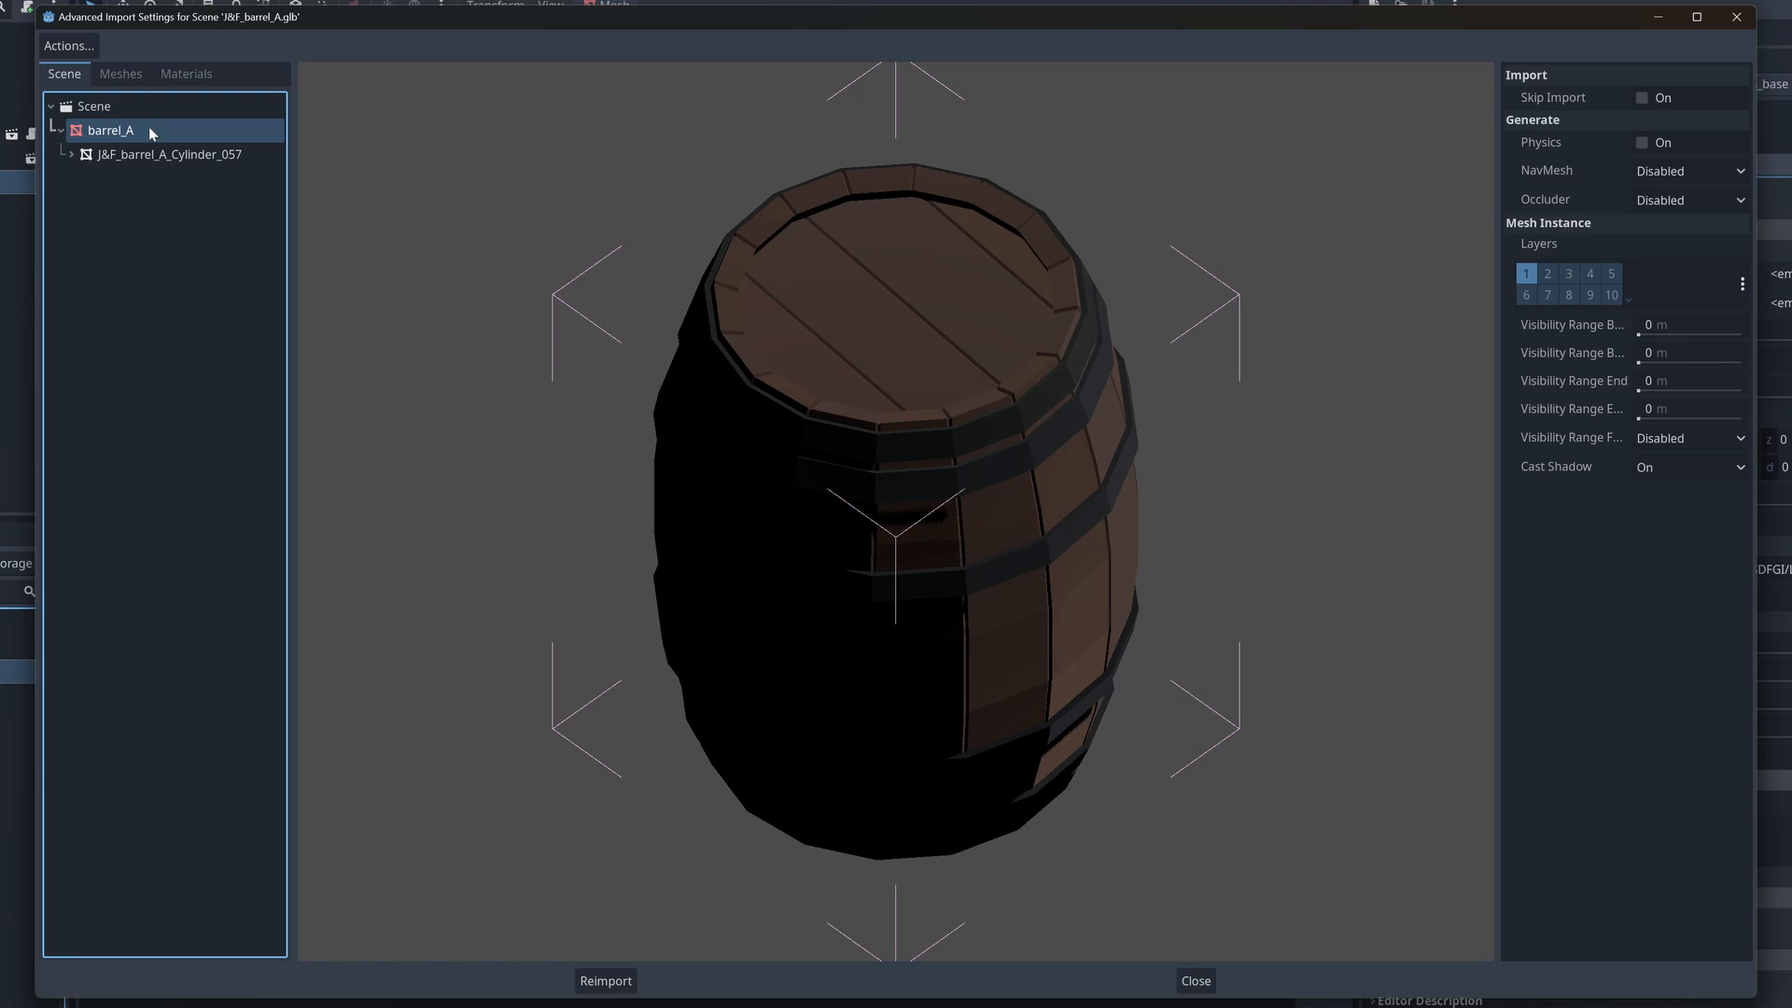
mouse_move(184, 181)
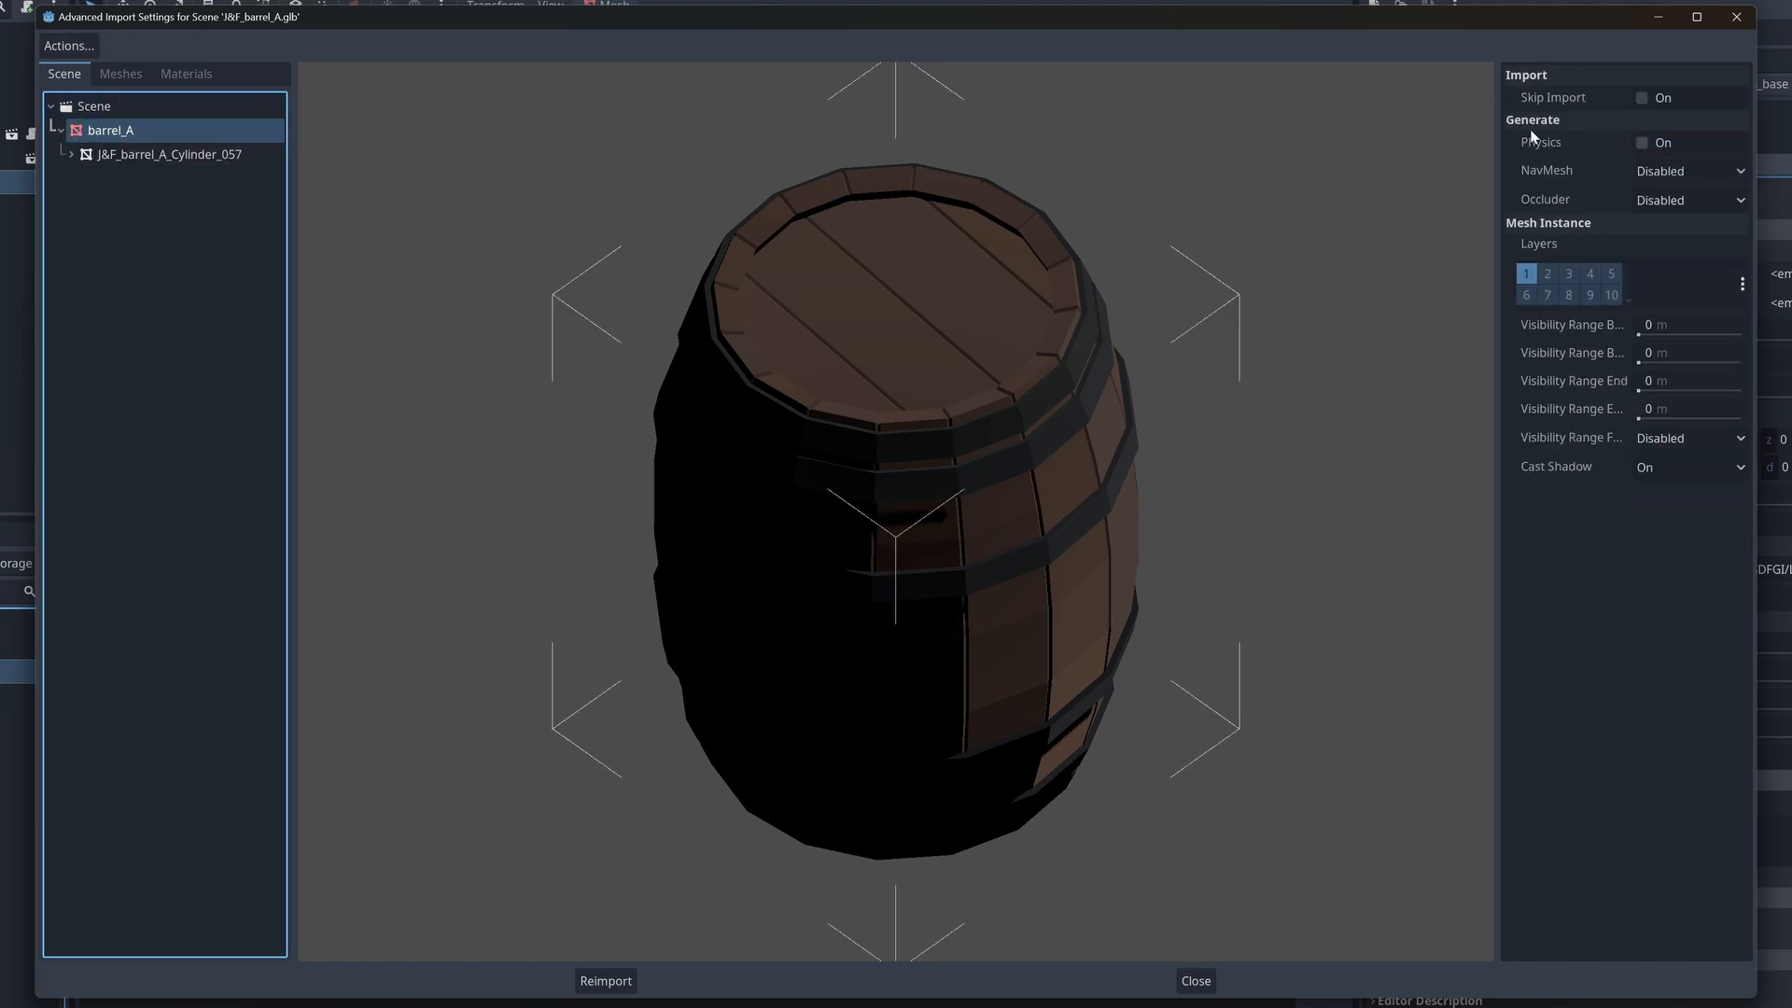
- Enable Generate Physics for barrel_A and keep the body type Static
click(1638, 142)
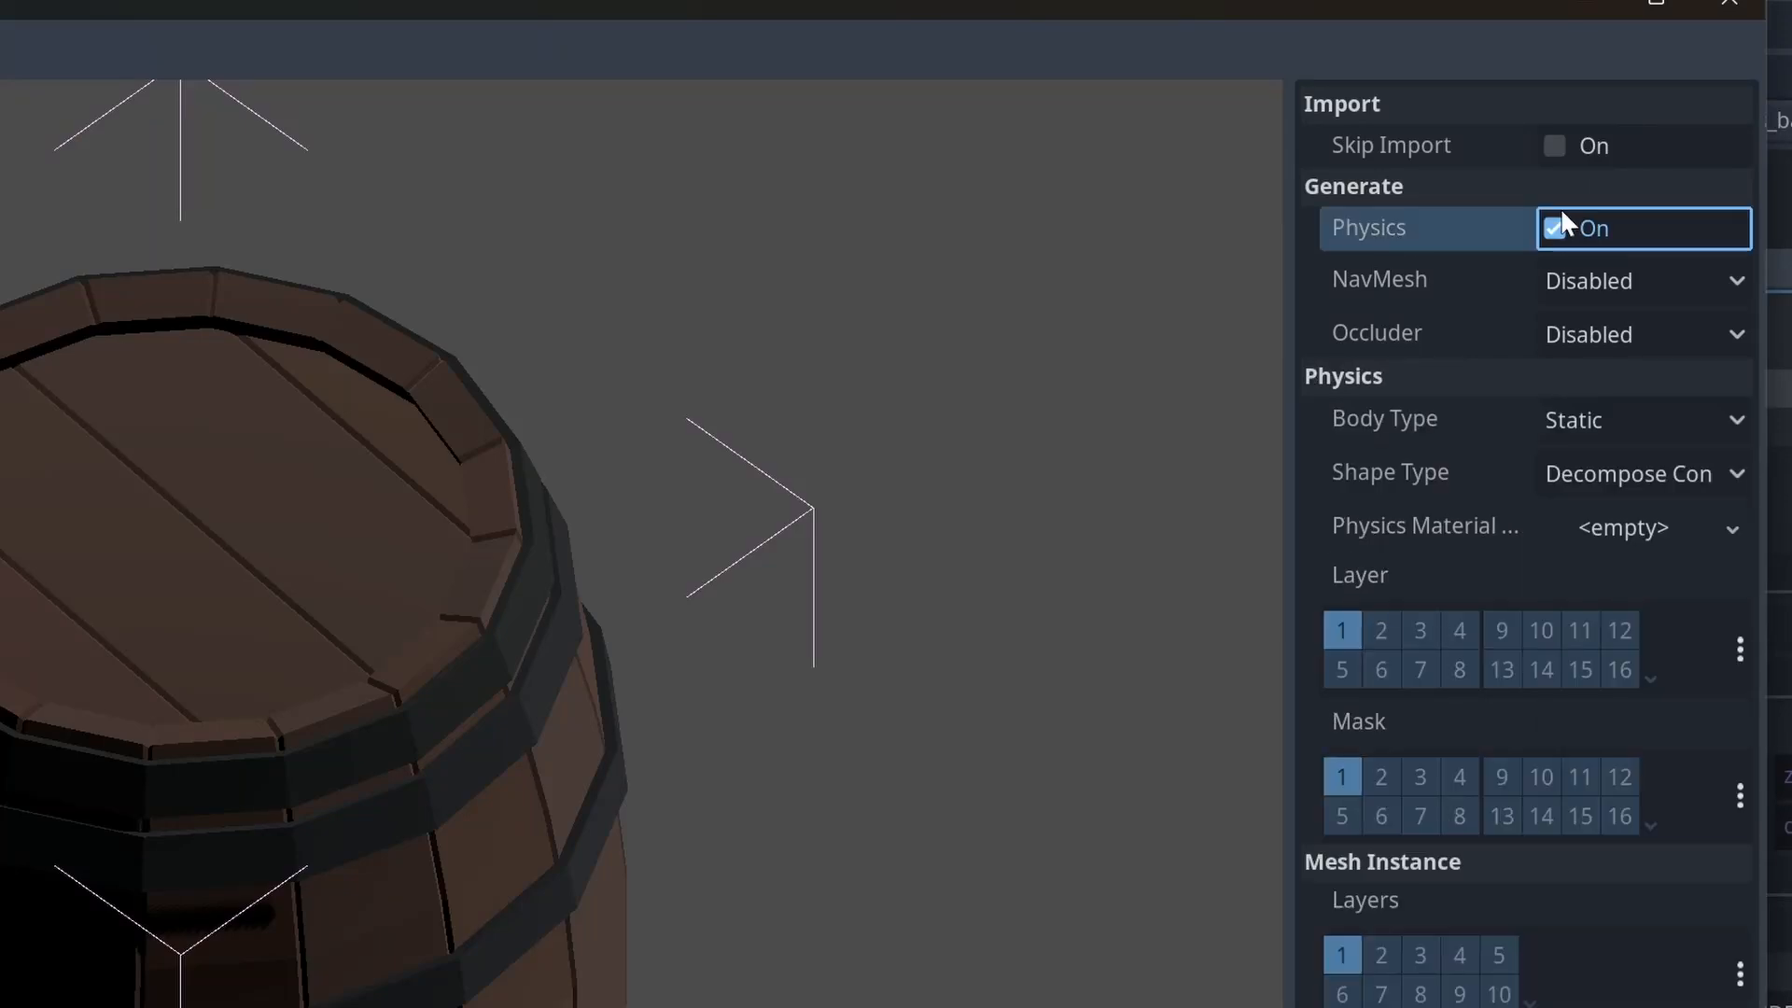
click(1555, 228)
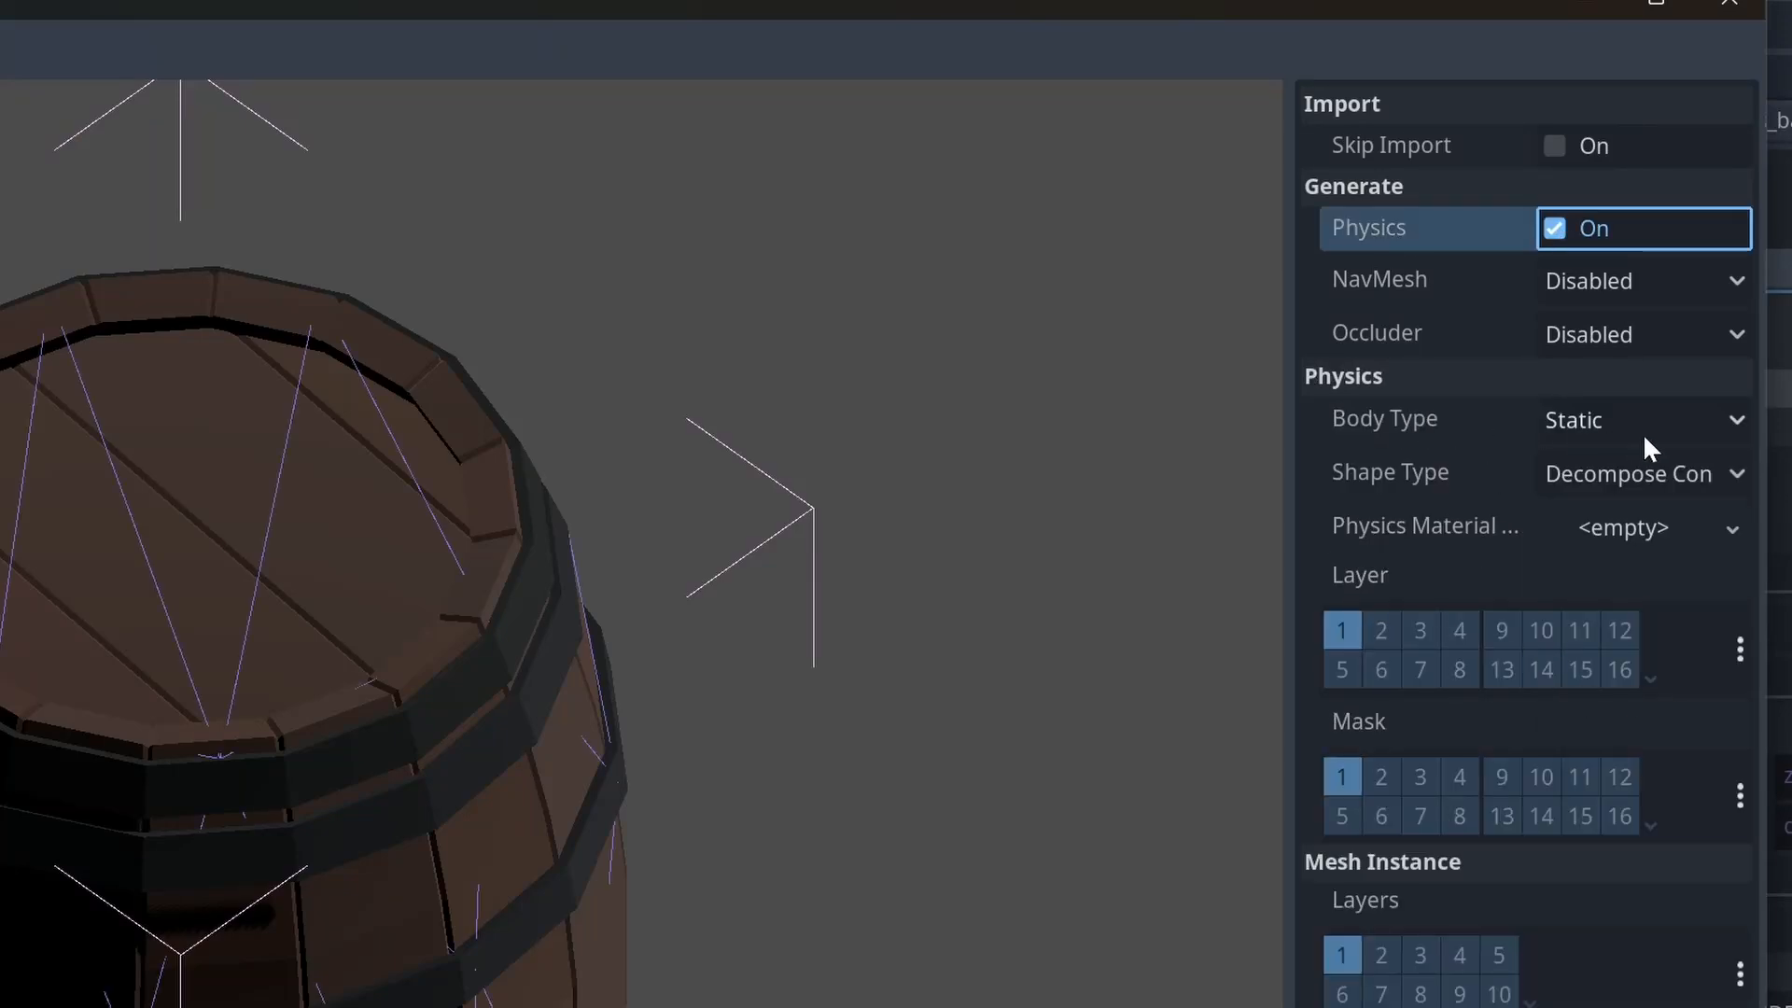
click(1640, 420)
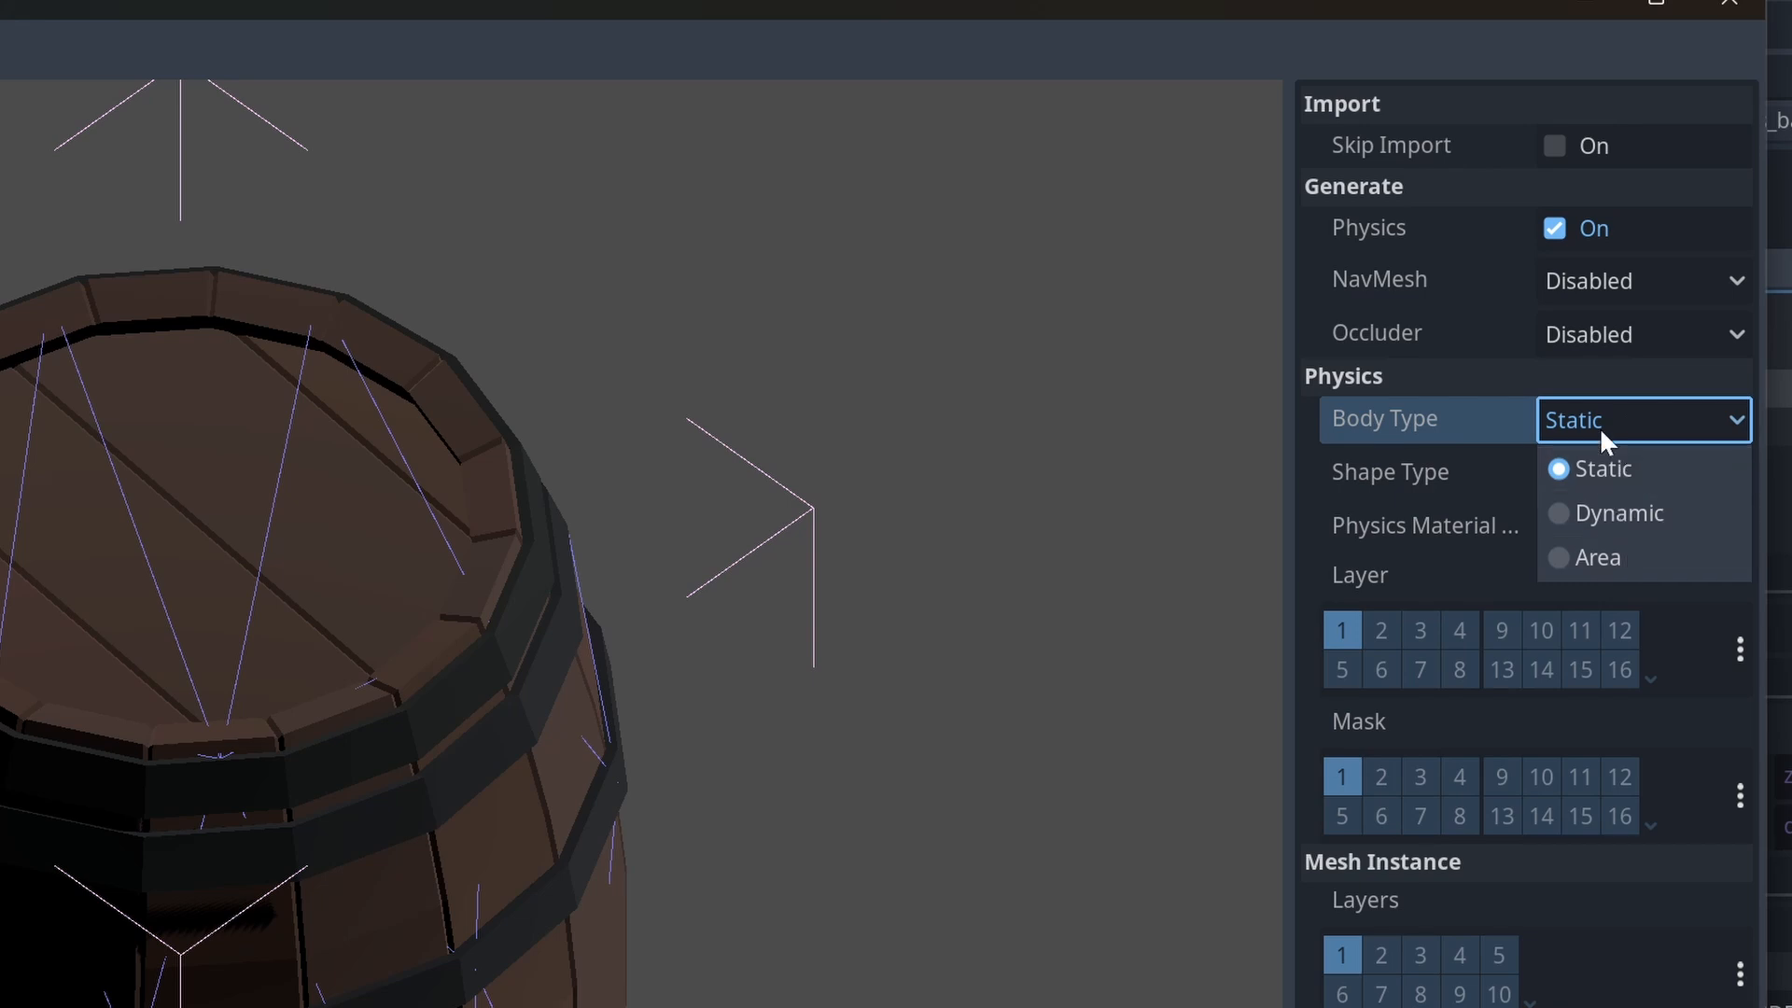
click(1606, 469)
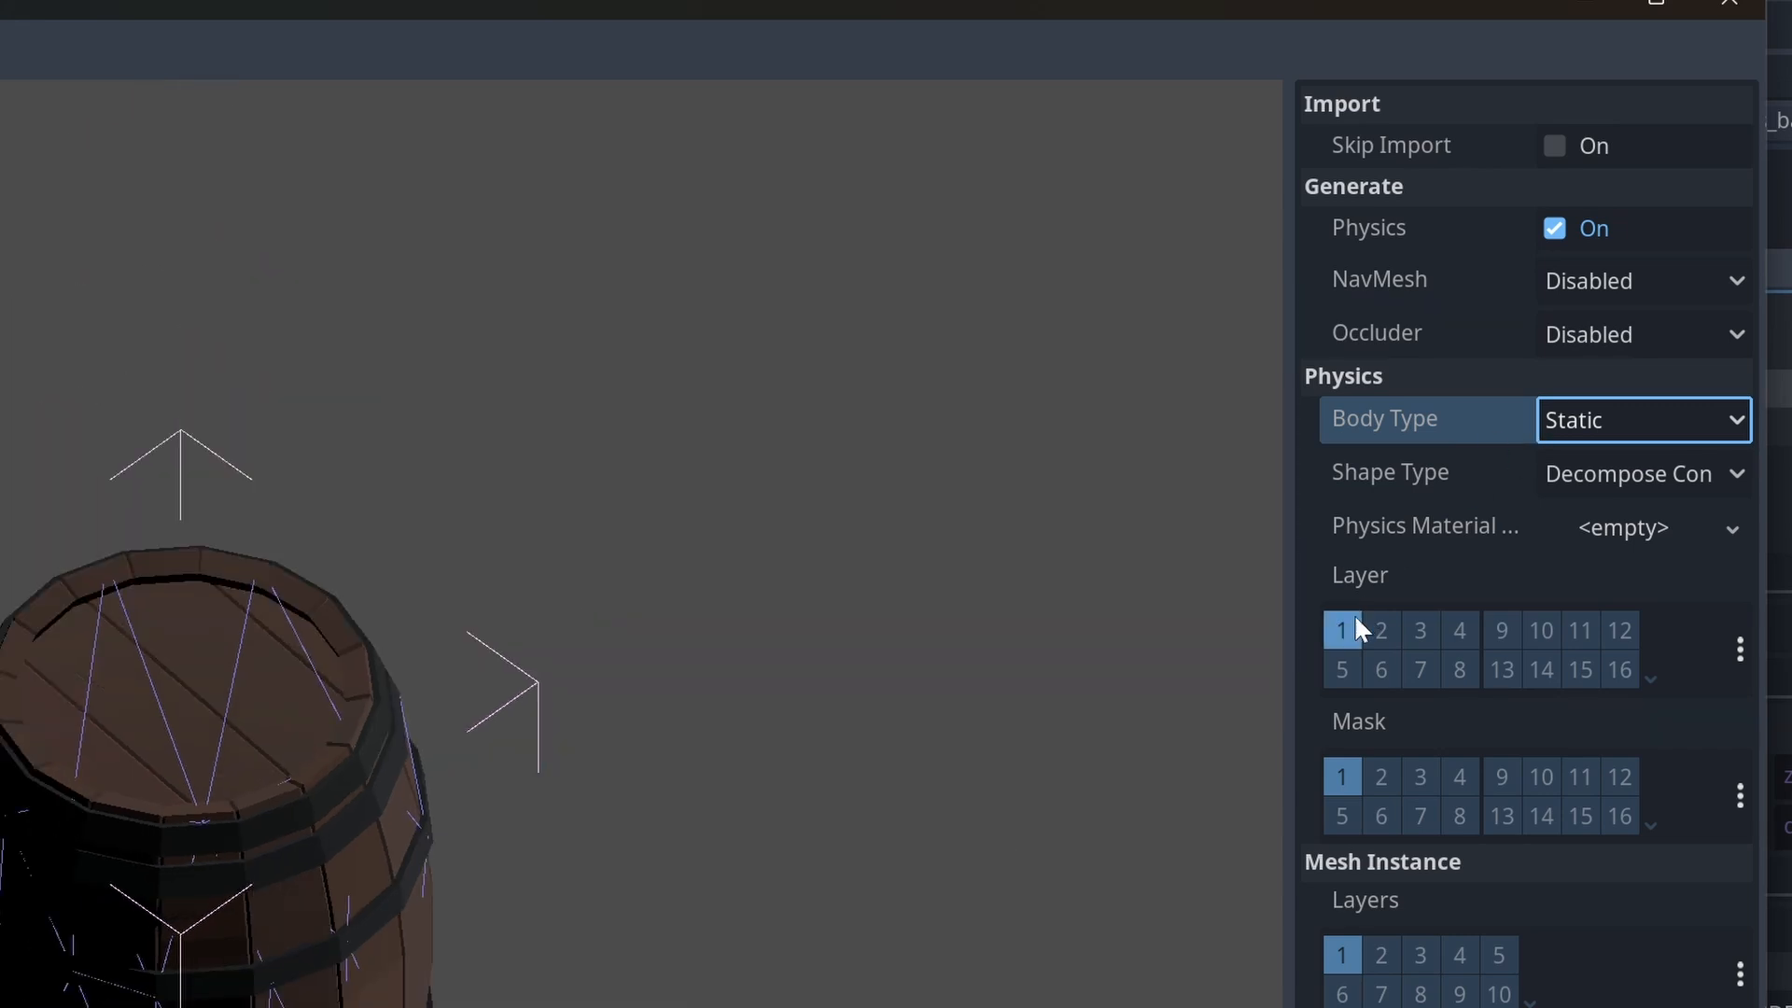
mouse_move(1628, 535)
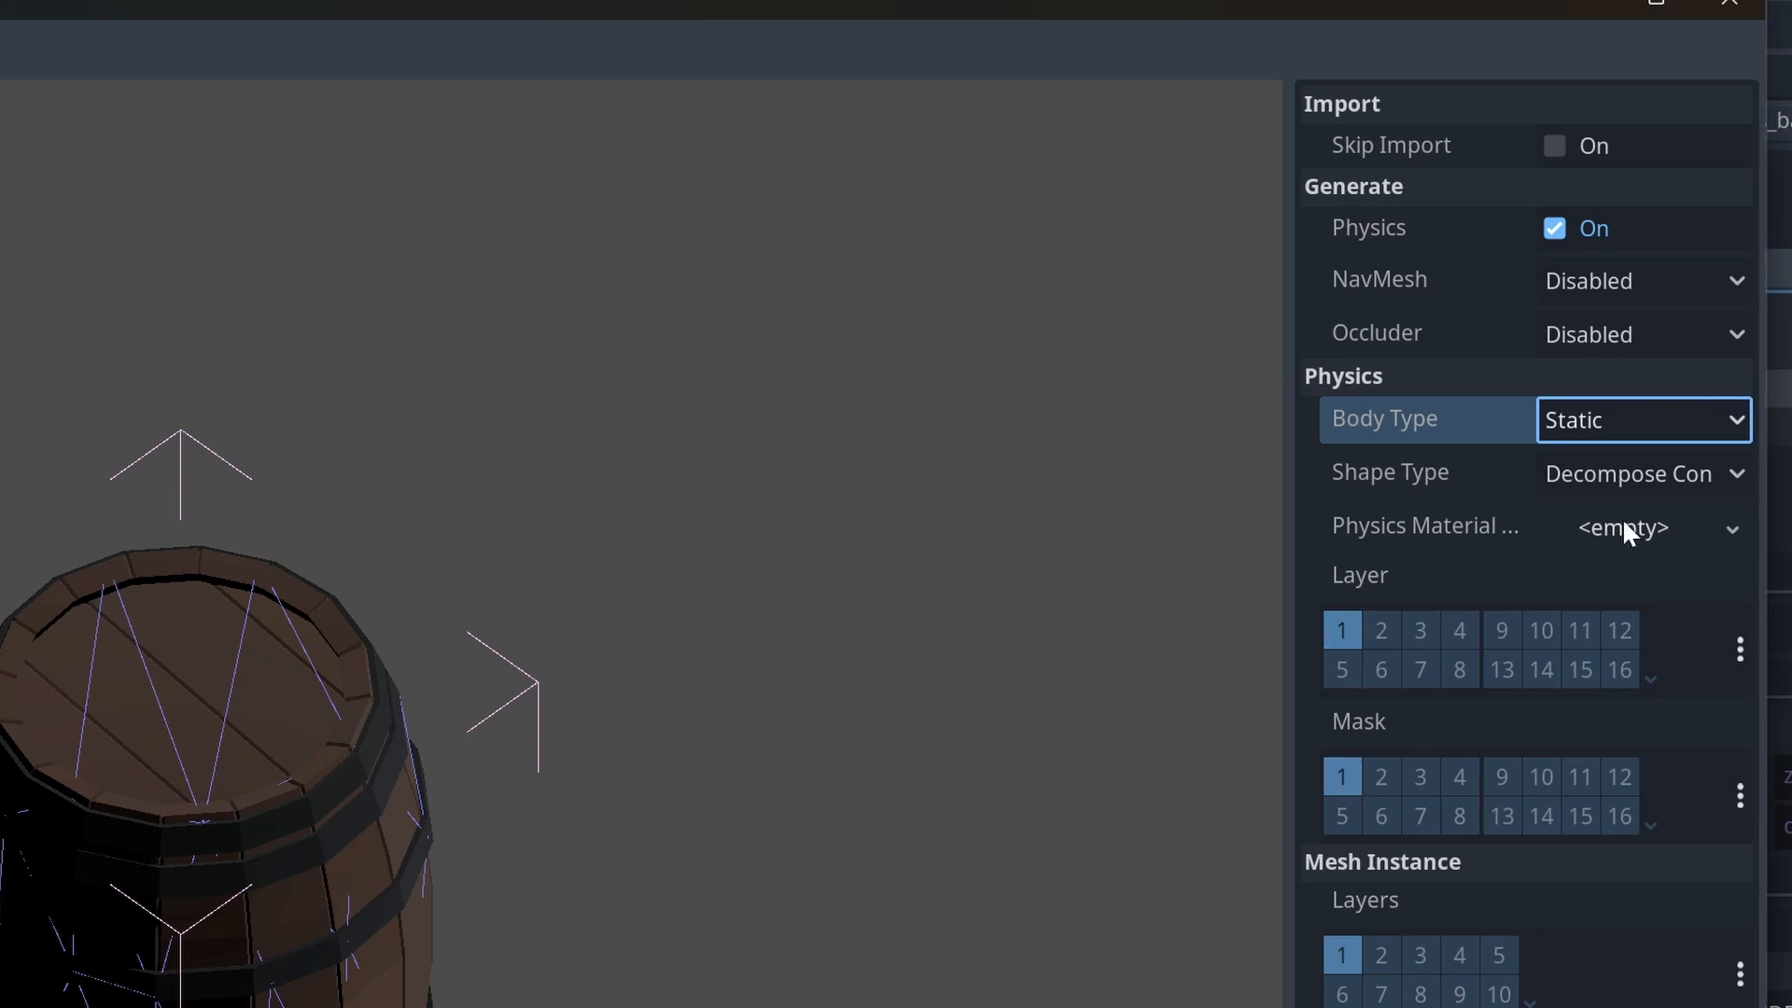
- Try Box, Sphere and Simple Convex collision shapes, then settle on Decompose Convex
click(1643, 473)
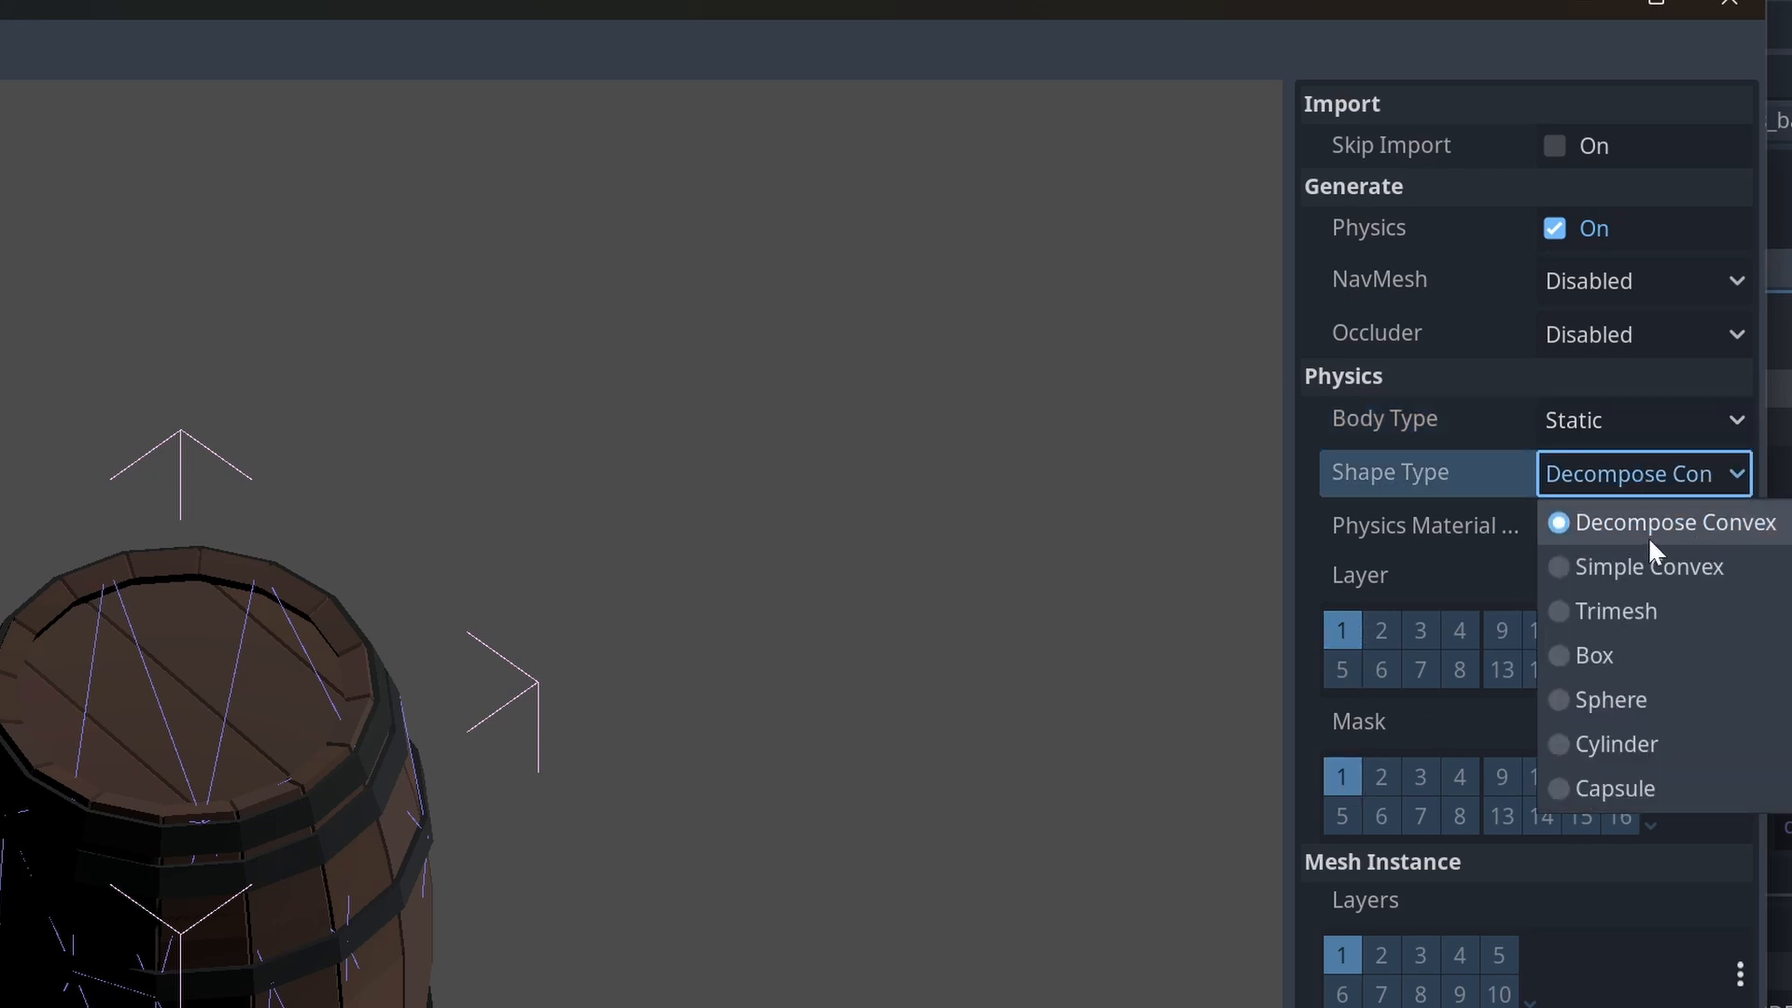
mouse_move(654, 692)
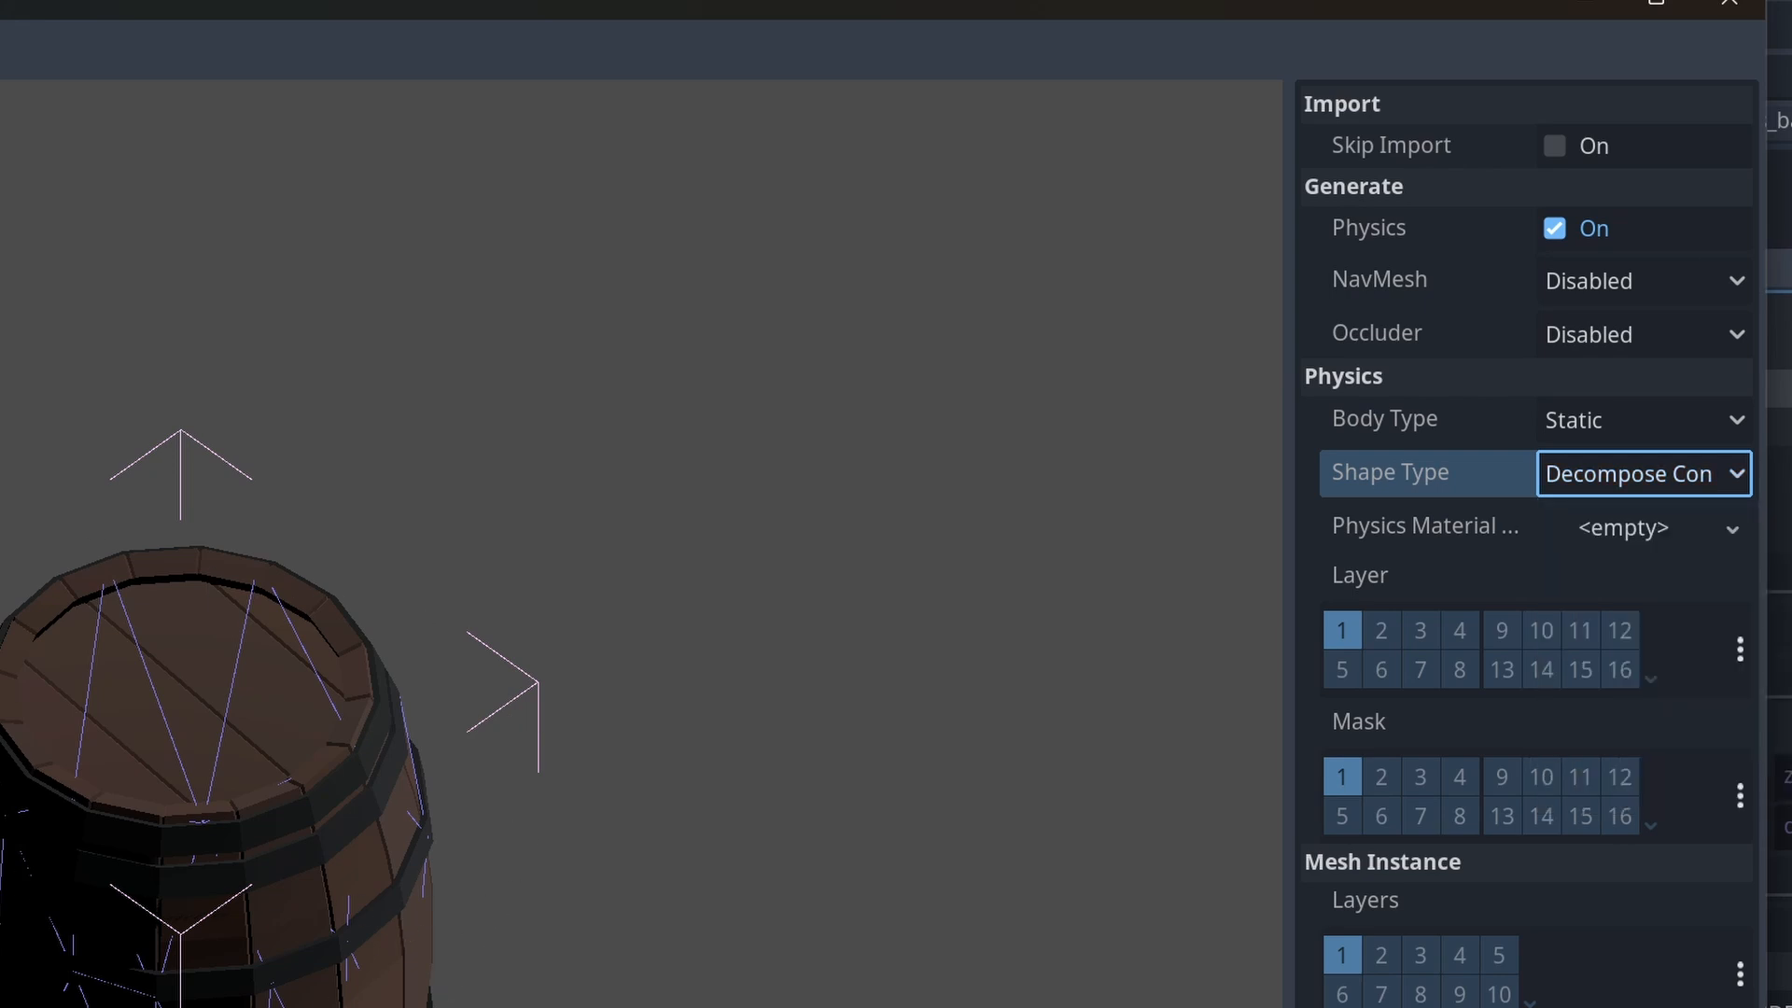
click(1644, 473)
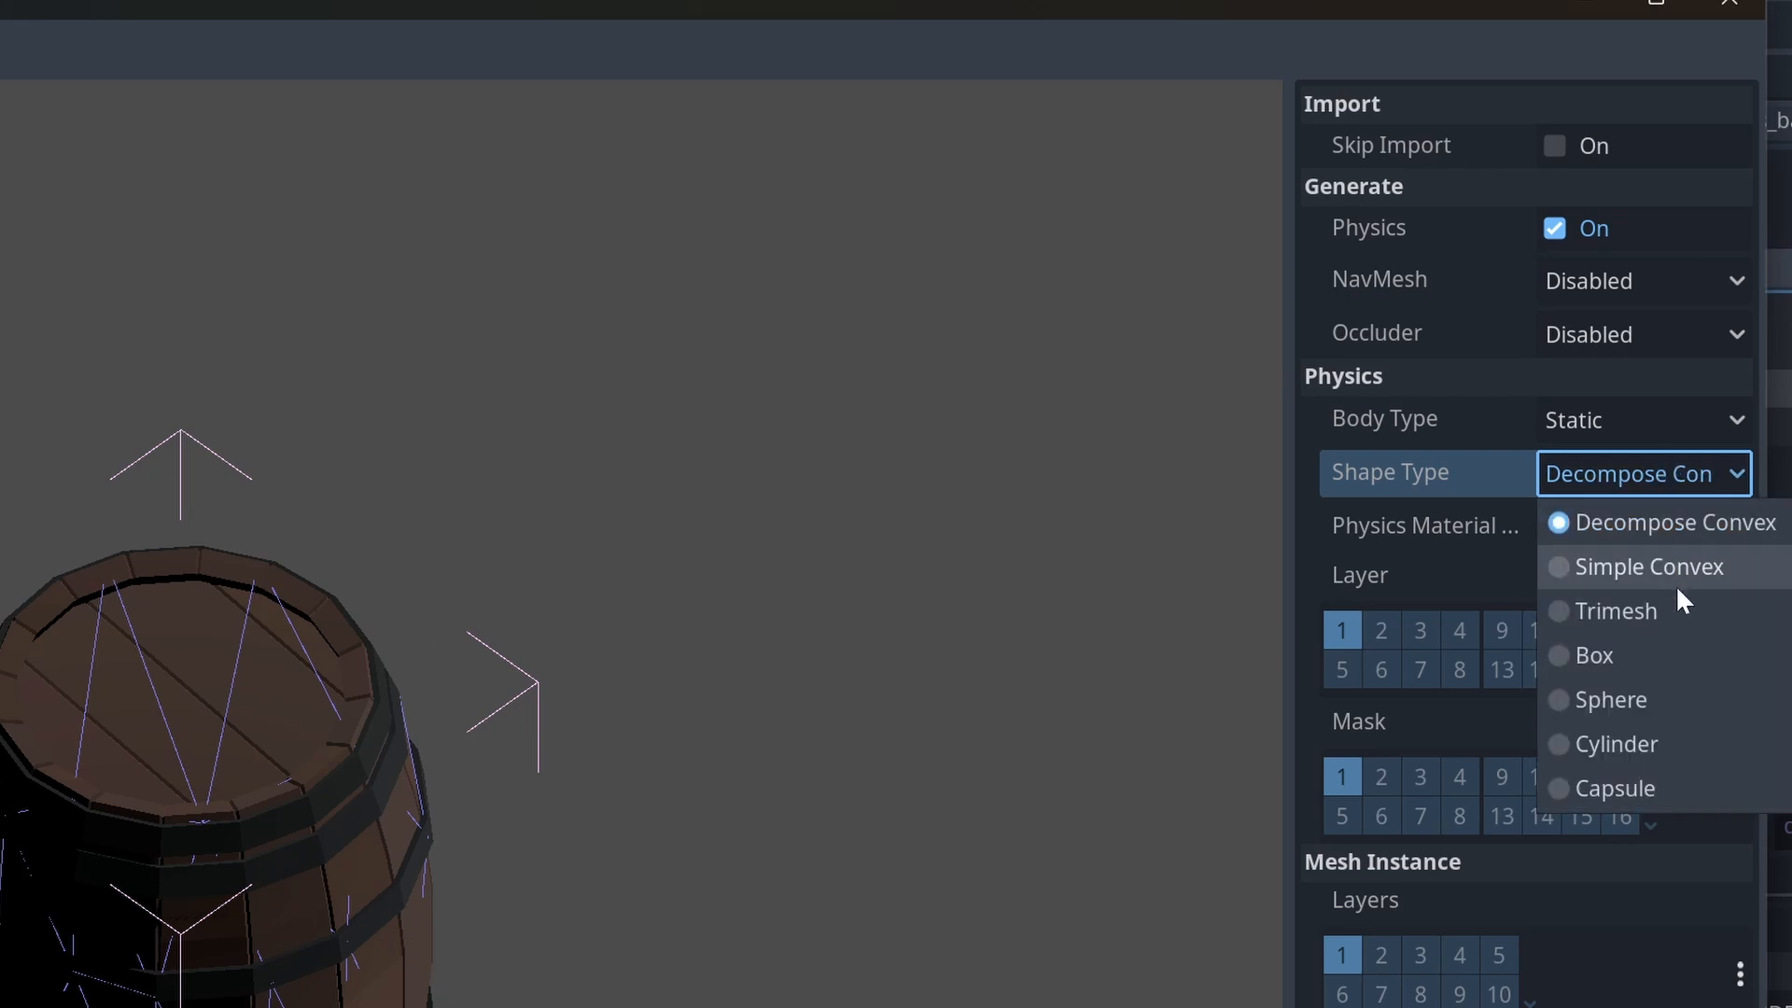
click(1593, 655)
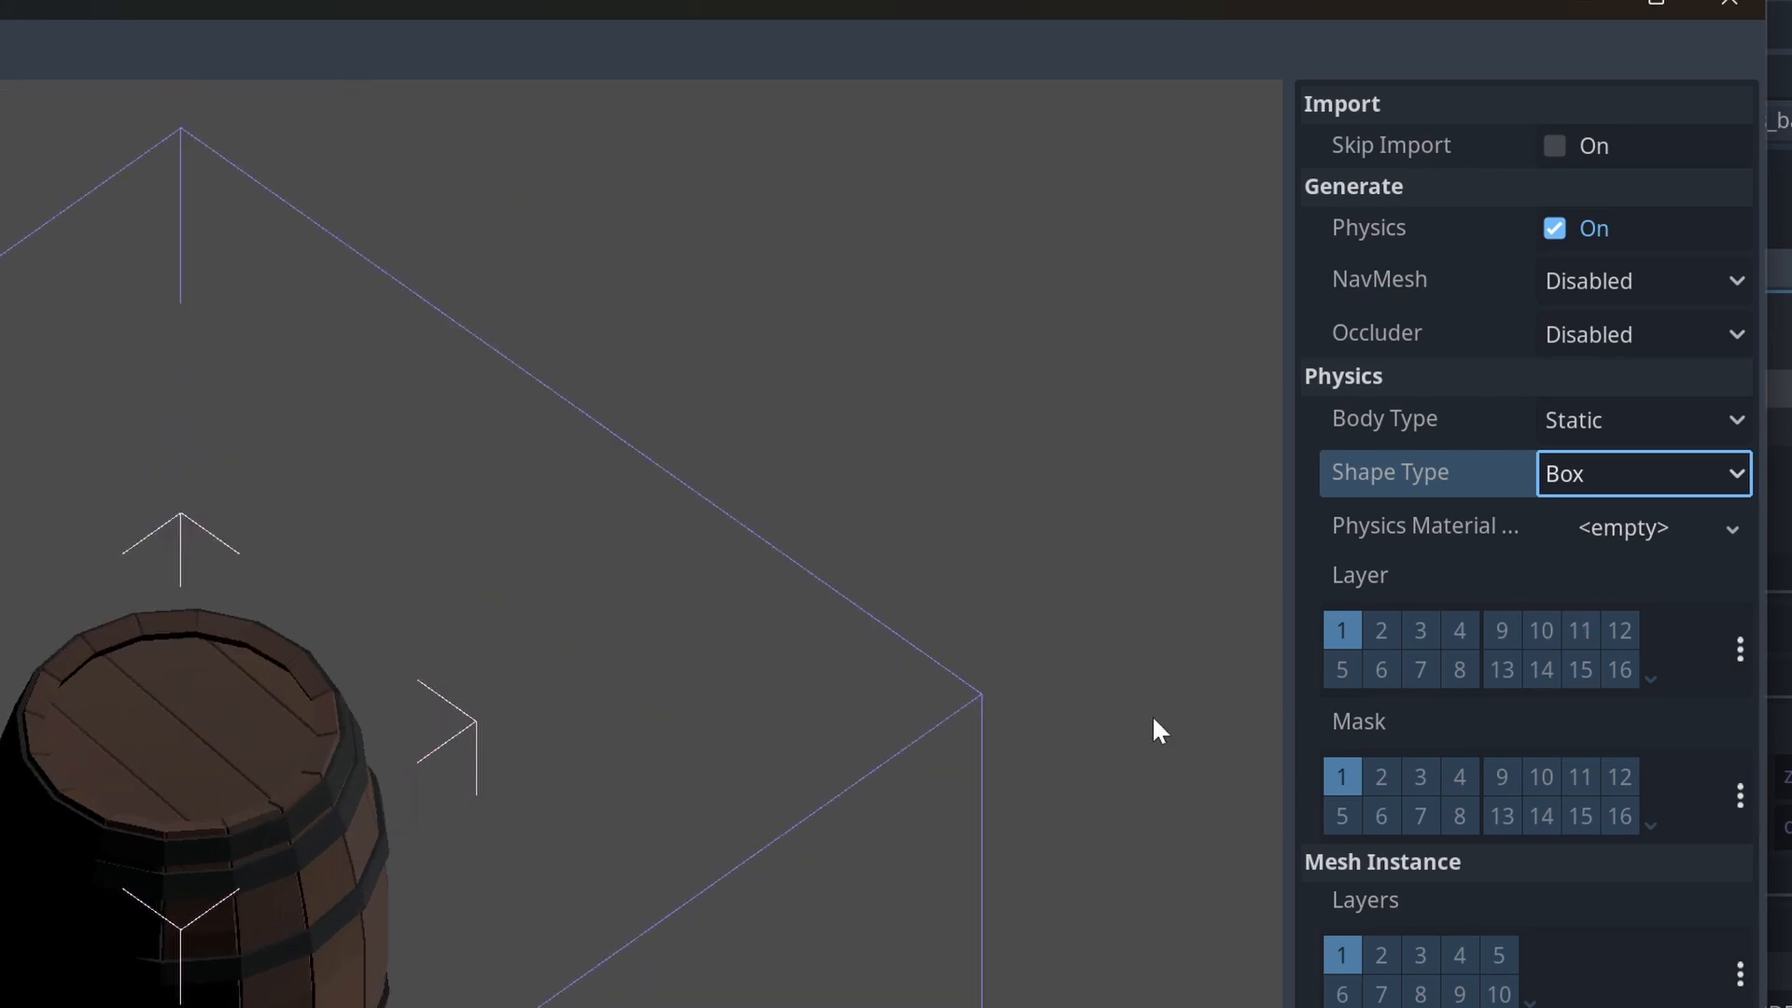
click(1643, 473)
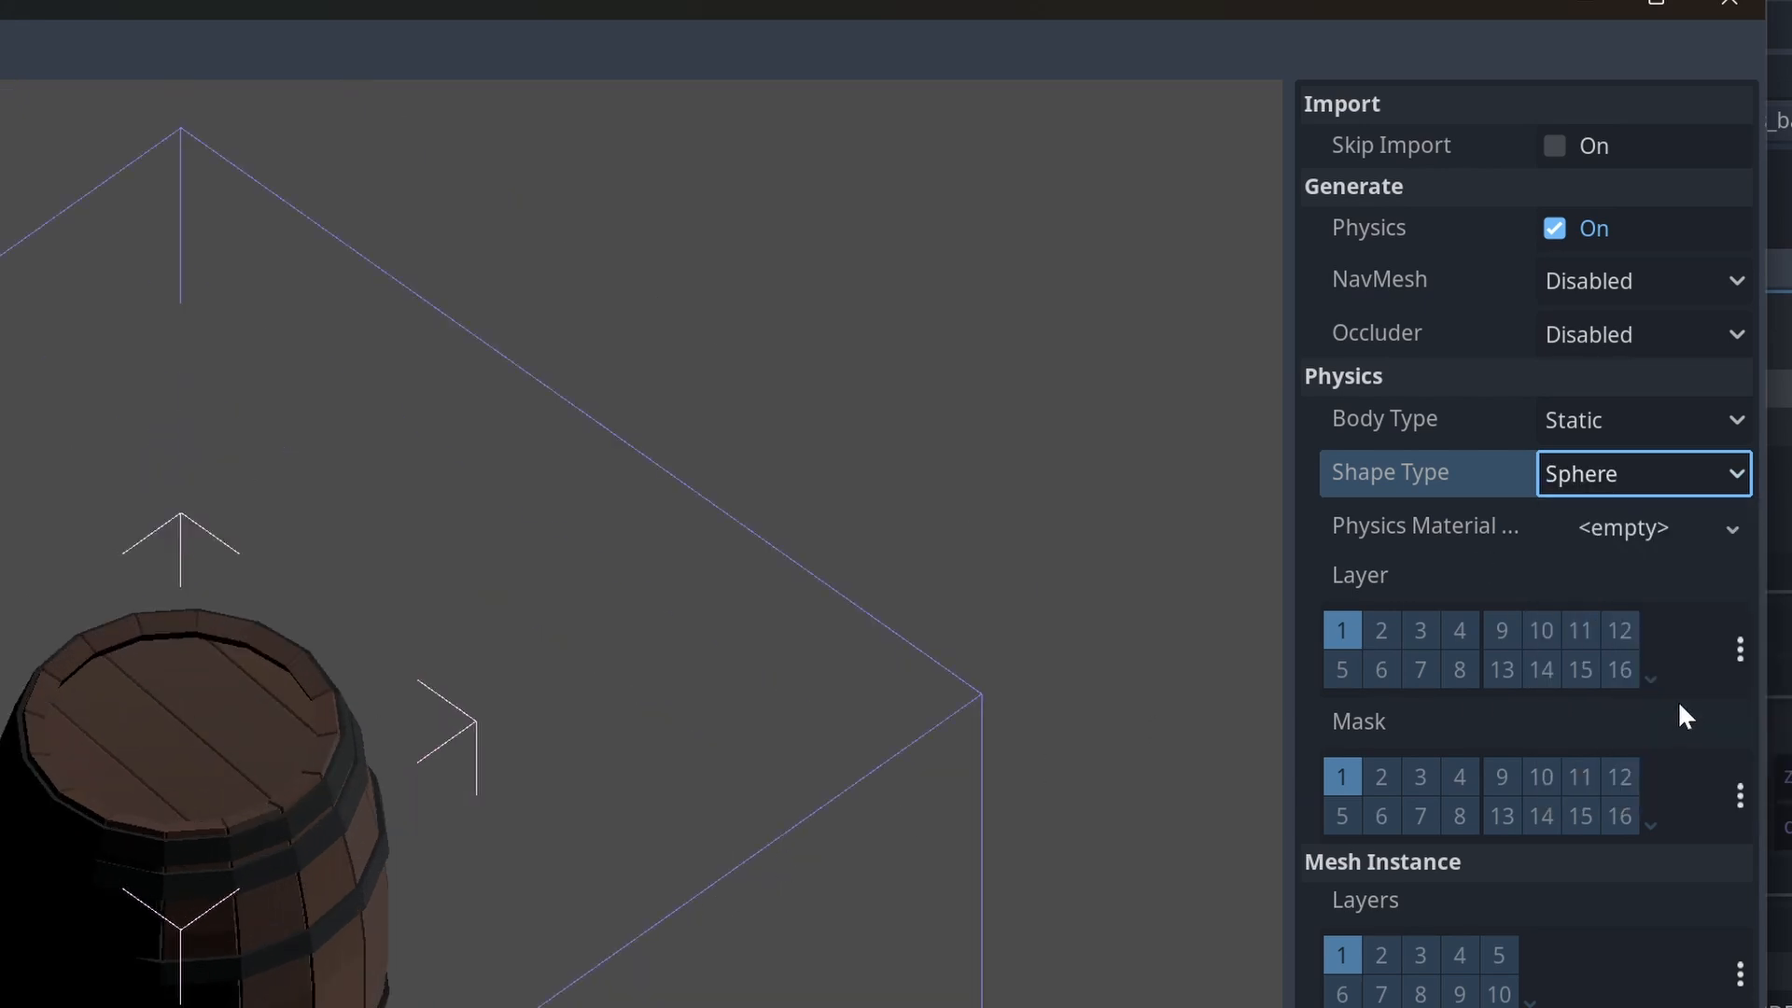
click(1643, 474)
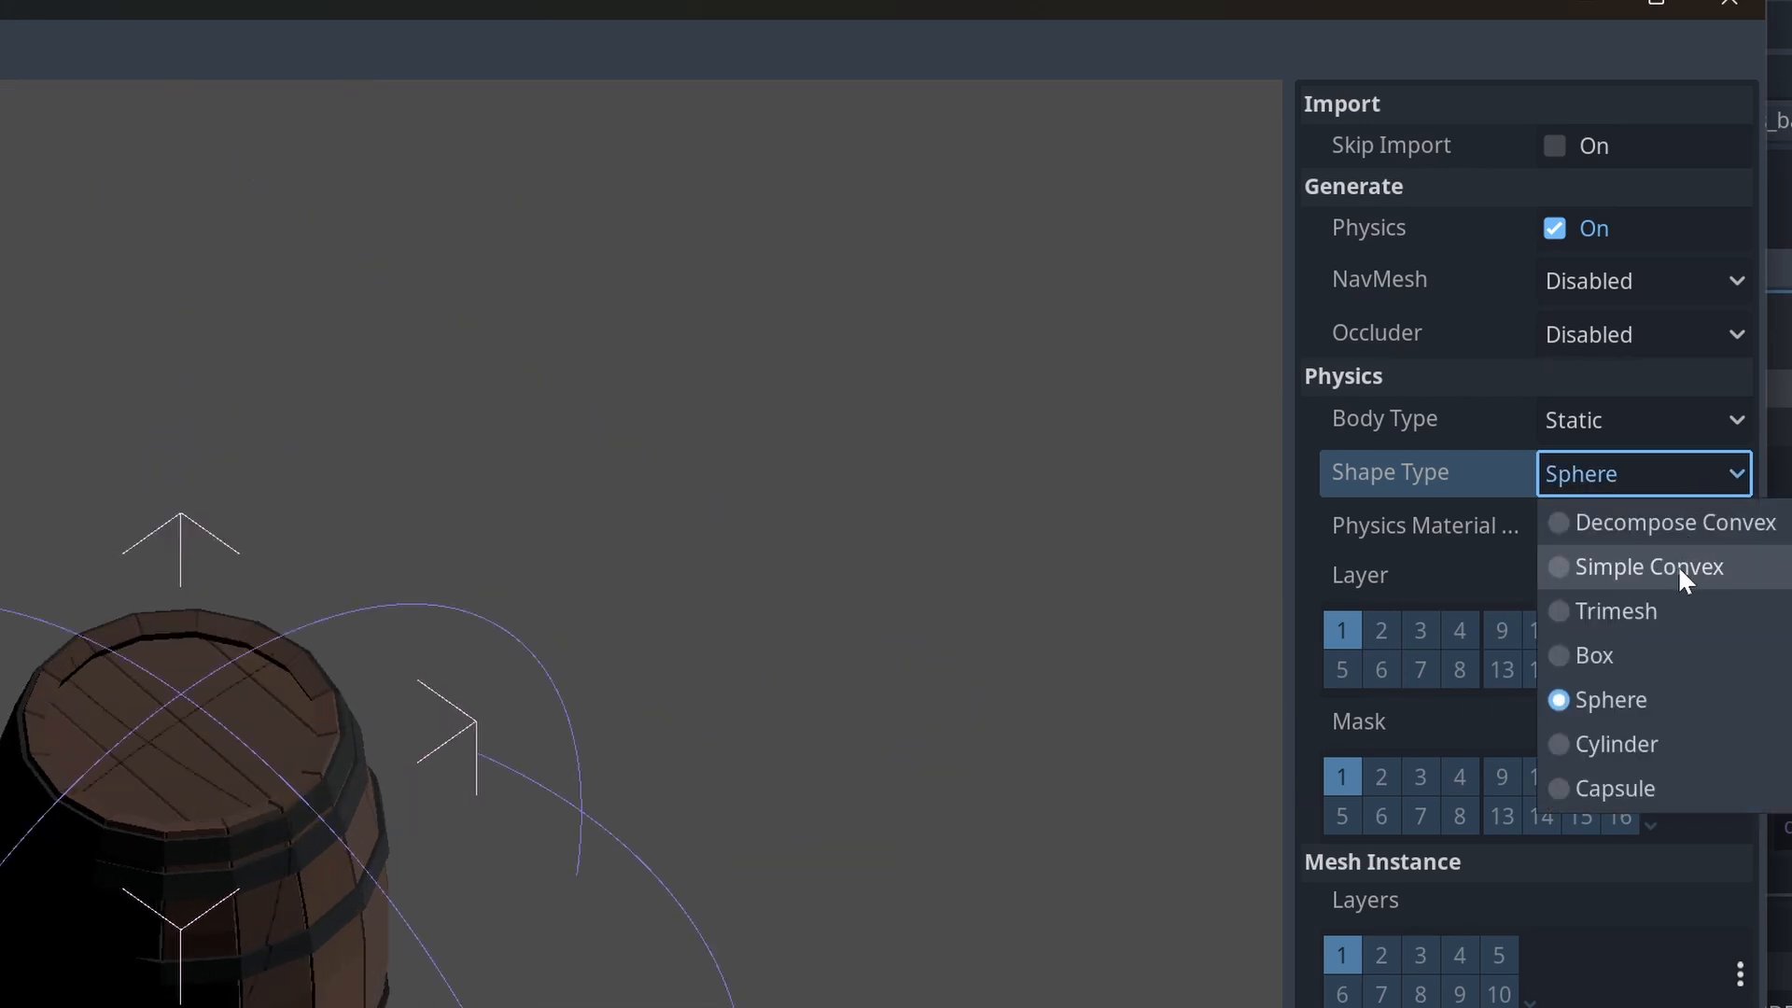
click(1649, 567)
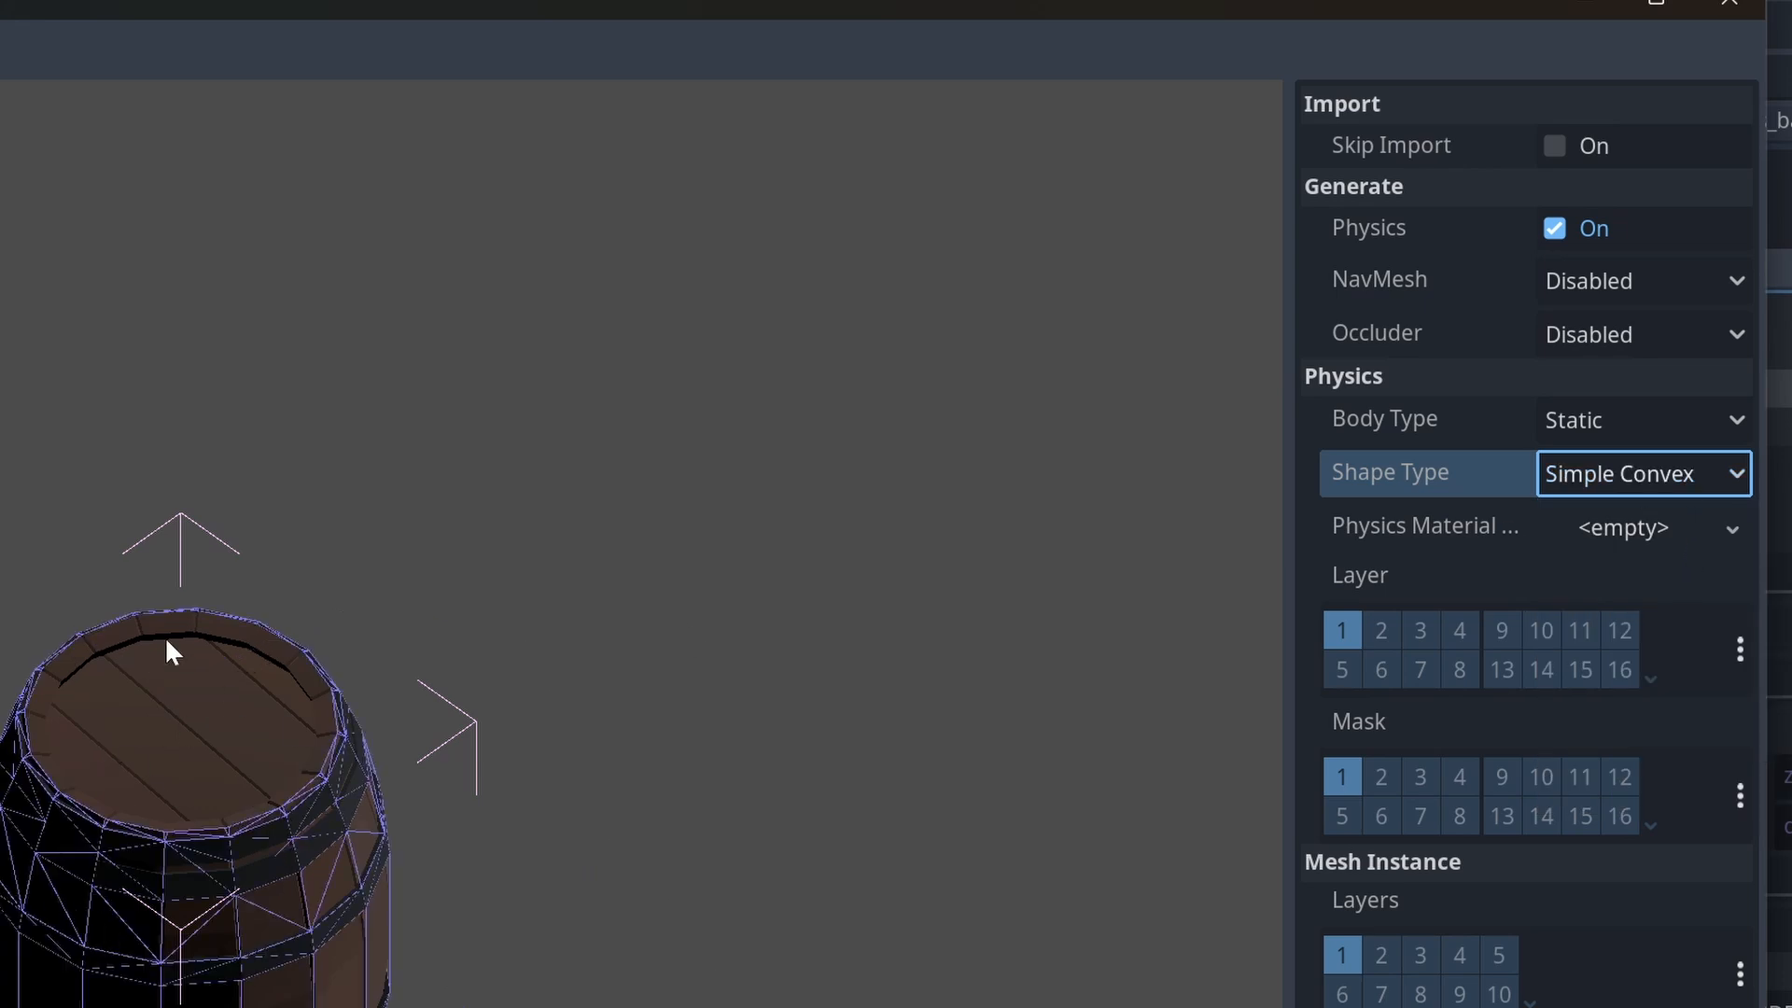
click(1644, 473)
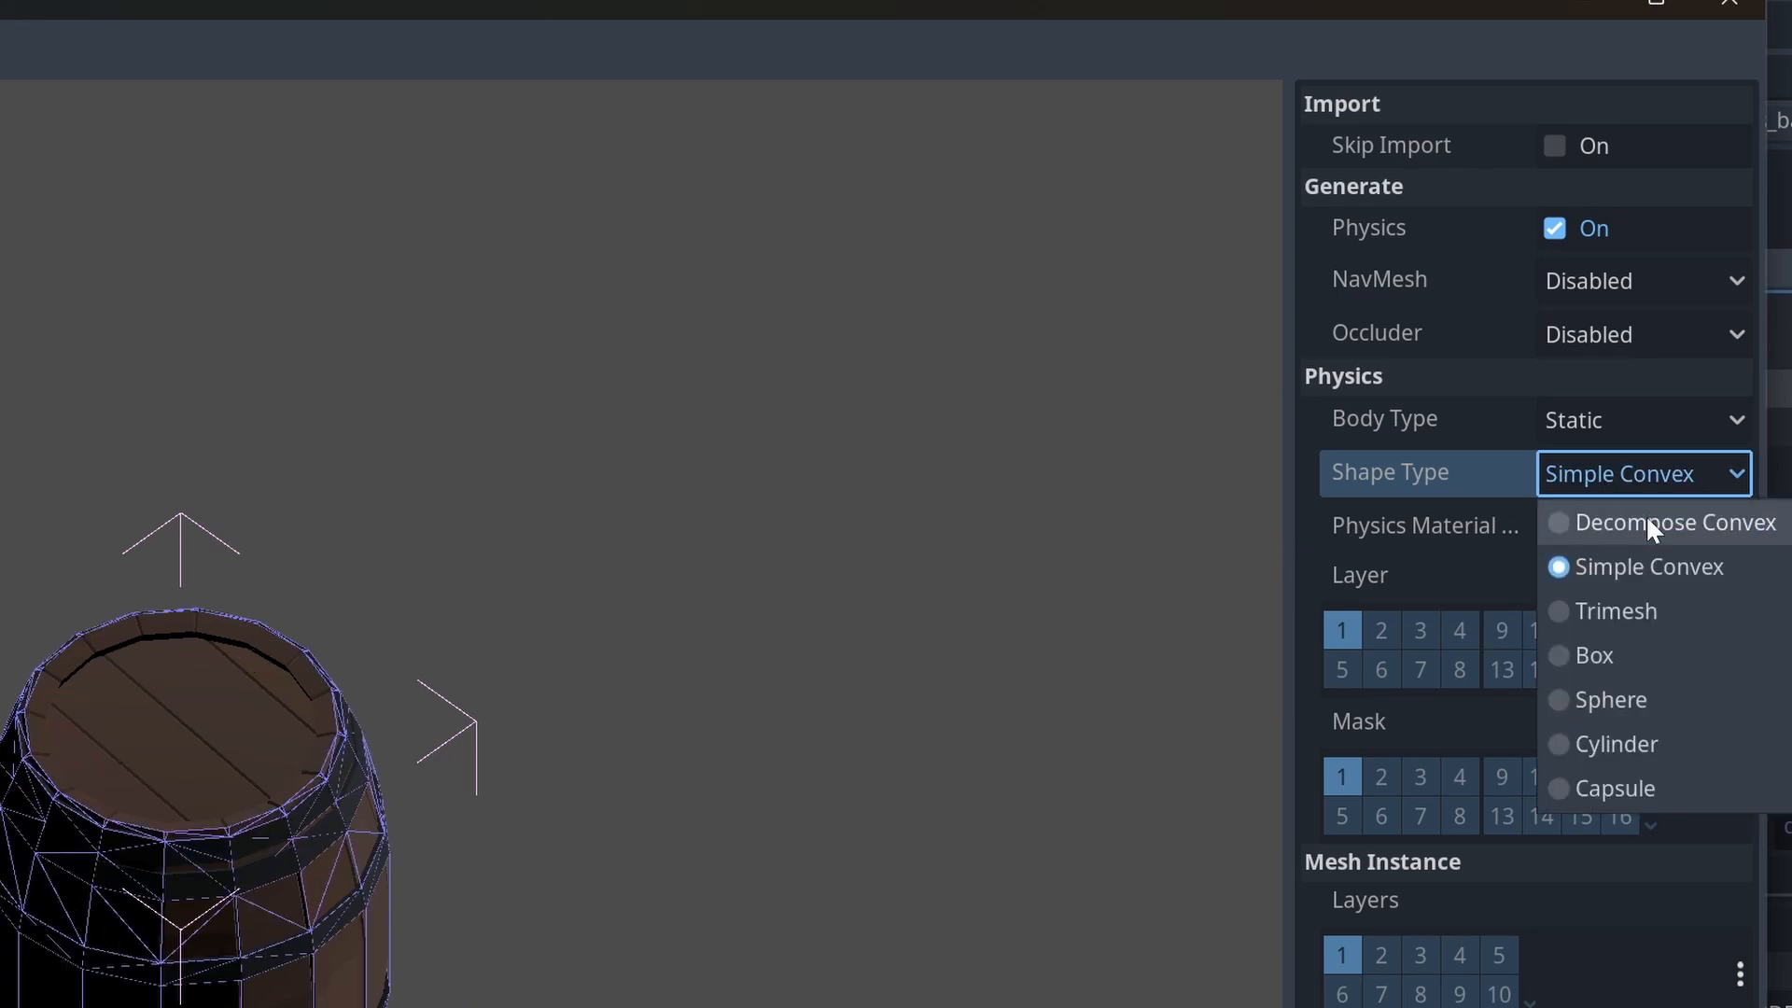
click(1676, 523)
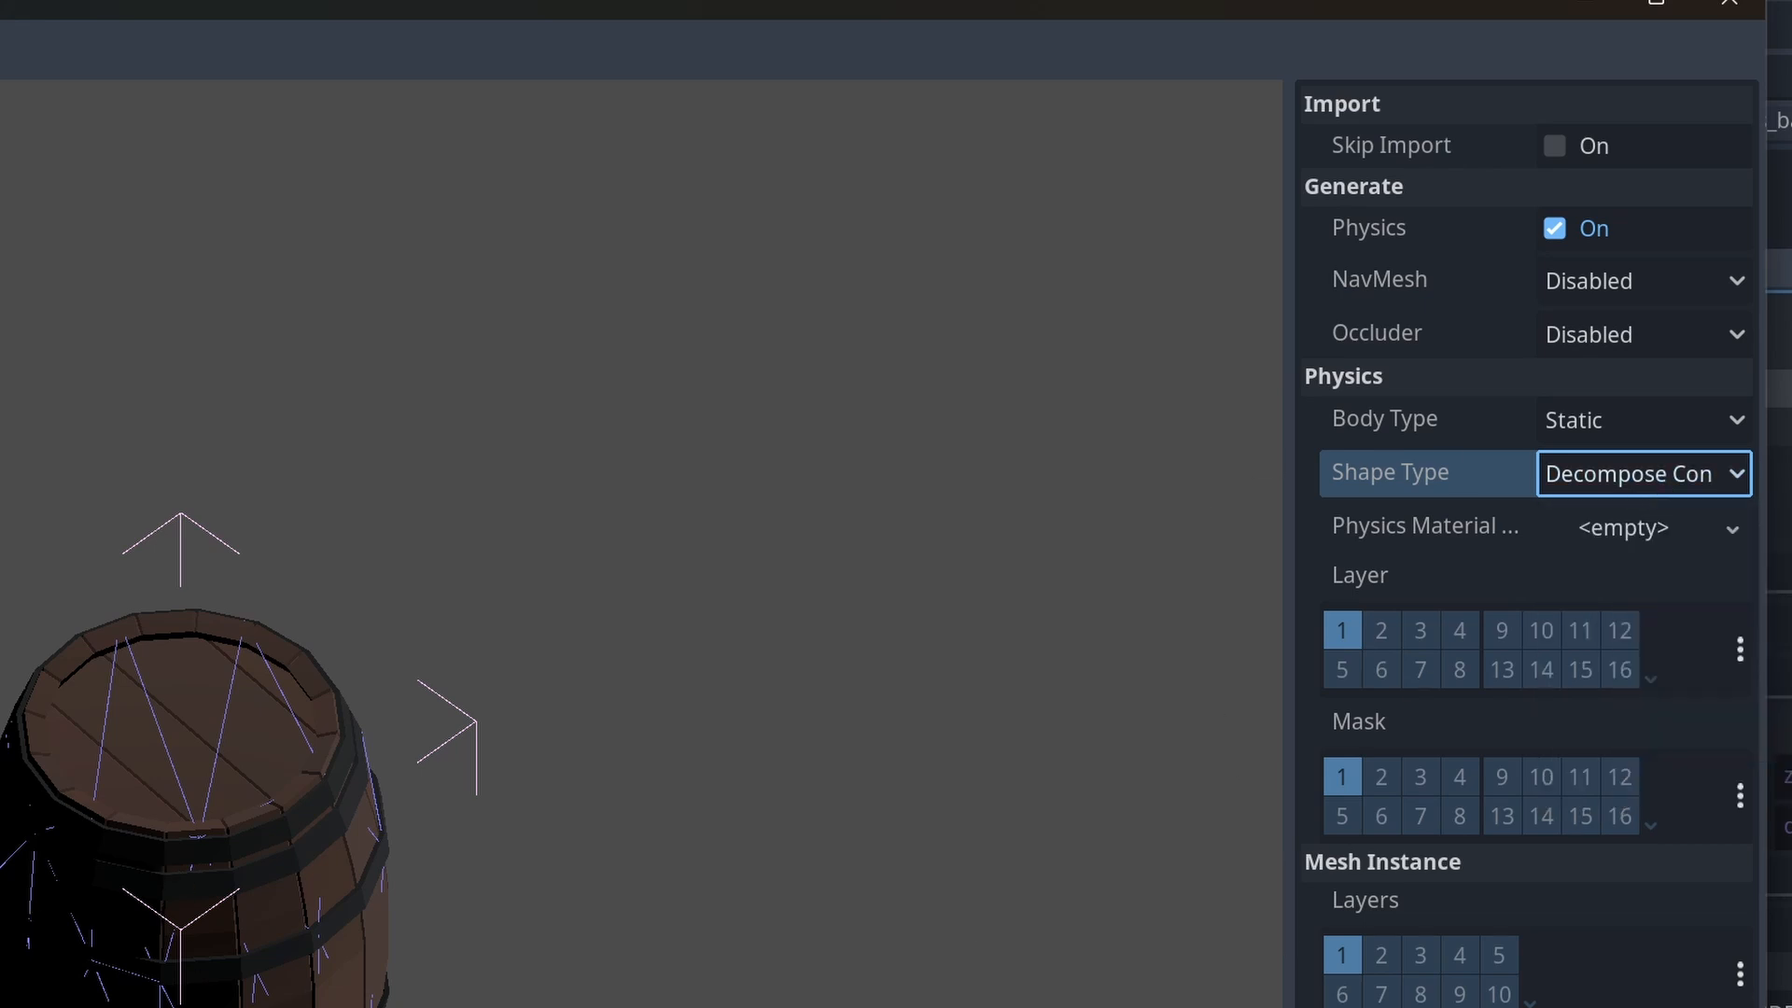
click(1737, 527)
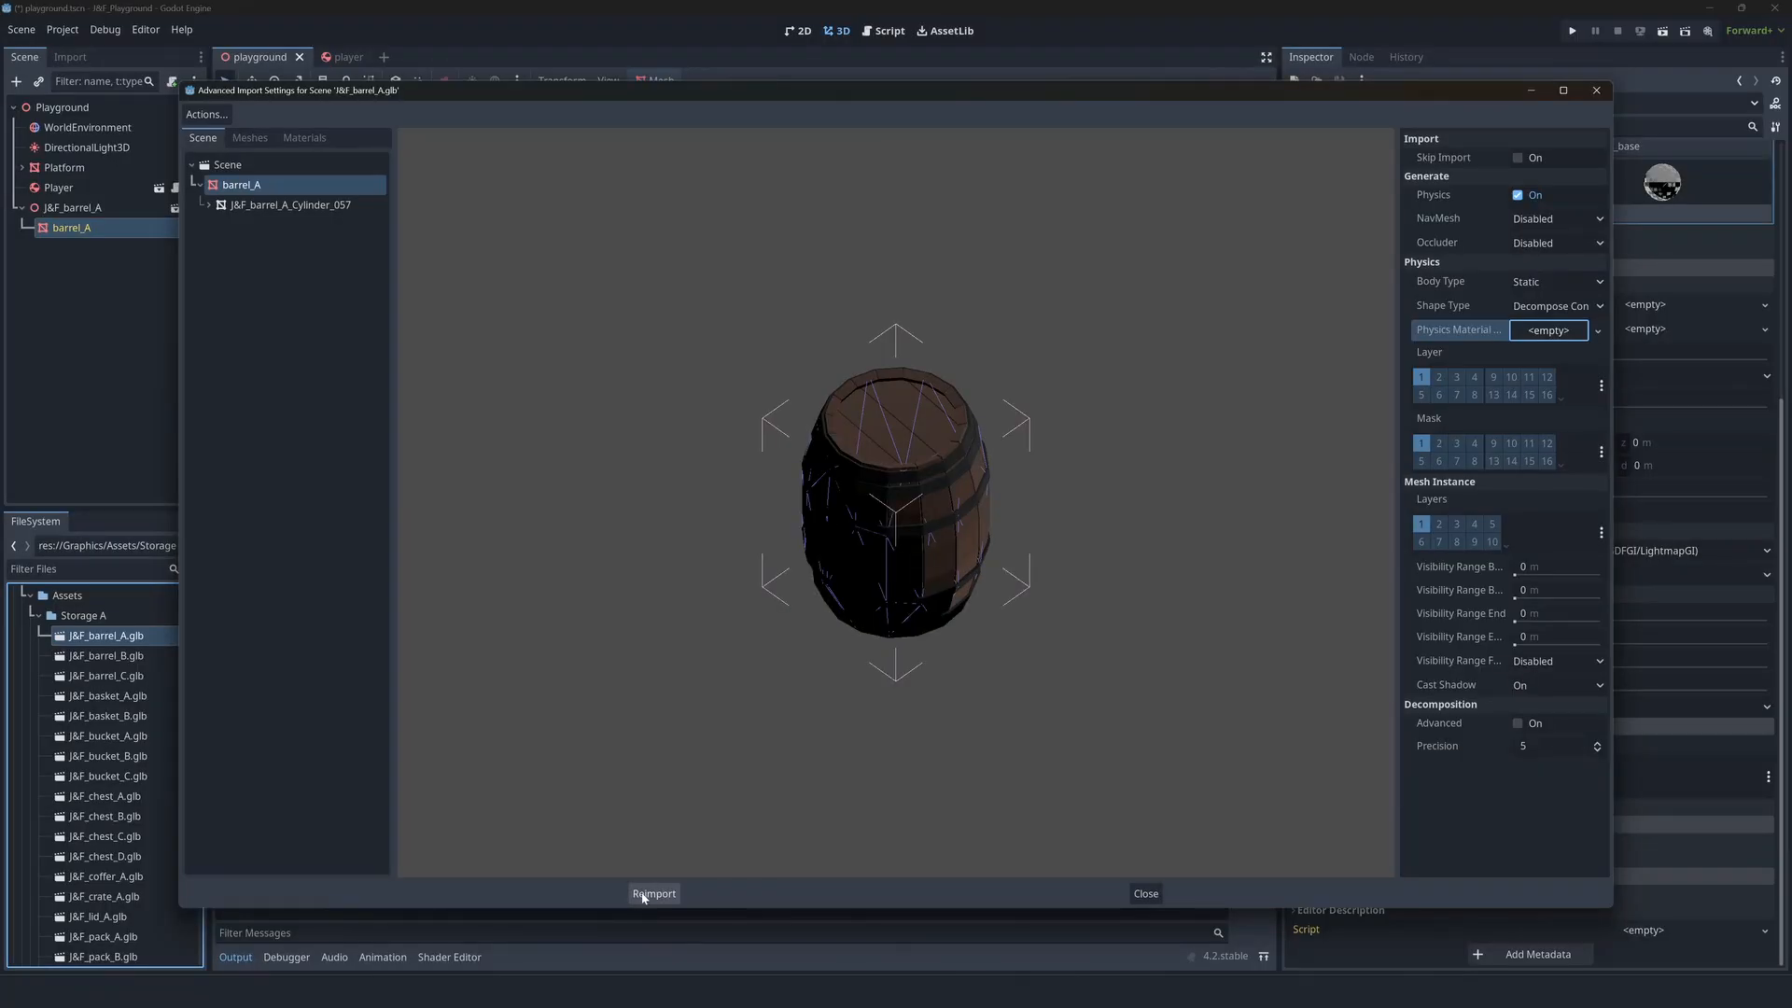
- Reimport the barrel with its collision settings, then test-run and close the game
click(653, 893)
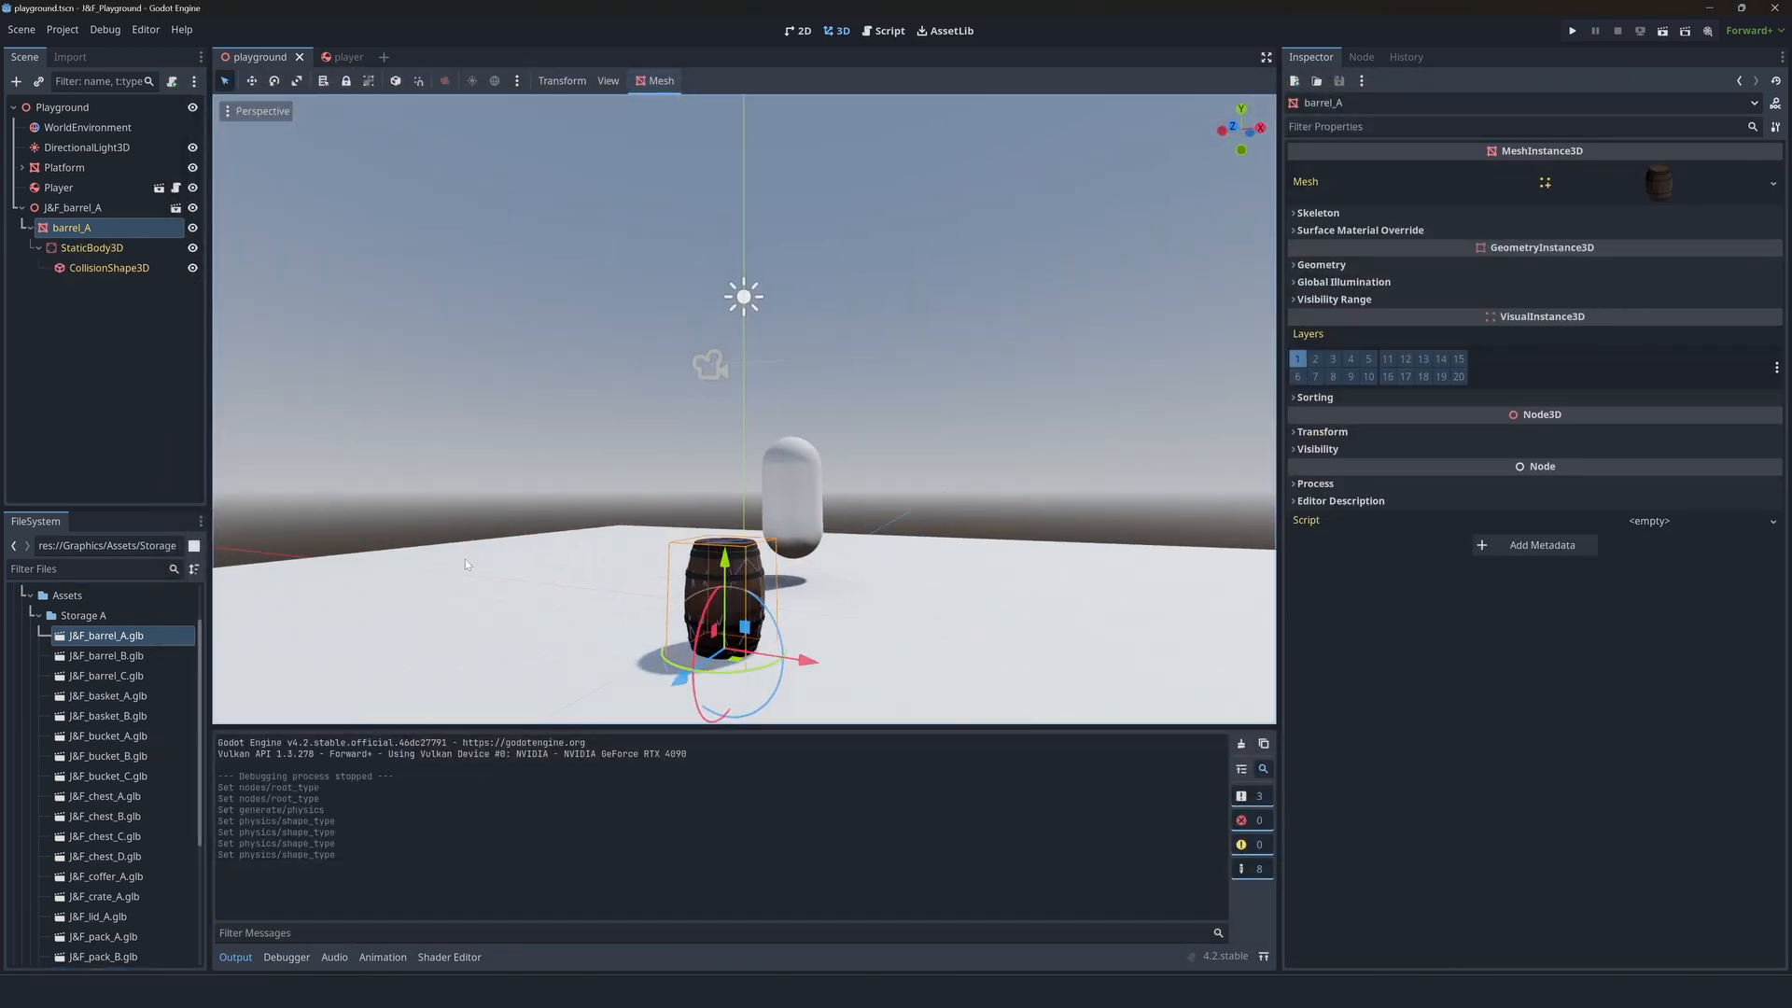
click(109, 268)
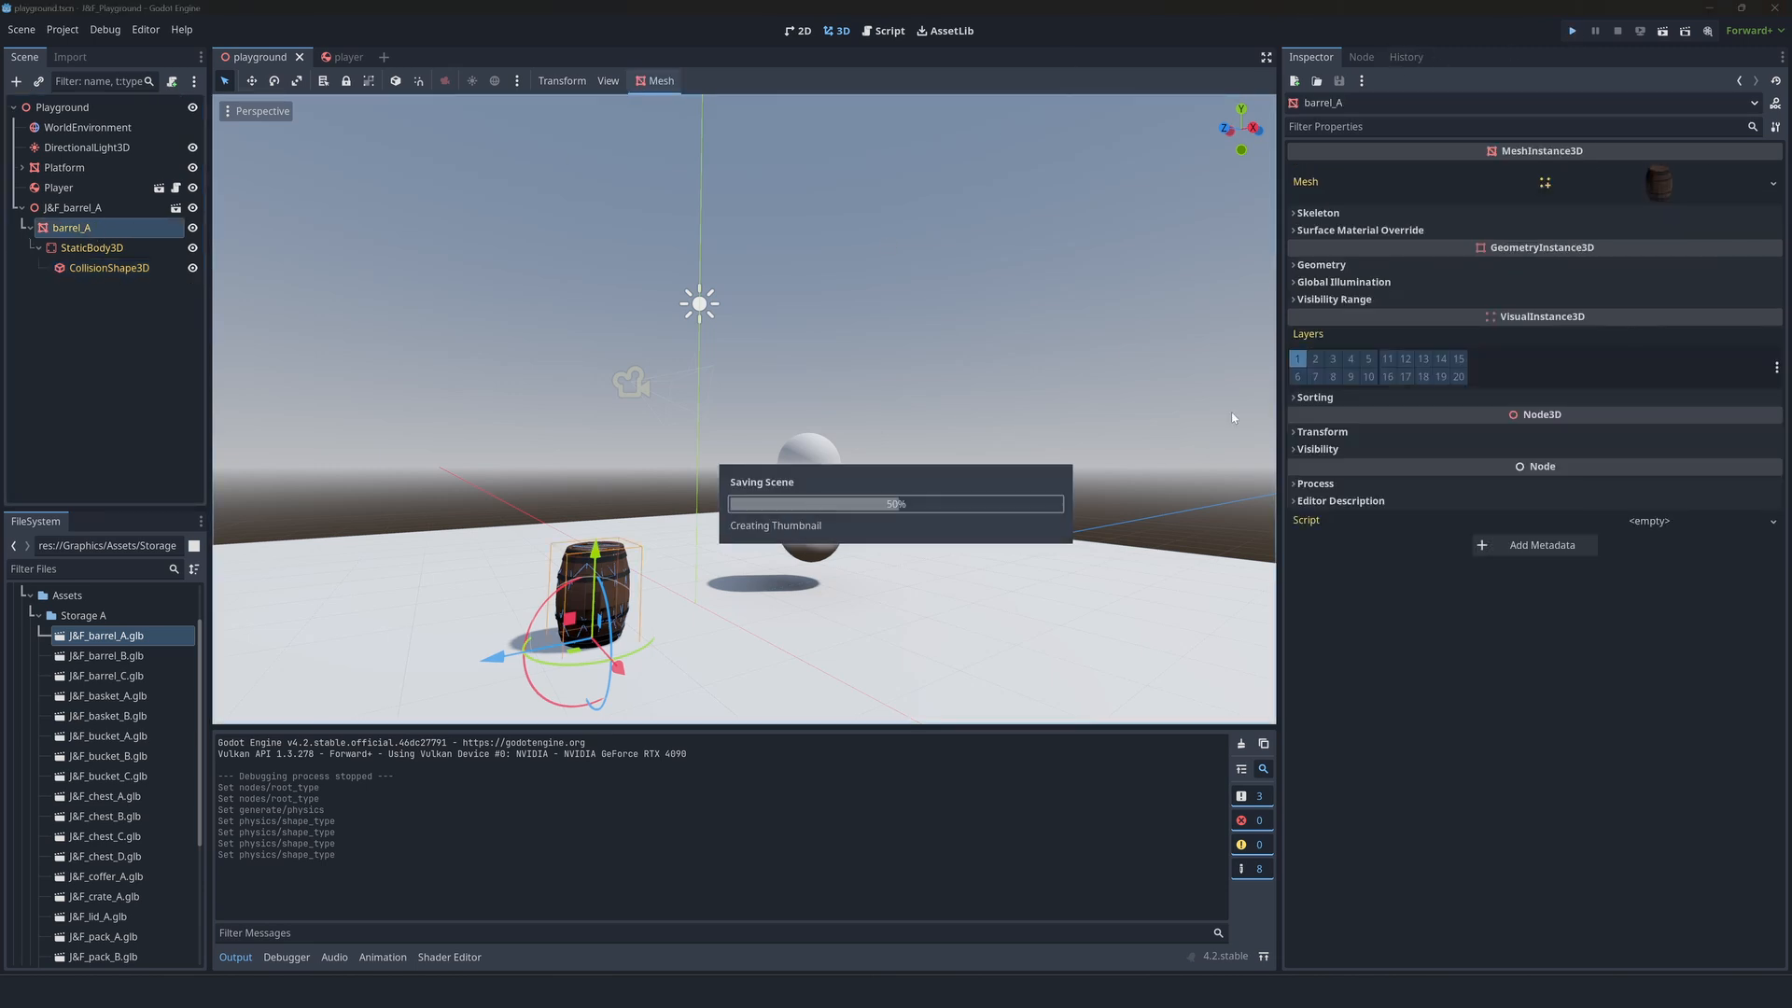
click(1571, 31)
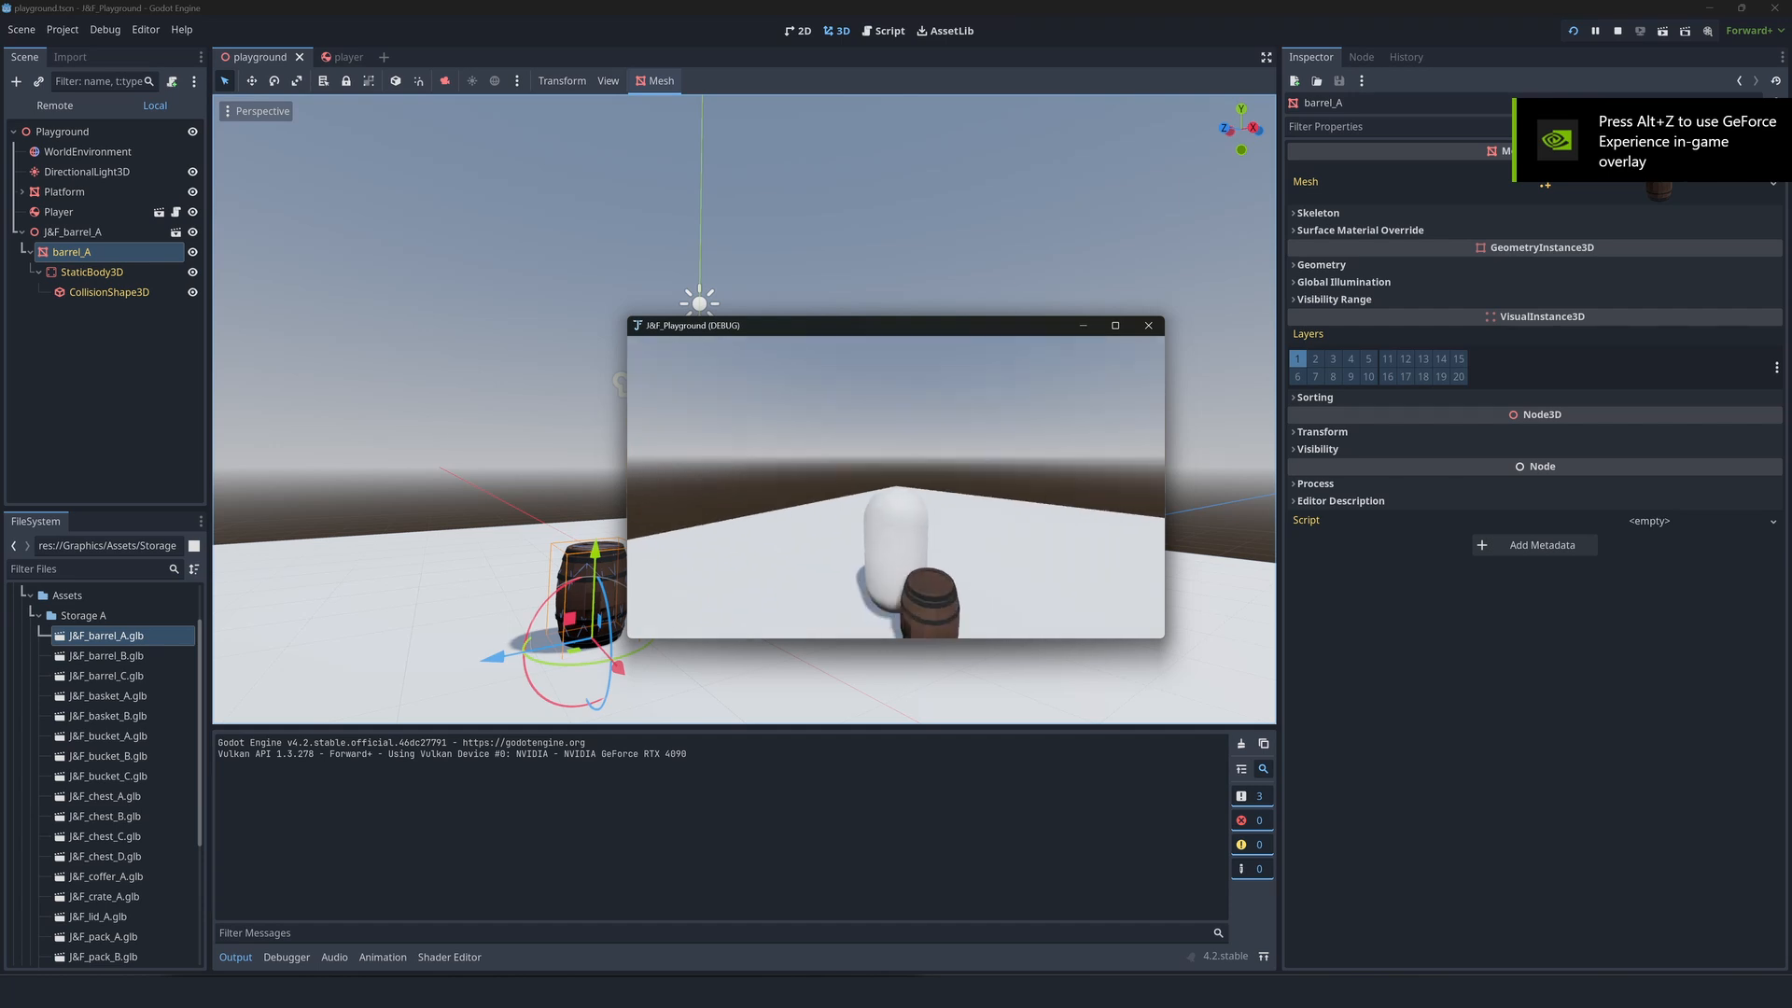
click(1148, 326)
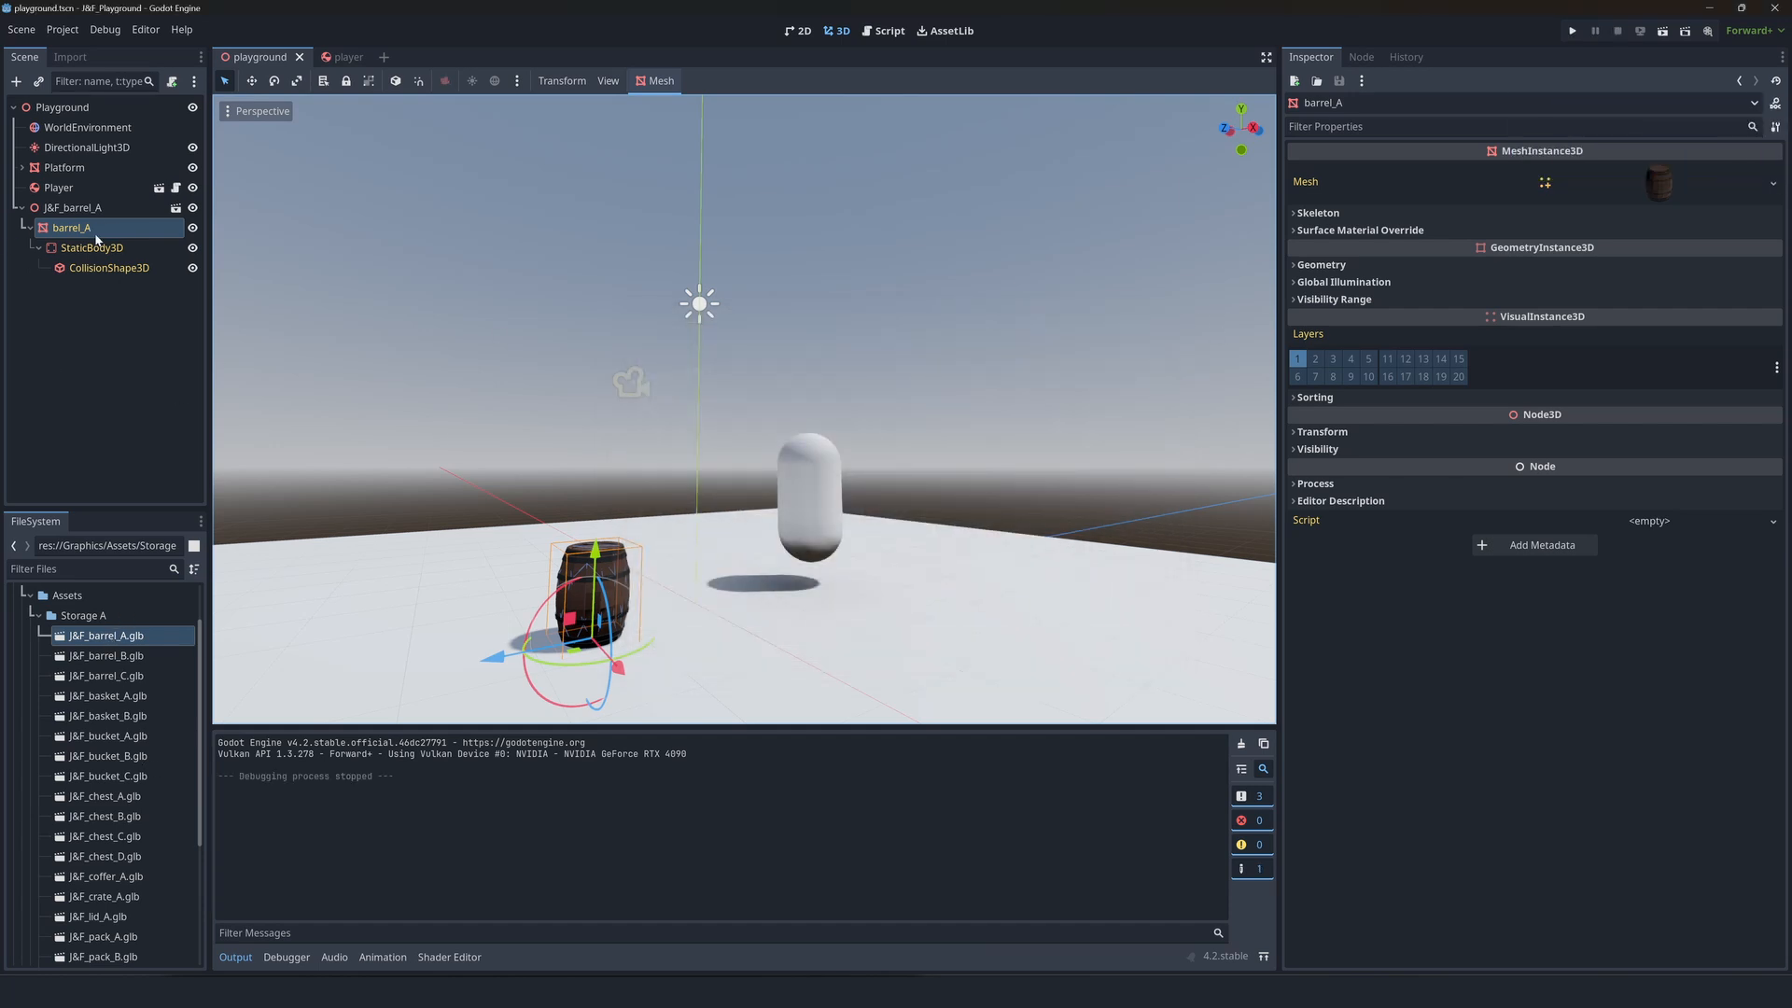
- Open J&F_barrel_A.glb as a New Inherited scene and save it as J&F_barrel_A.tscn
click(176, 209)
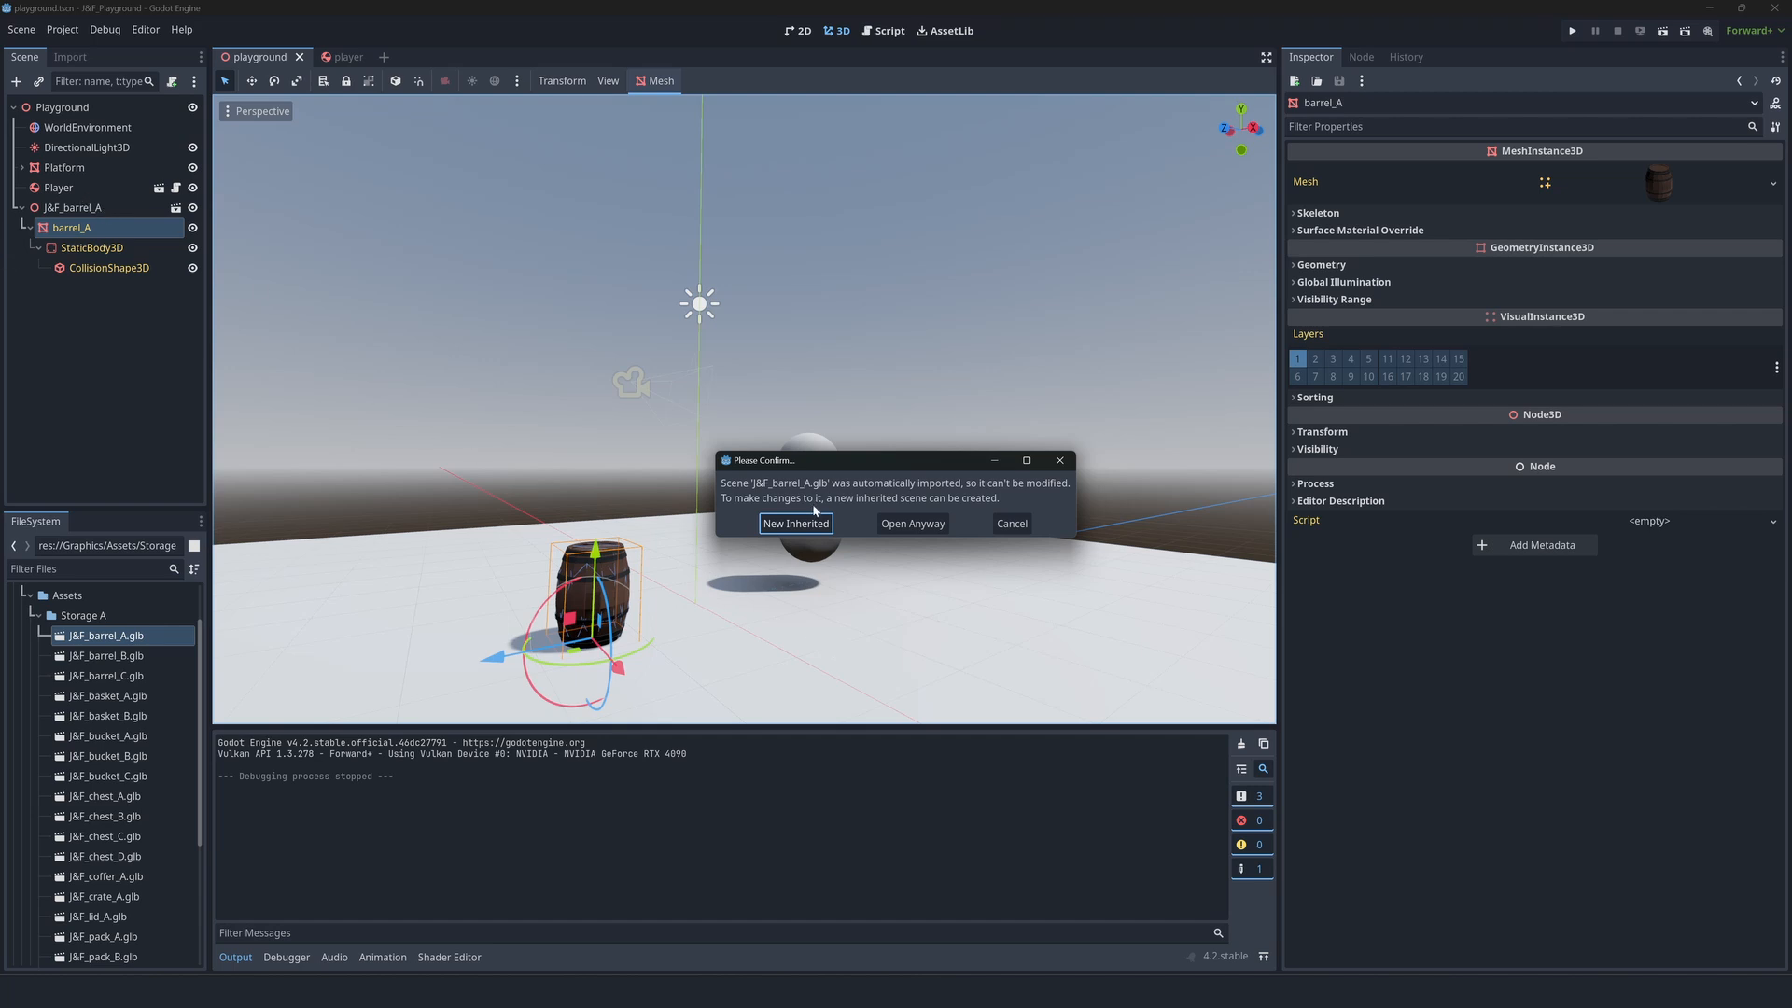
mouse_move(913, 524)
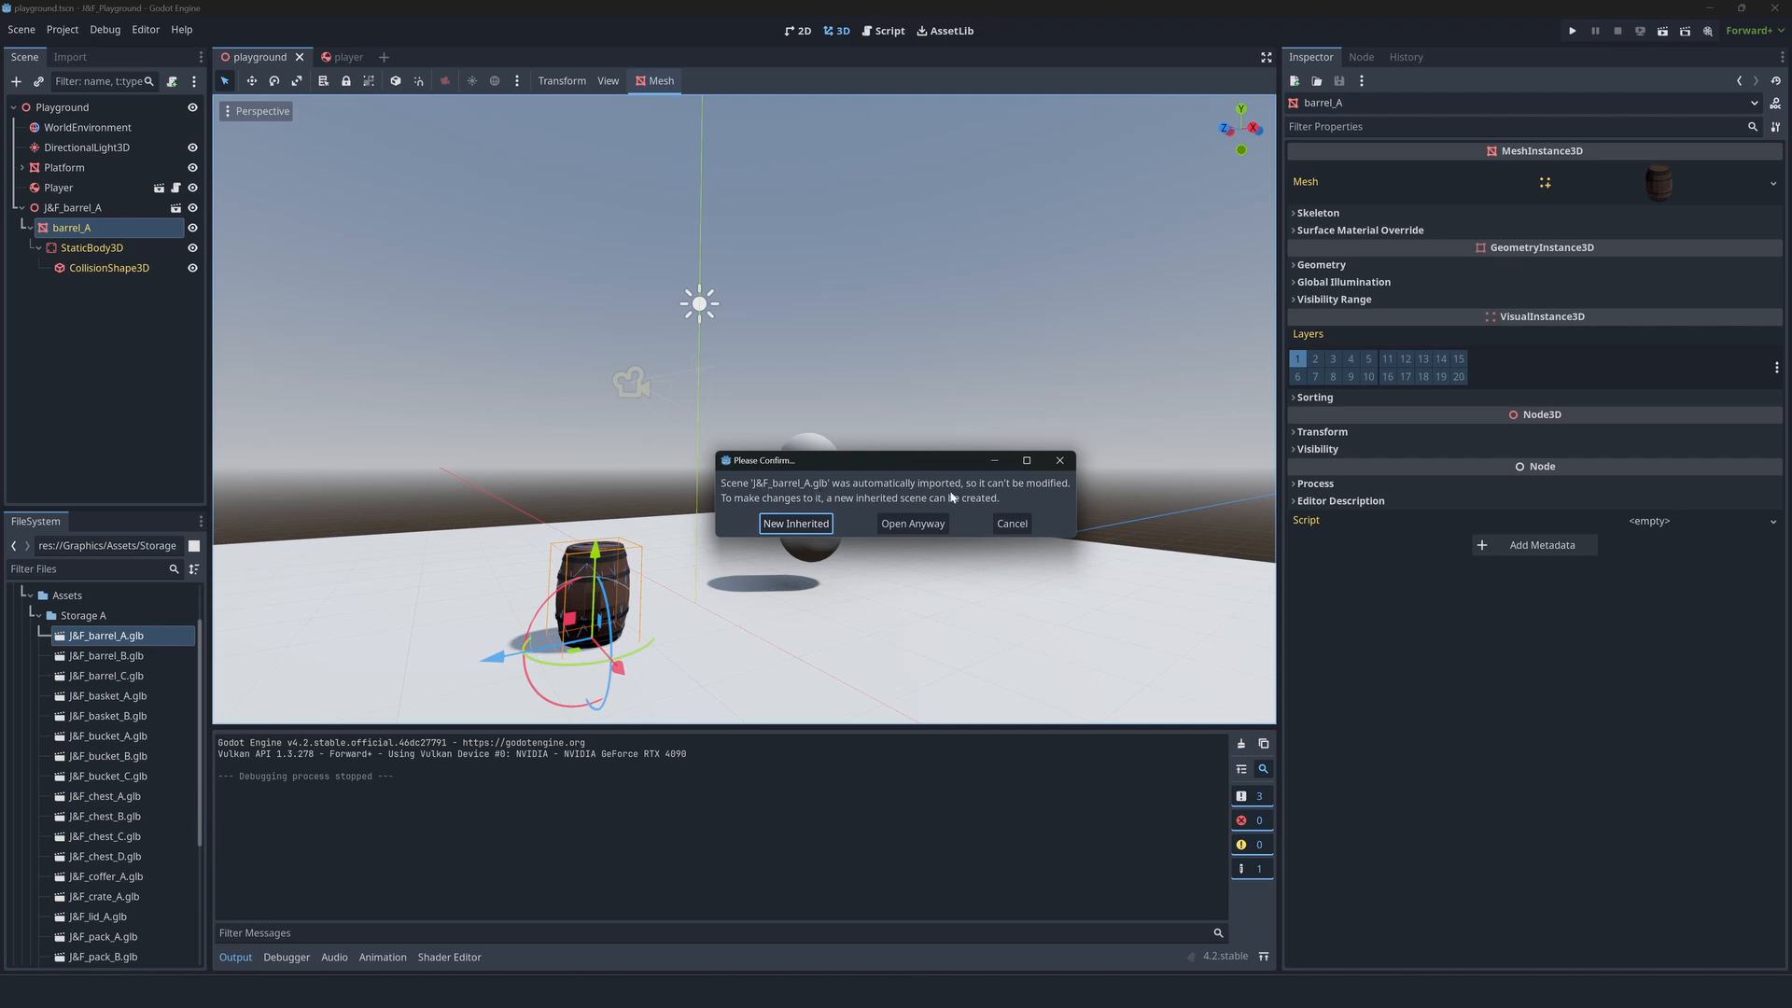
mouse_move(926, 534)
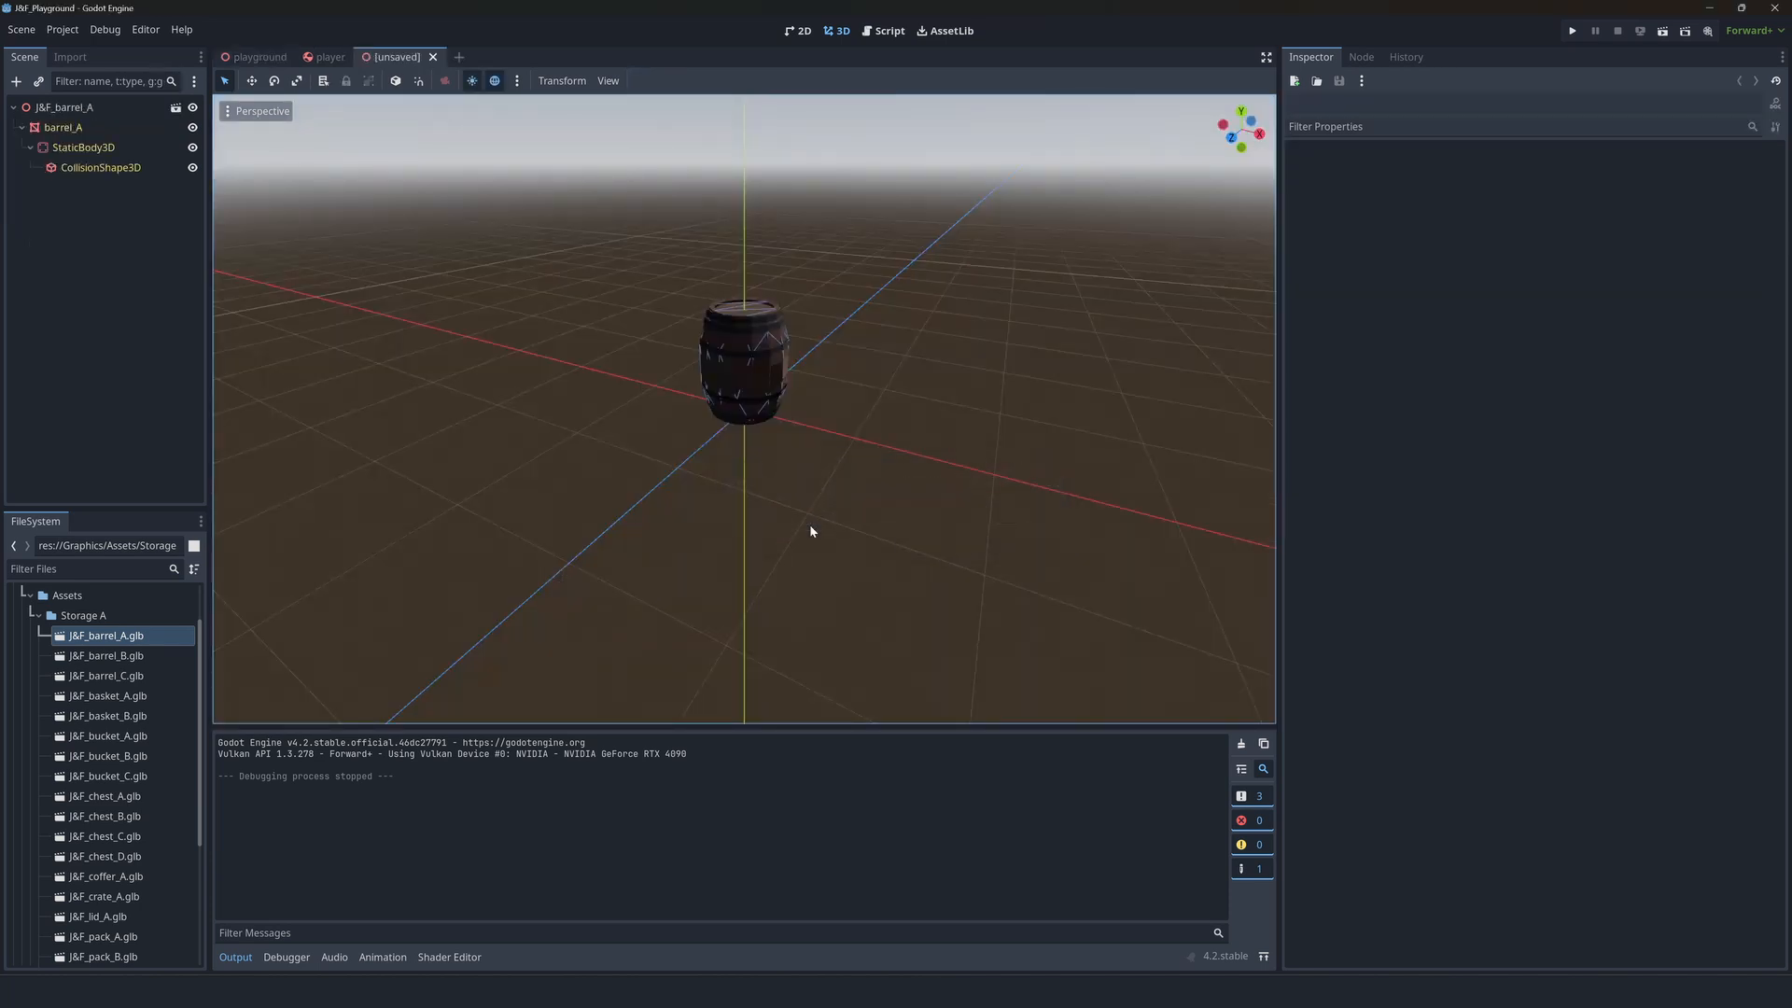
mouse_move(560, 48)
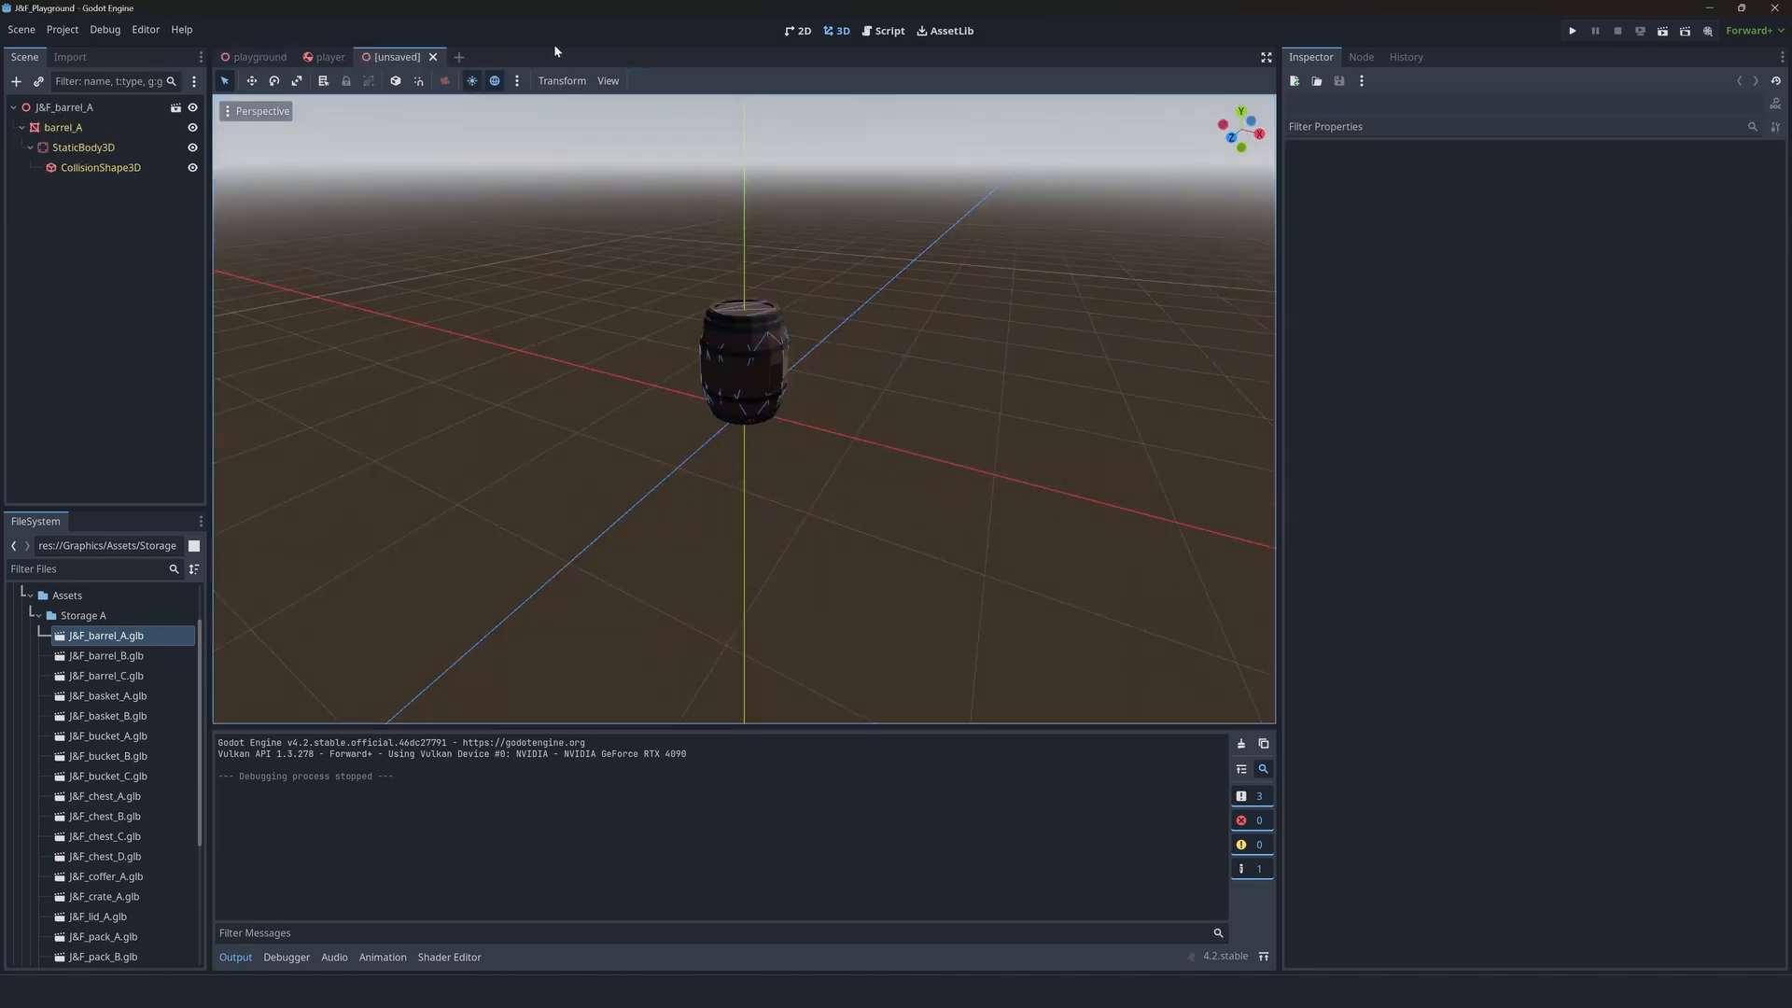
click(61, 107)
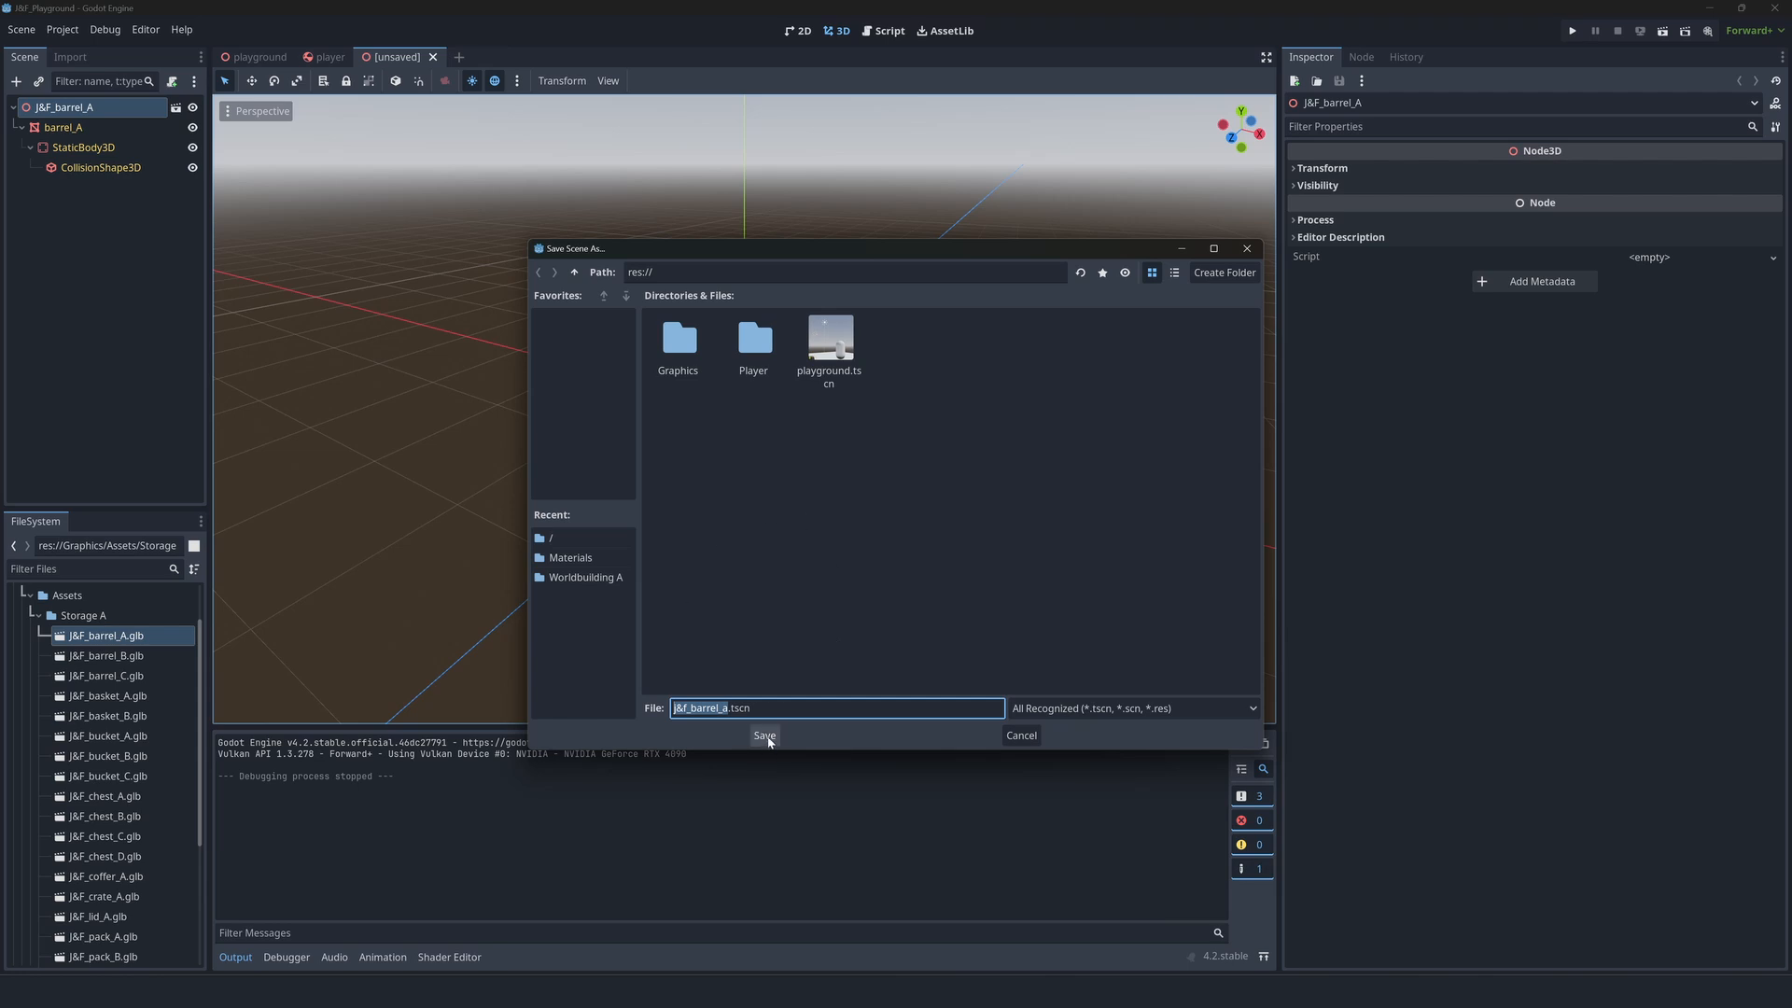
click(764, 736)
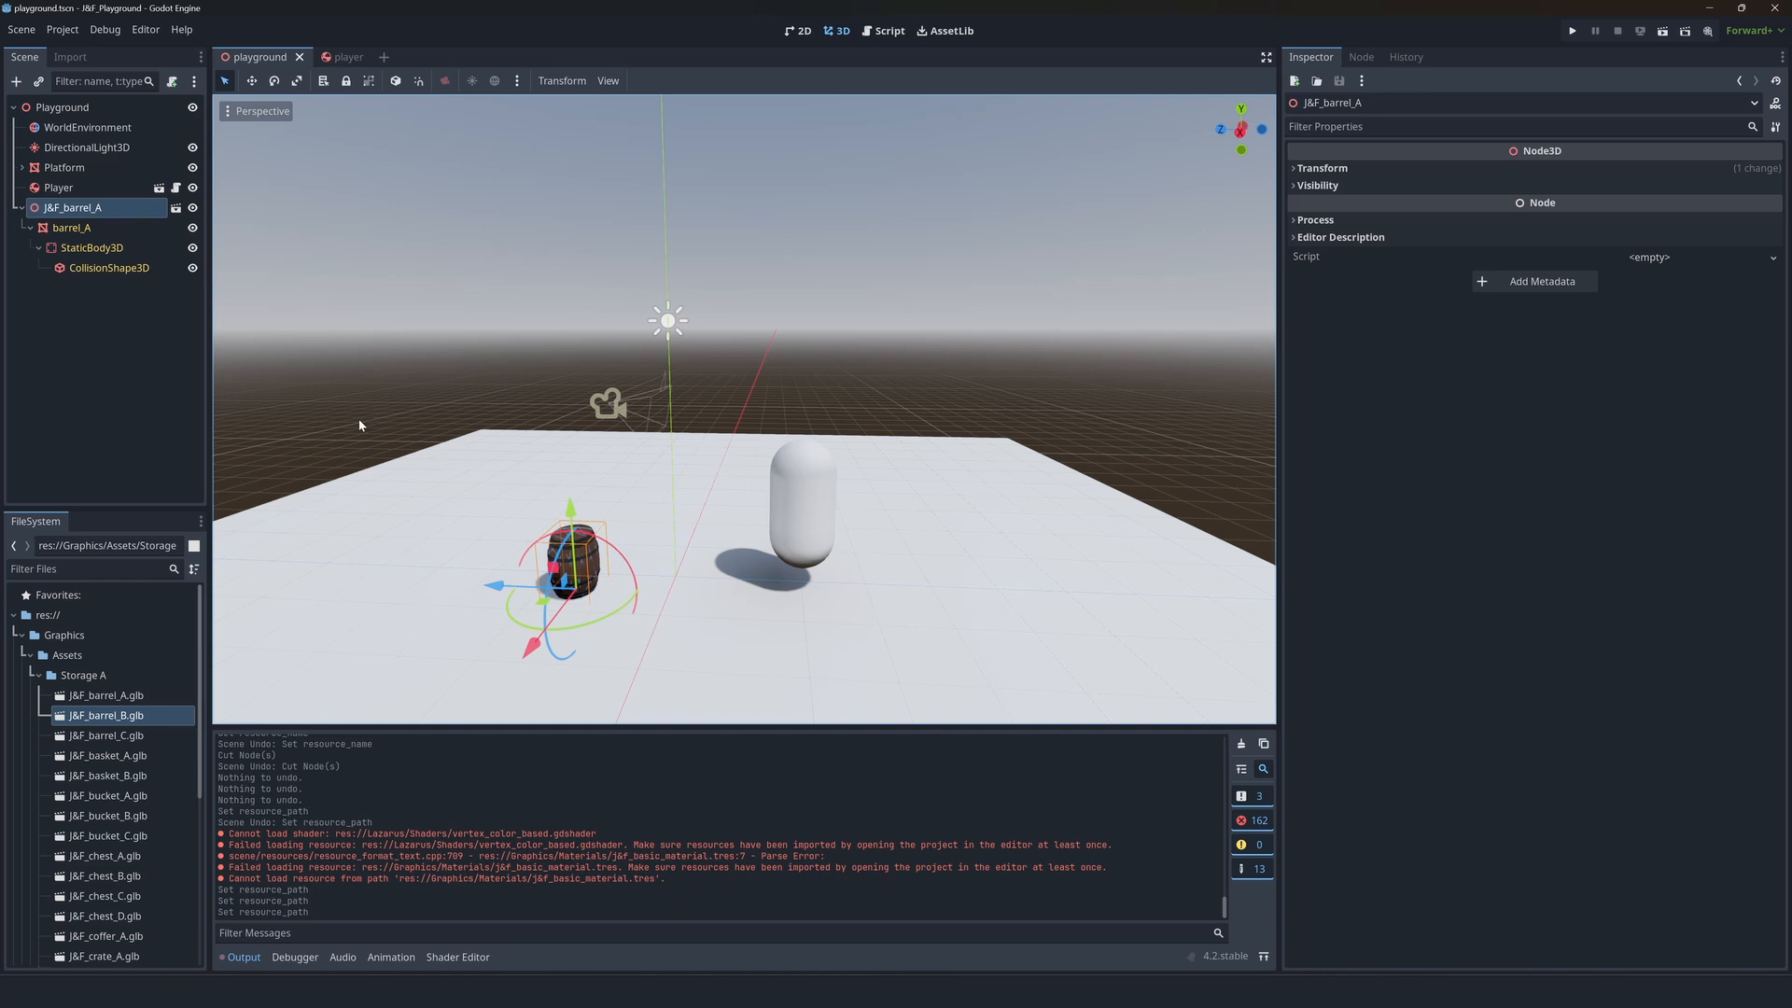
mouse_move(310, 671)
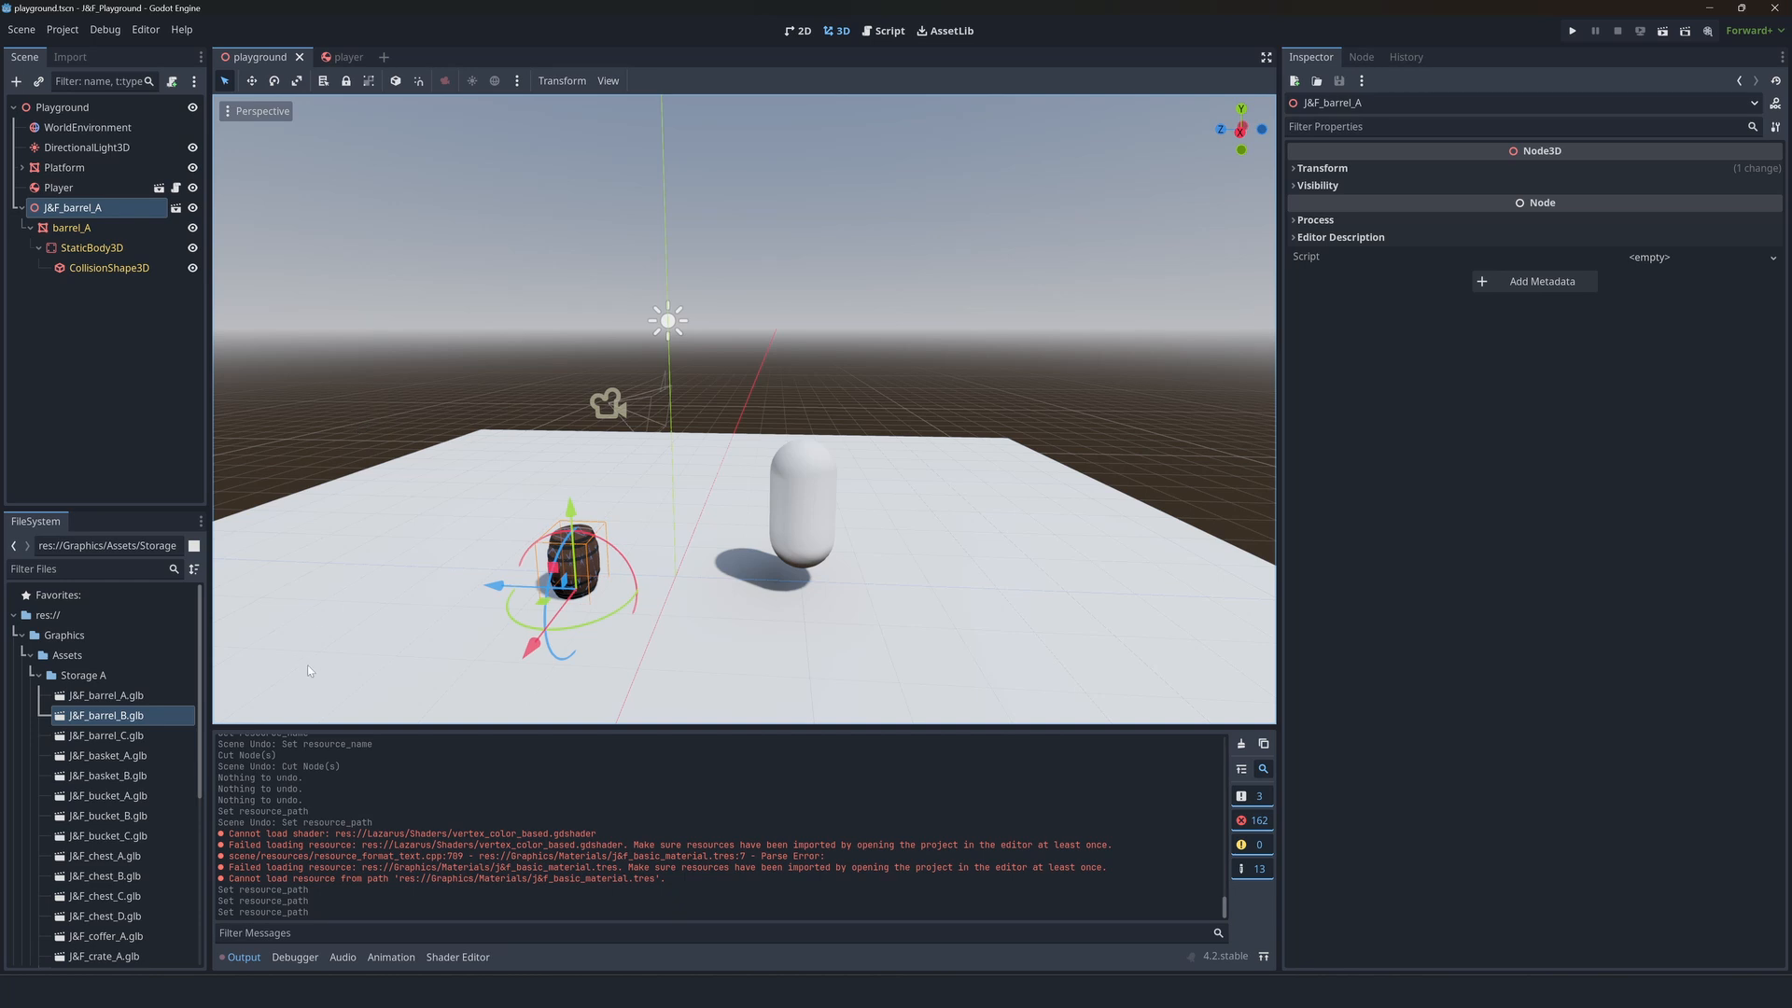
- Select J&F_barrel_A and drag it to stand beside the white capsule player
click(70, 228)
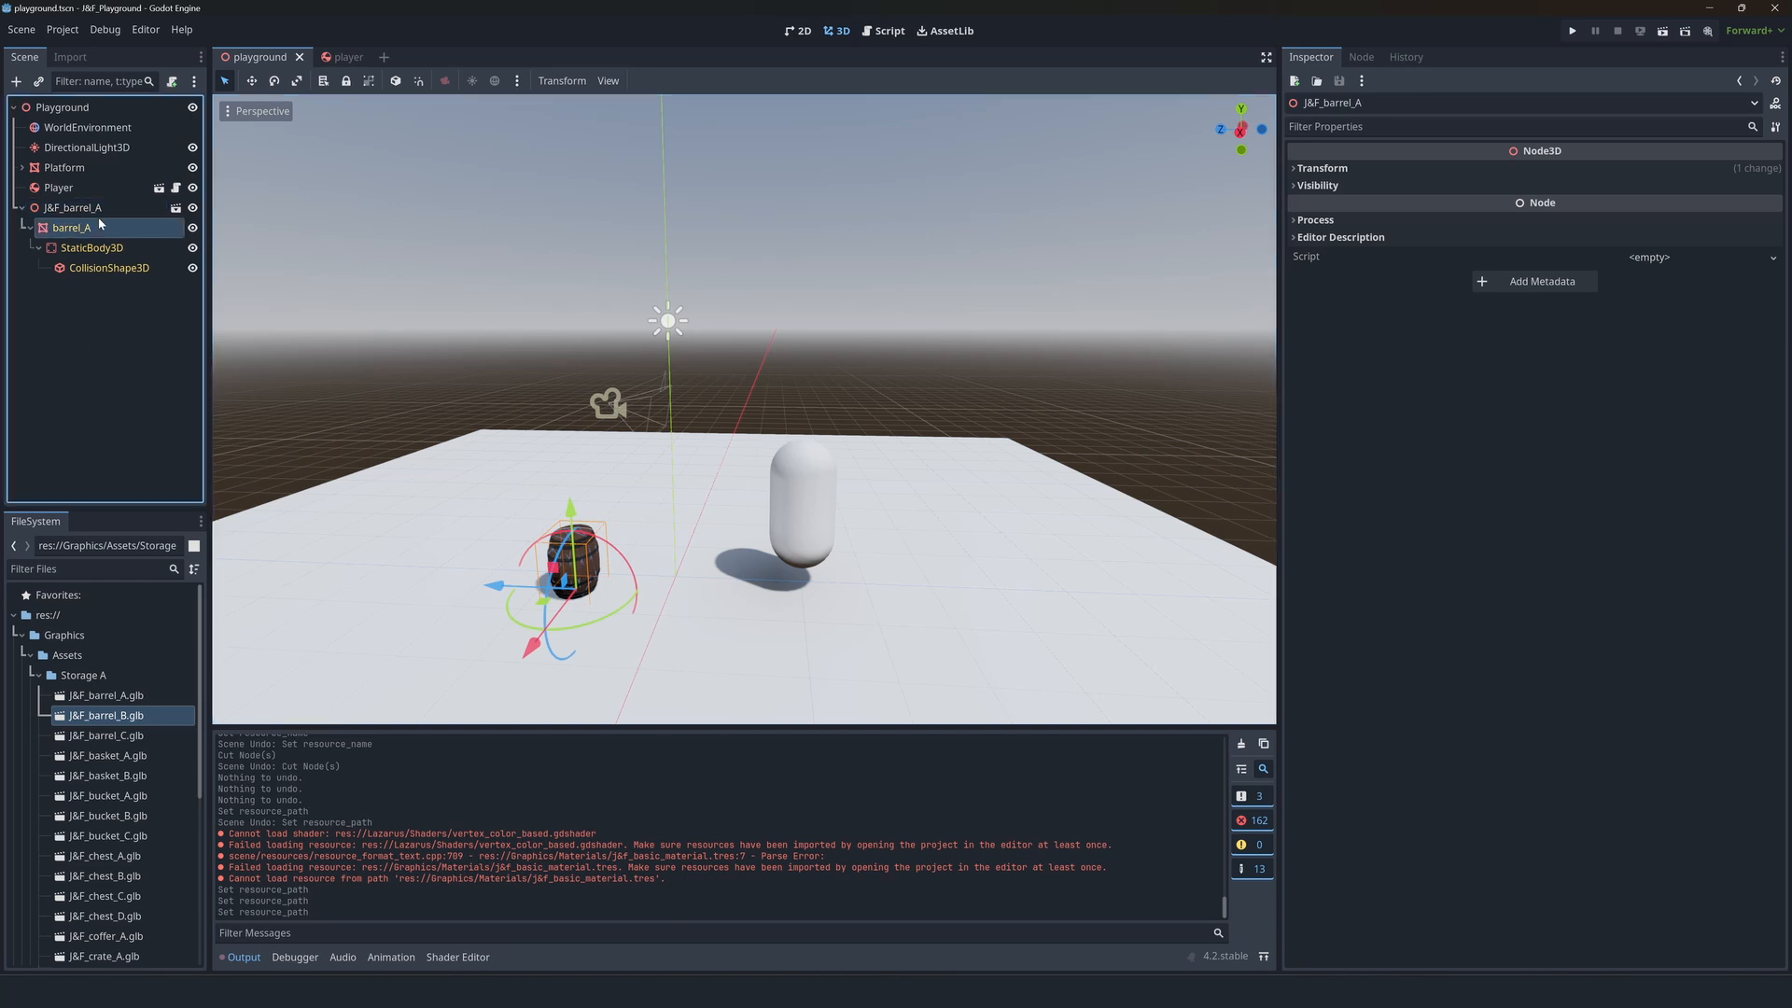
click(72, 208)
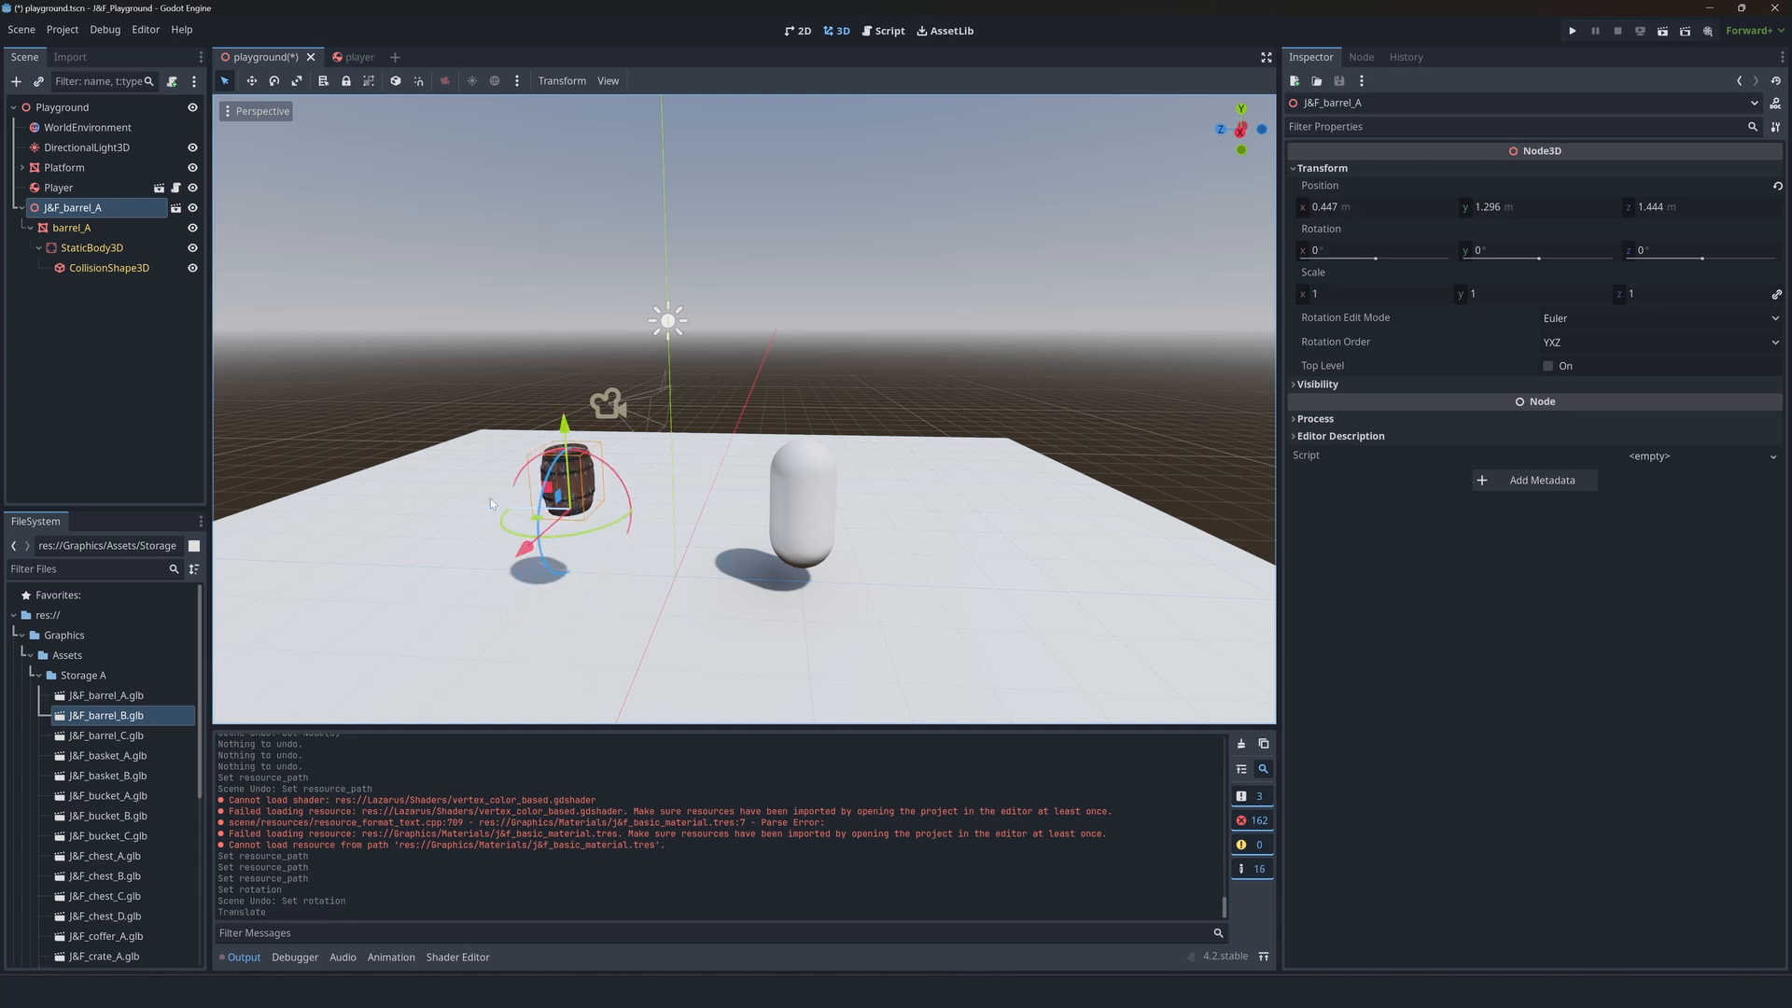
drag(561, 474, 726, 503)
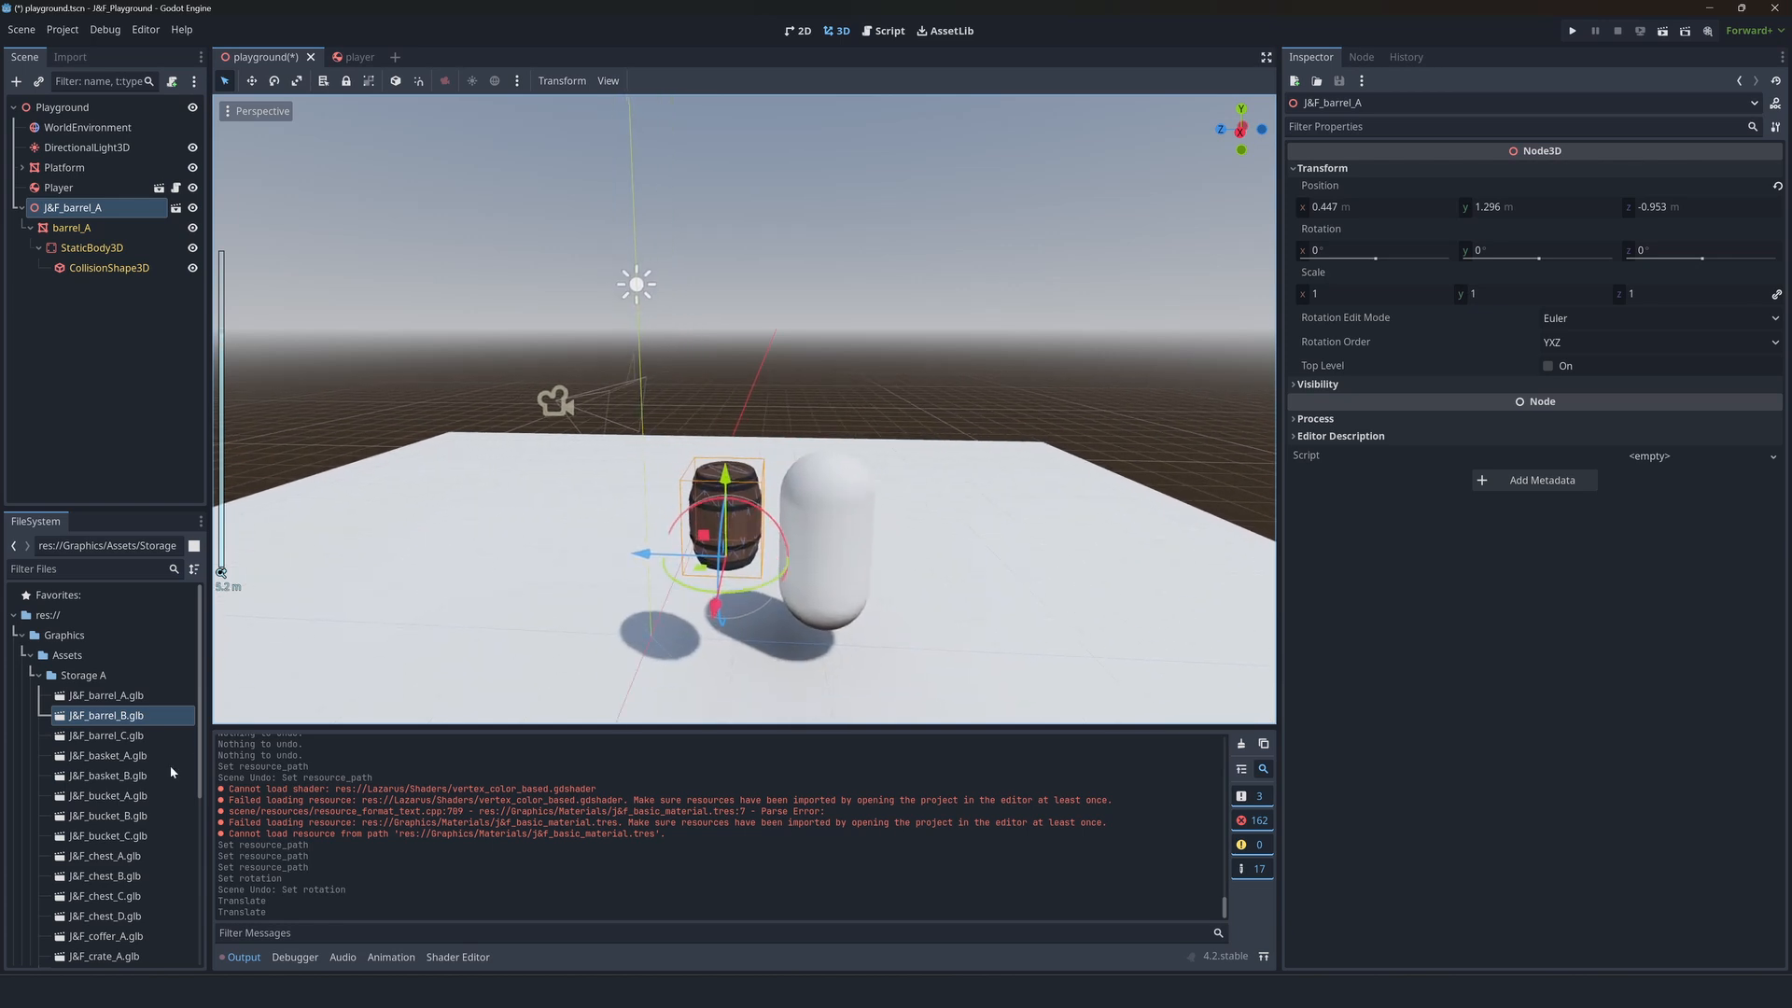
- Add the J&F_lamp_D lantern from Worldbuilding A and place it beside the barrel on the floor
scroll(down, 3)
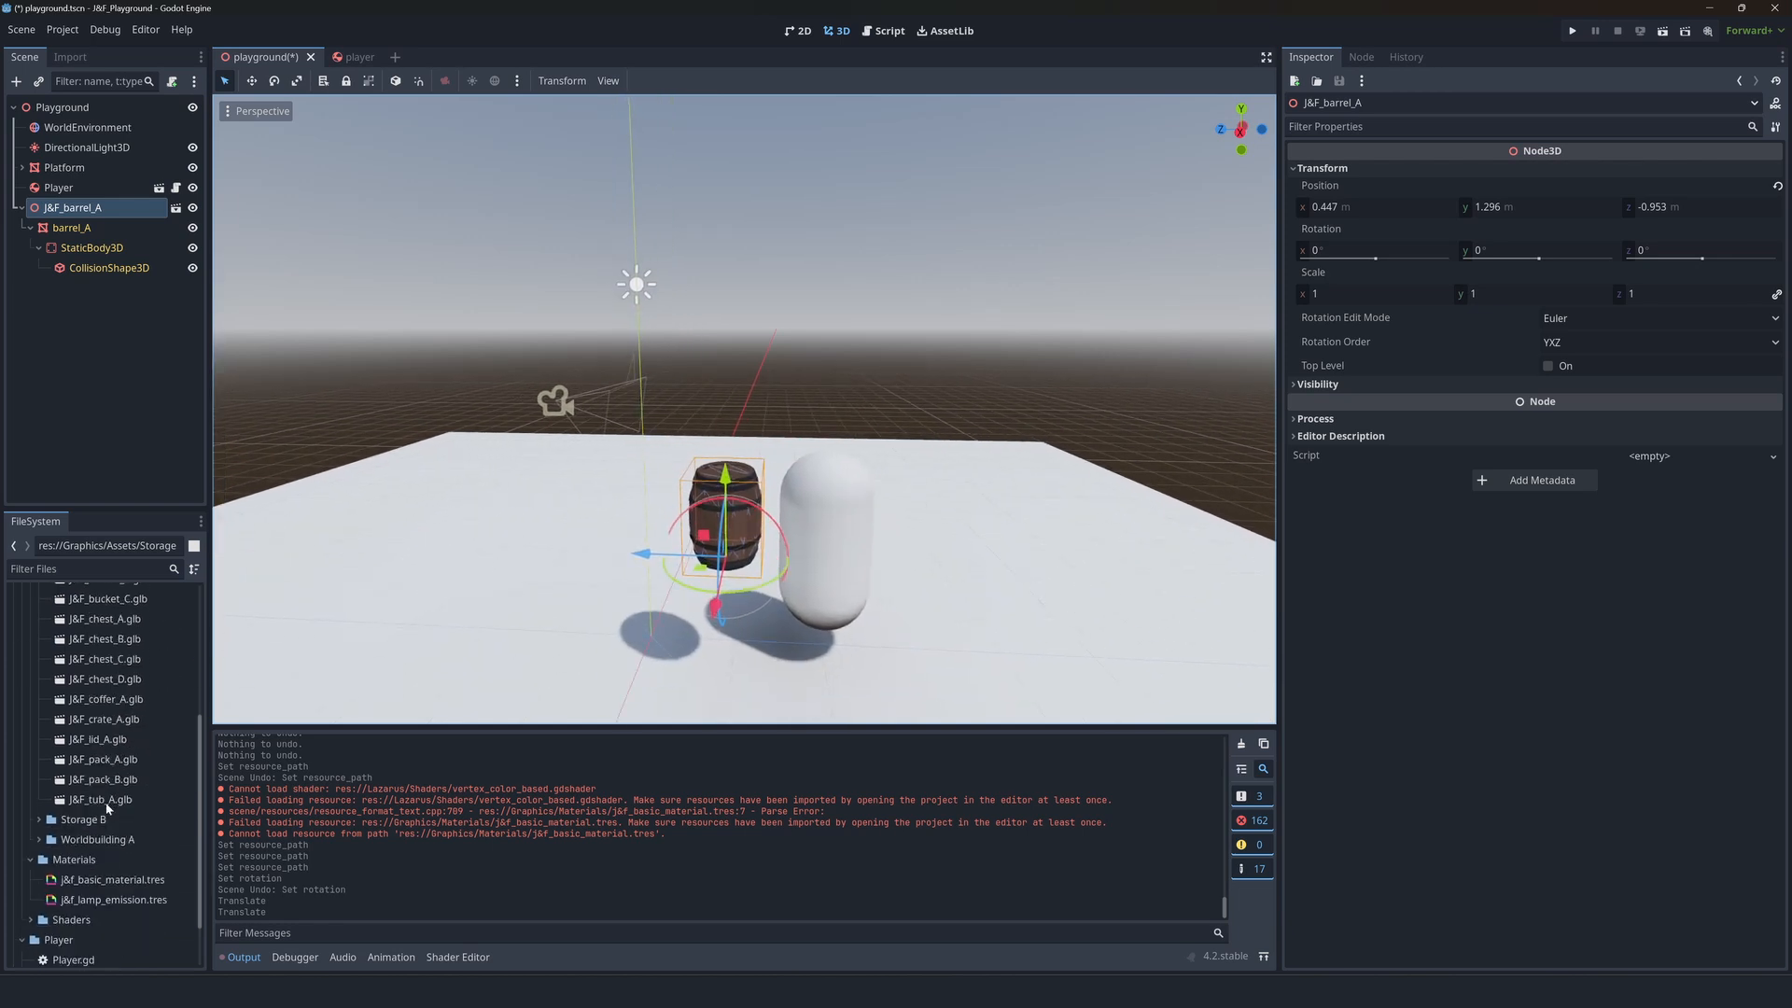
scroll(down, 3)
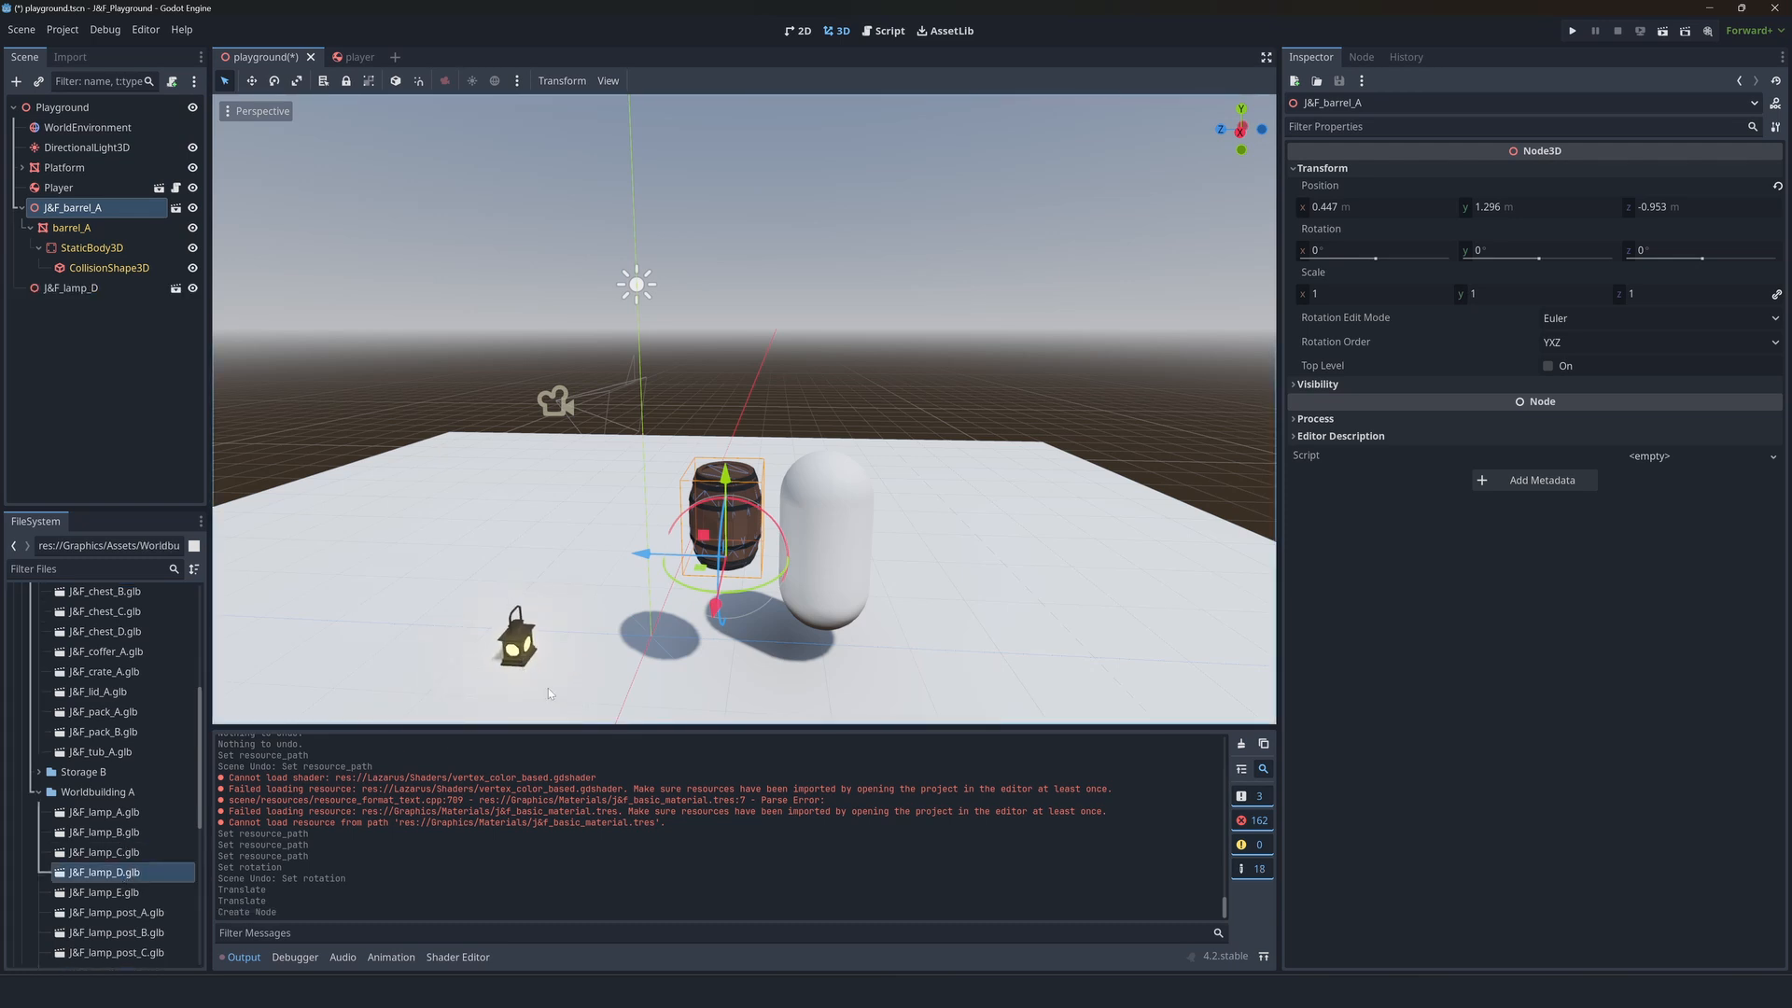
click(59, 288)
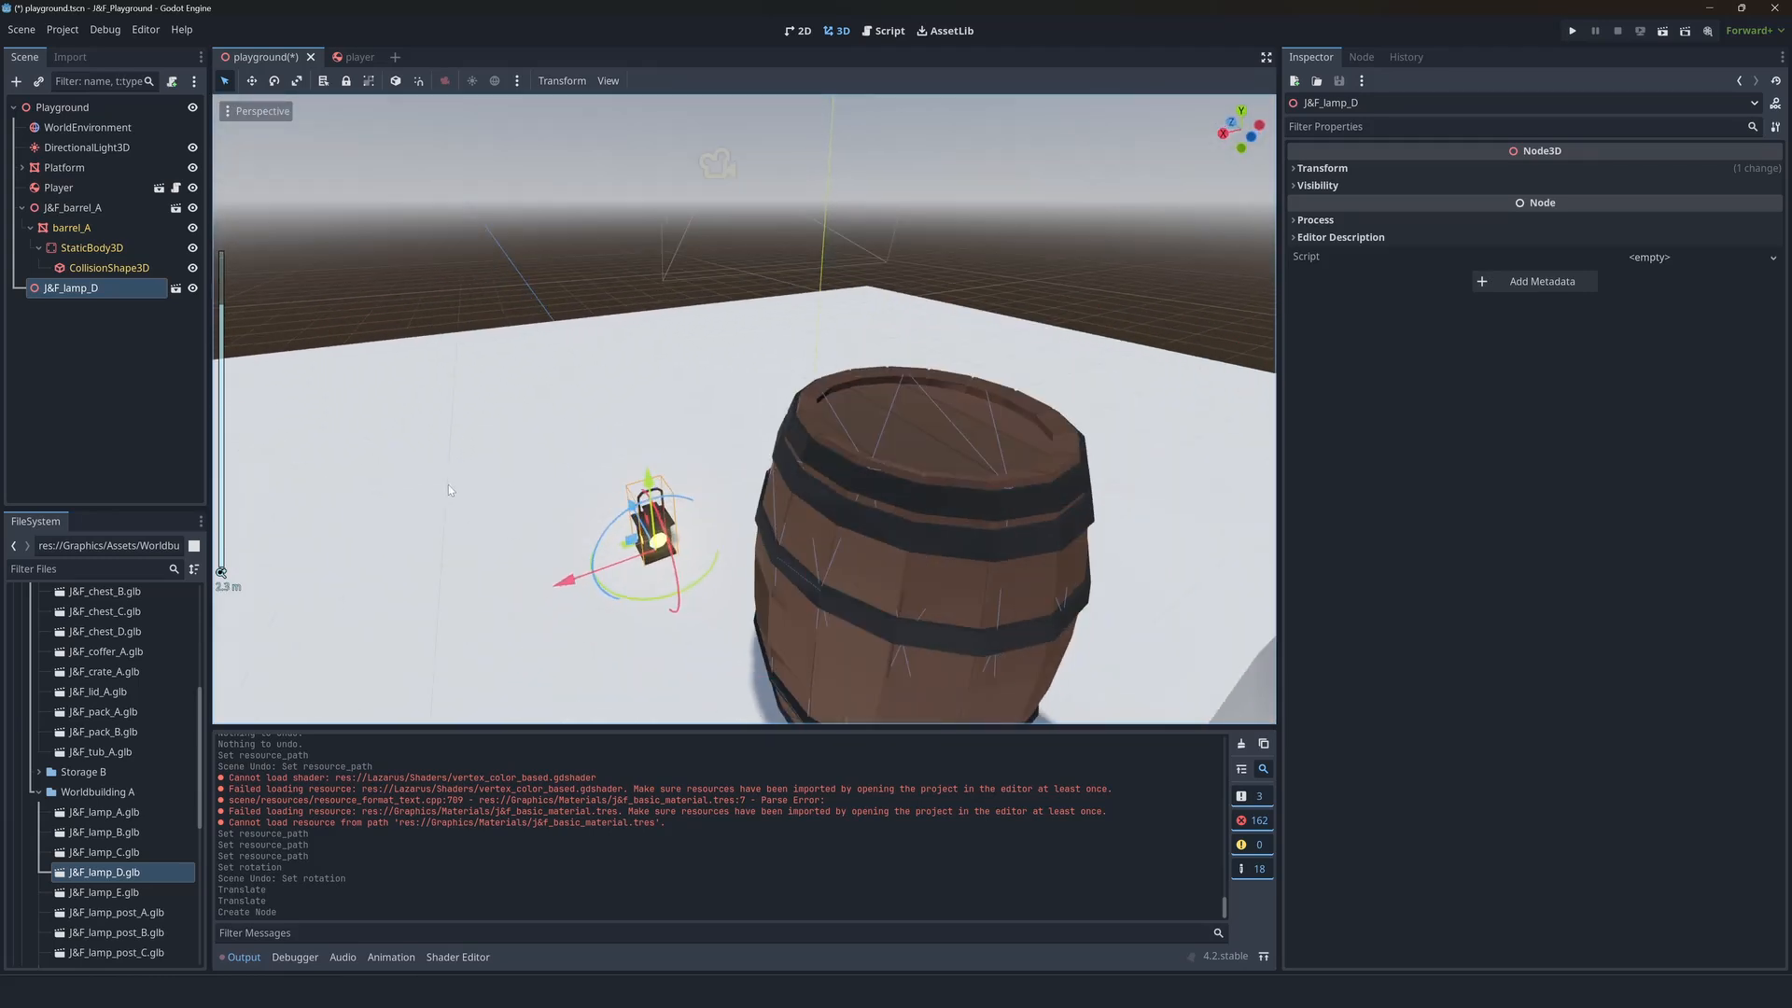
right_click(65, 287)
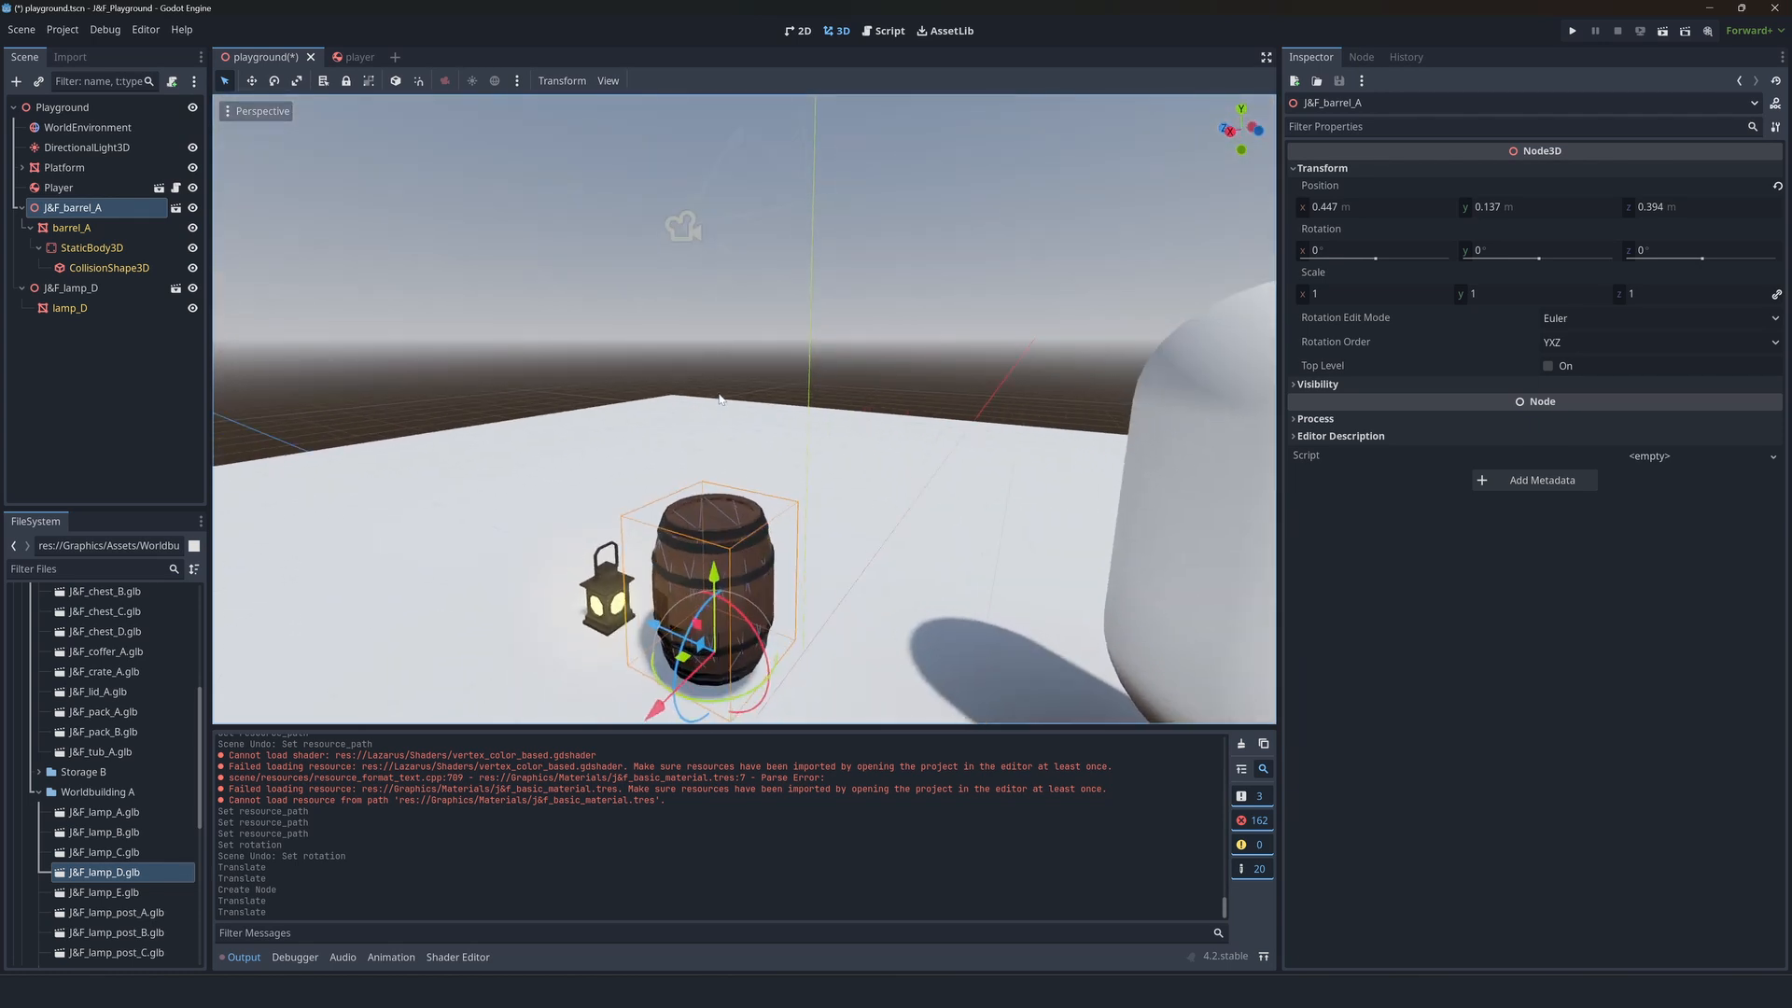
mouse_move(728, 393)
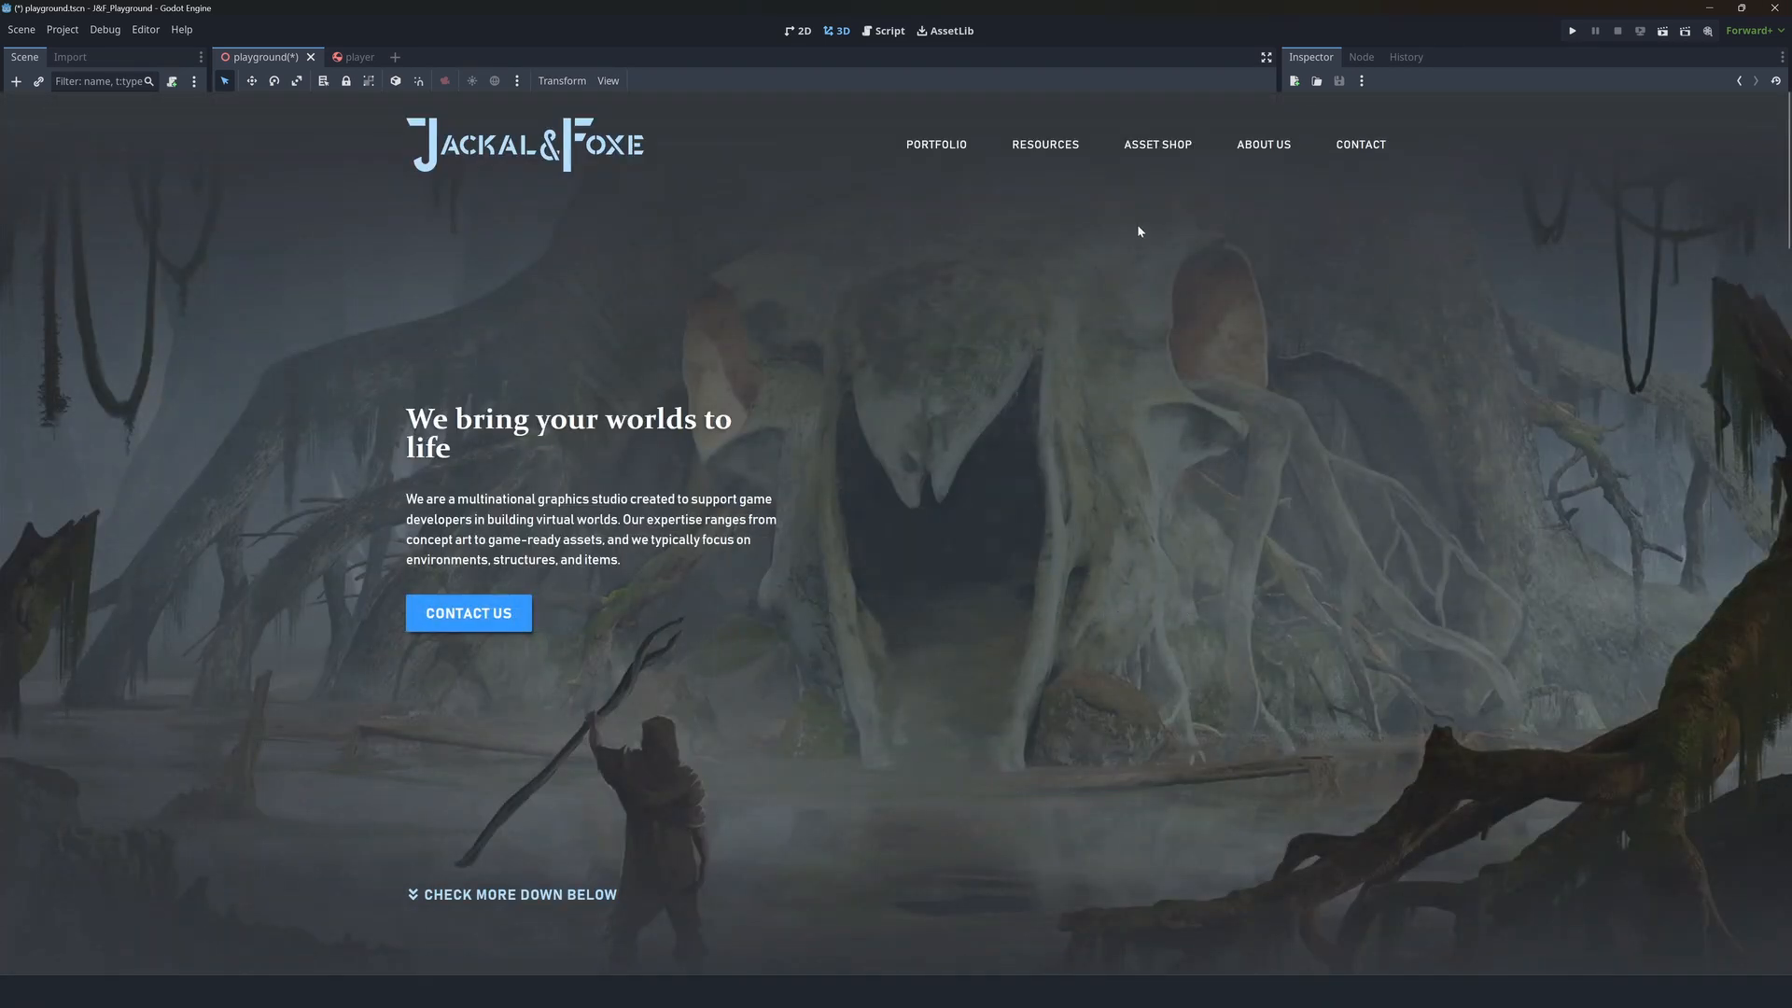
- Browse the Jackal & Foxe asset shop and open the free Storage A asset pack
click(1158, 145)
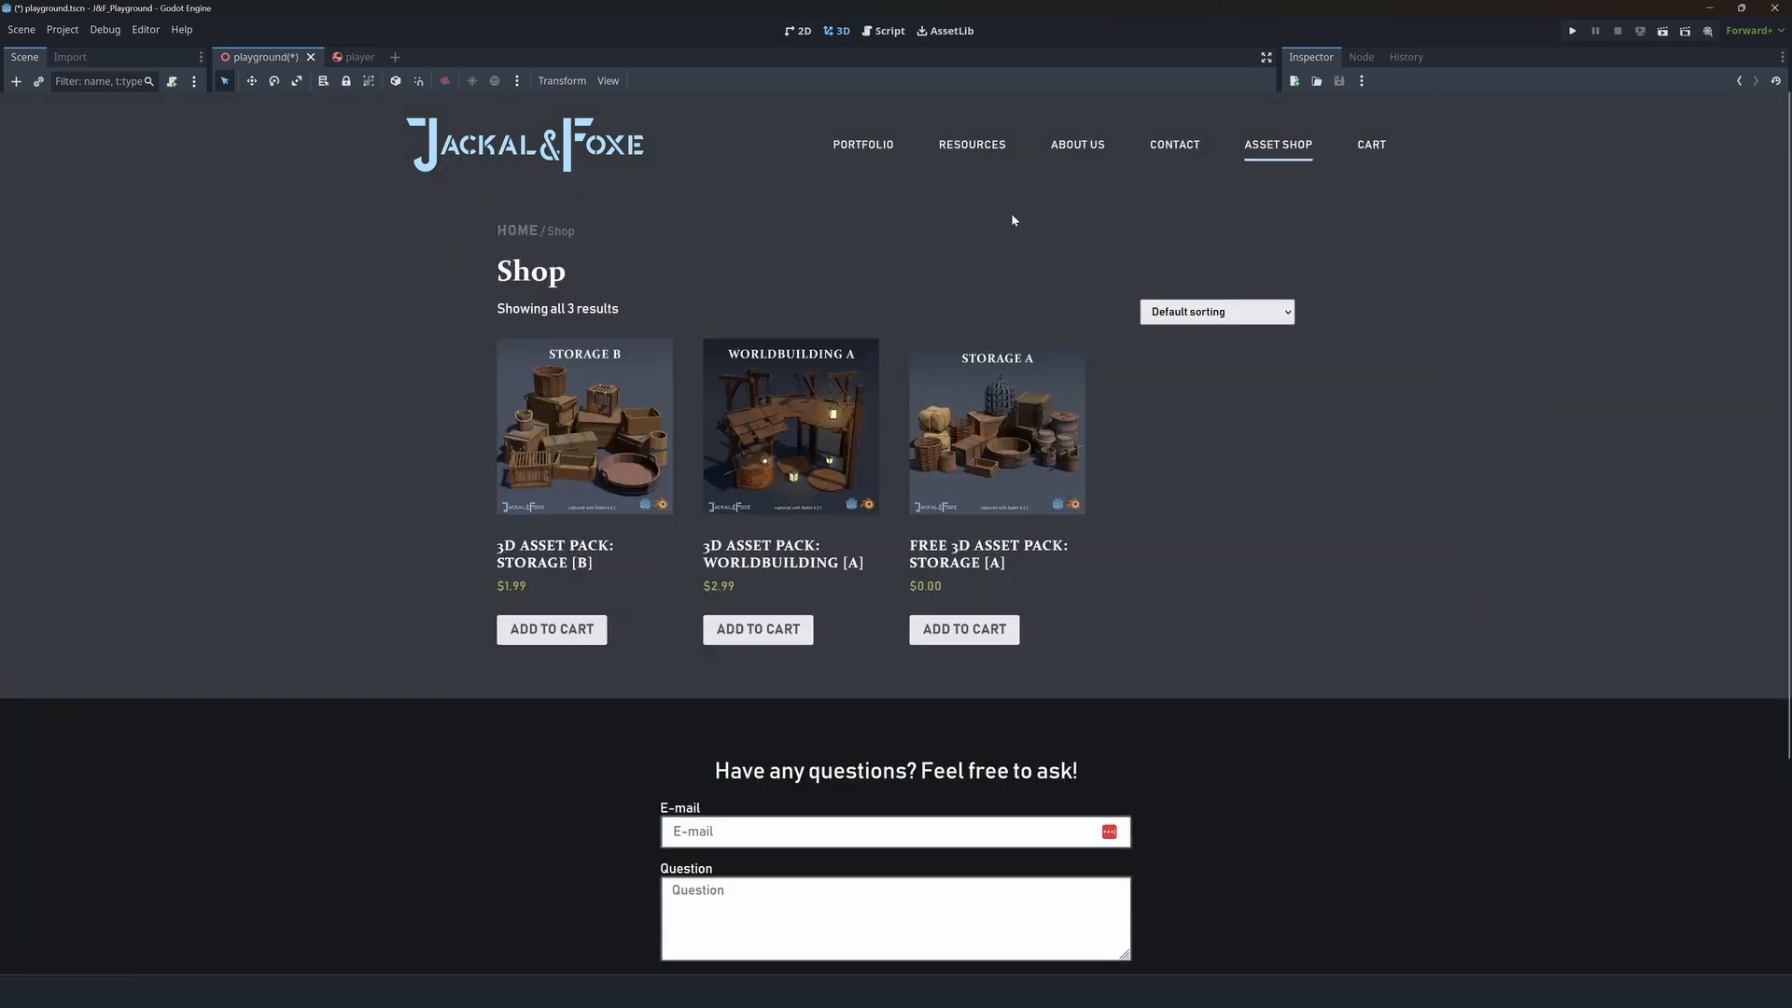
mouse_move(925, 592)
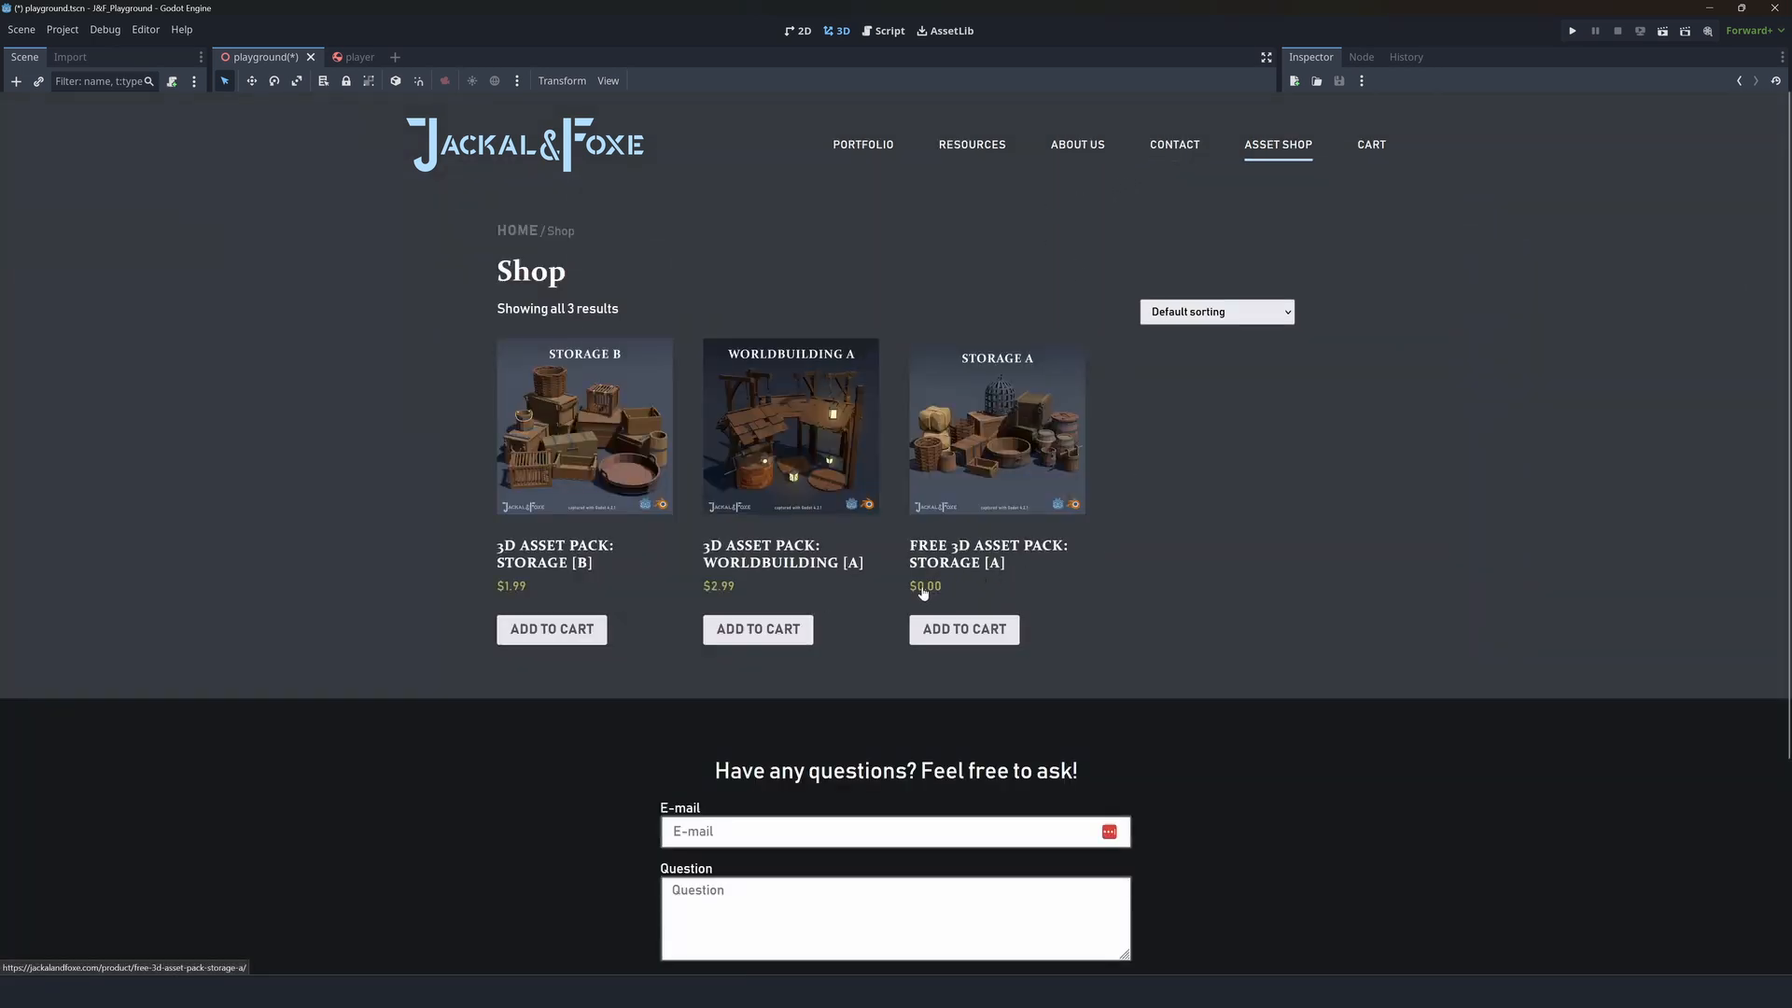
mouse_move(705, 572)
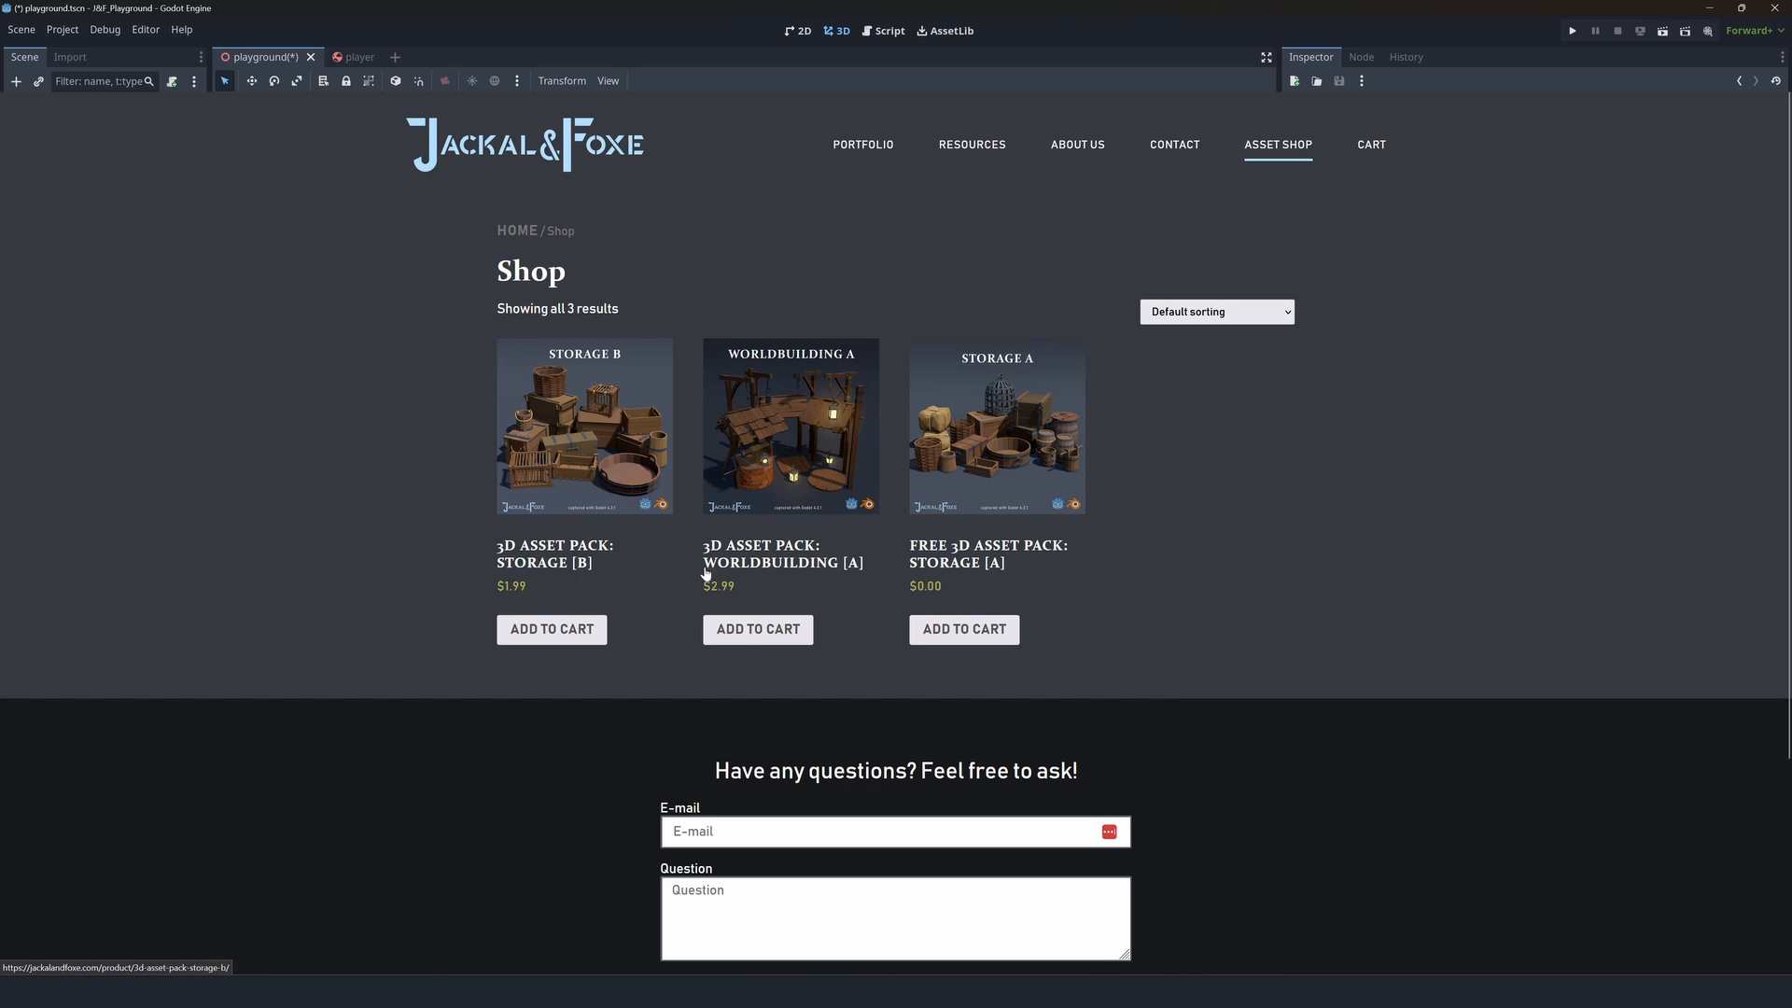
mouse_move(940, 563)
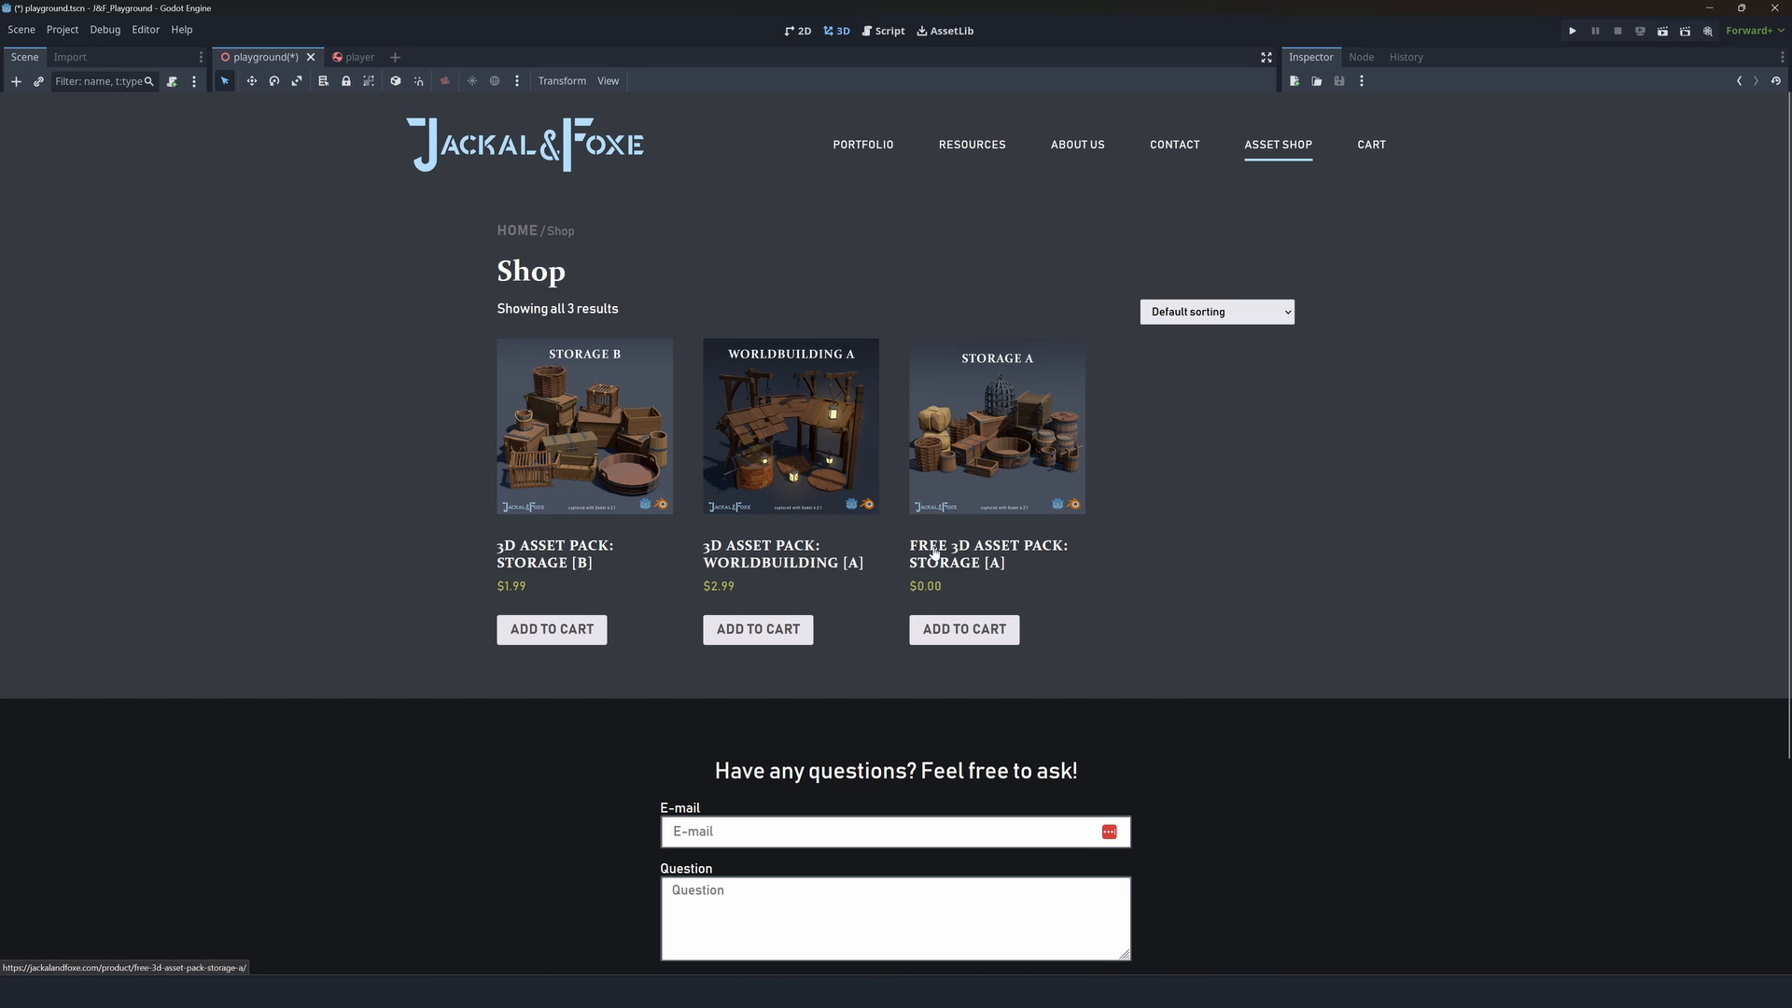
click(955, 553)
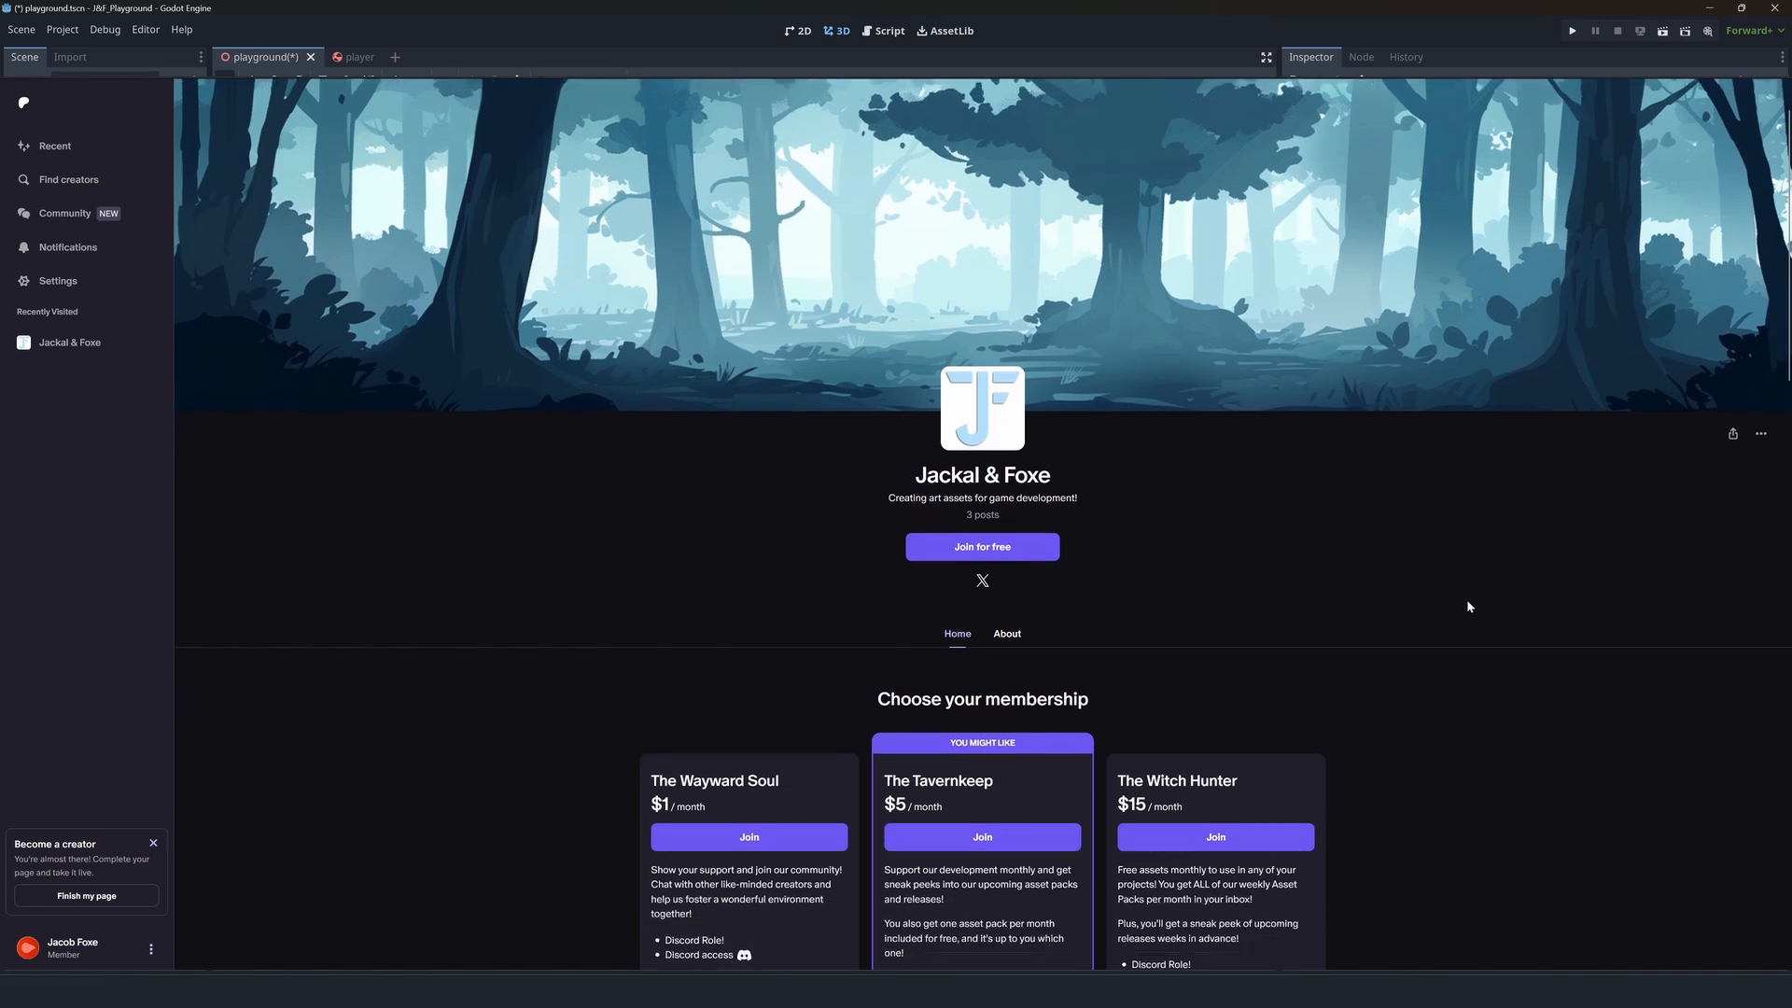
scroll(down, 3)
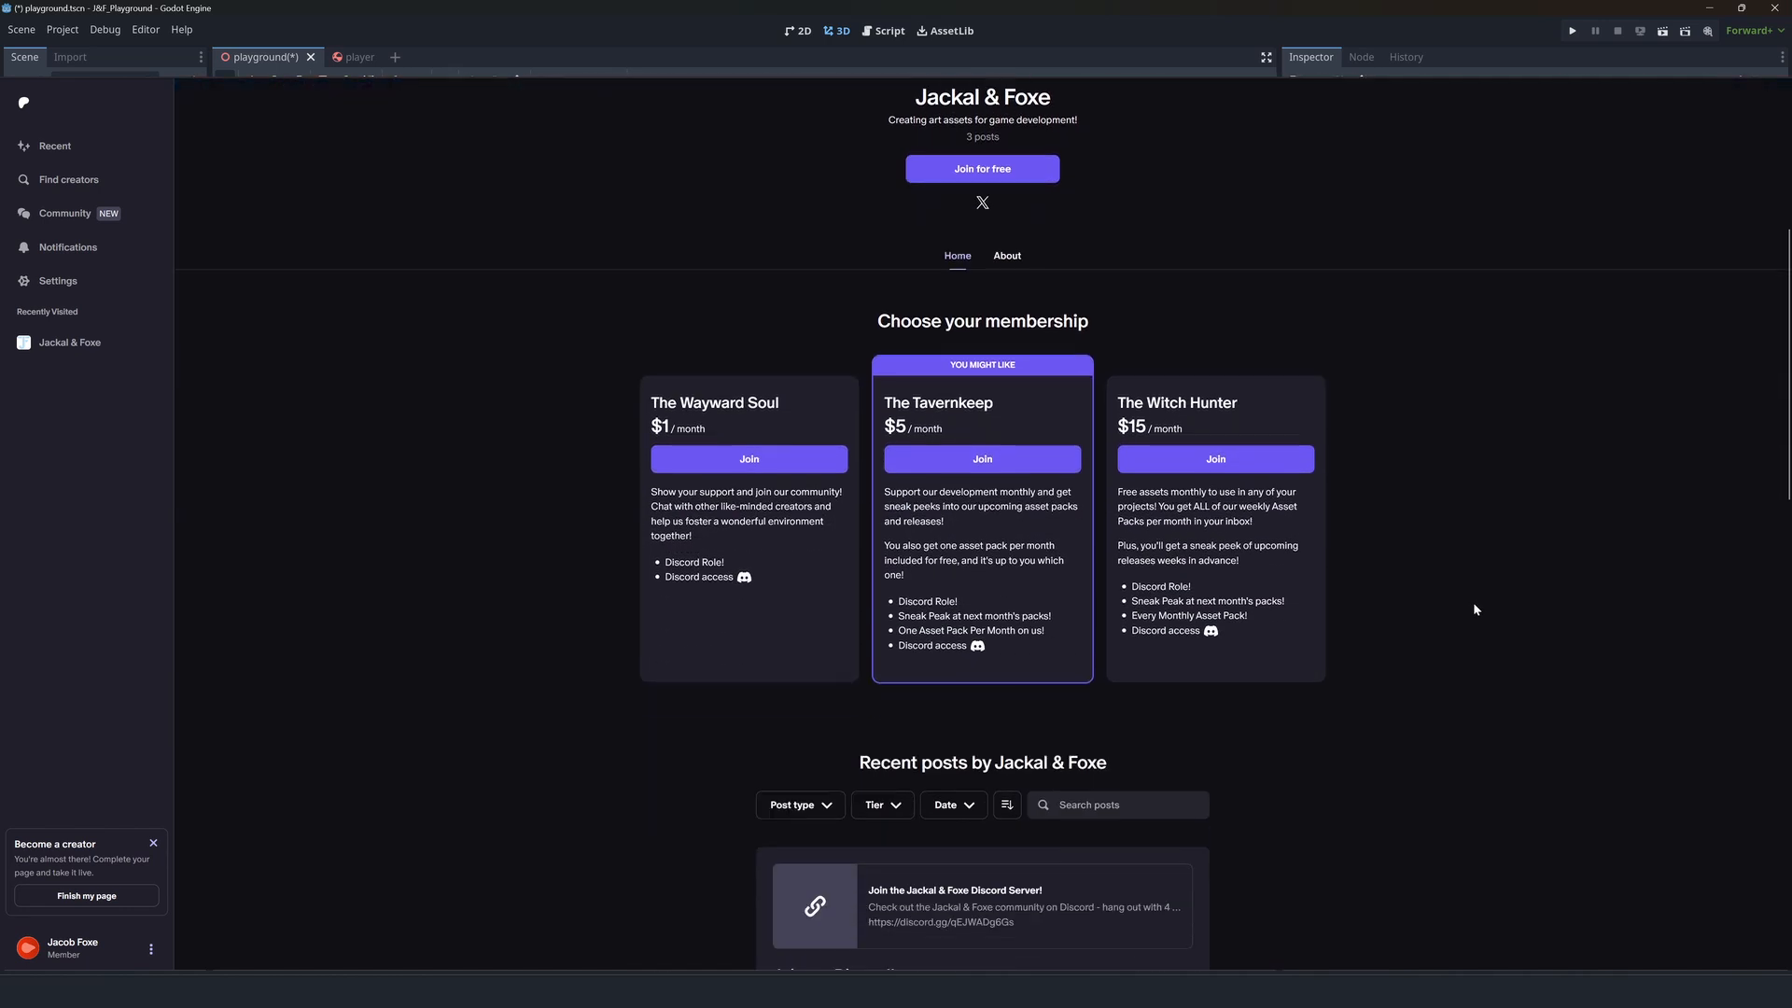
scroll(down, 3)
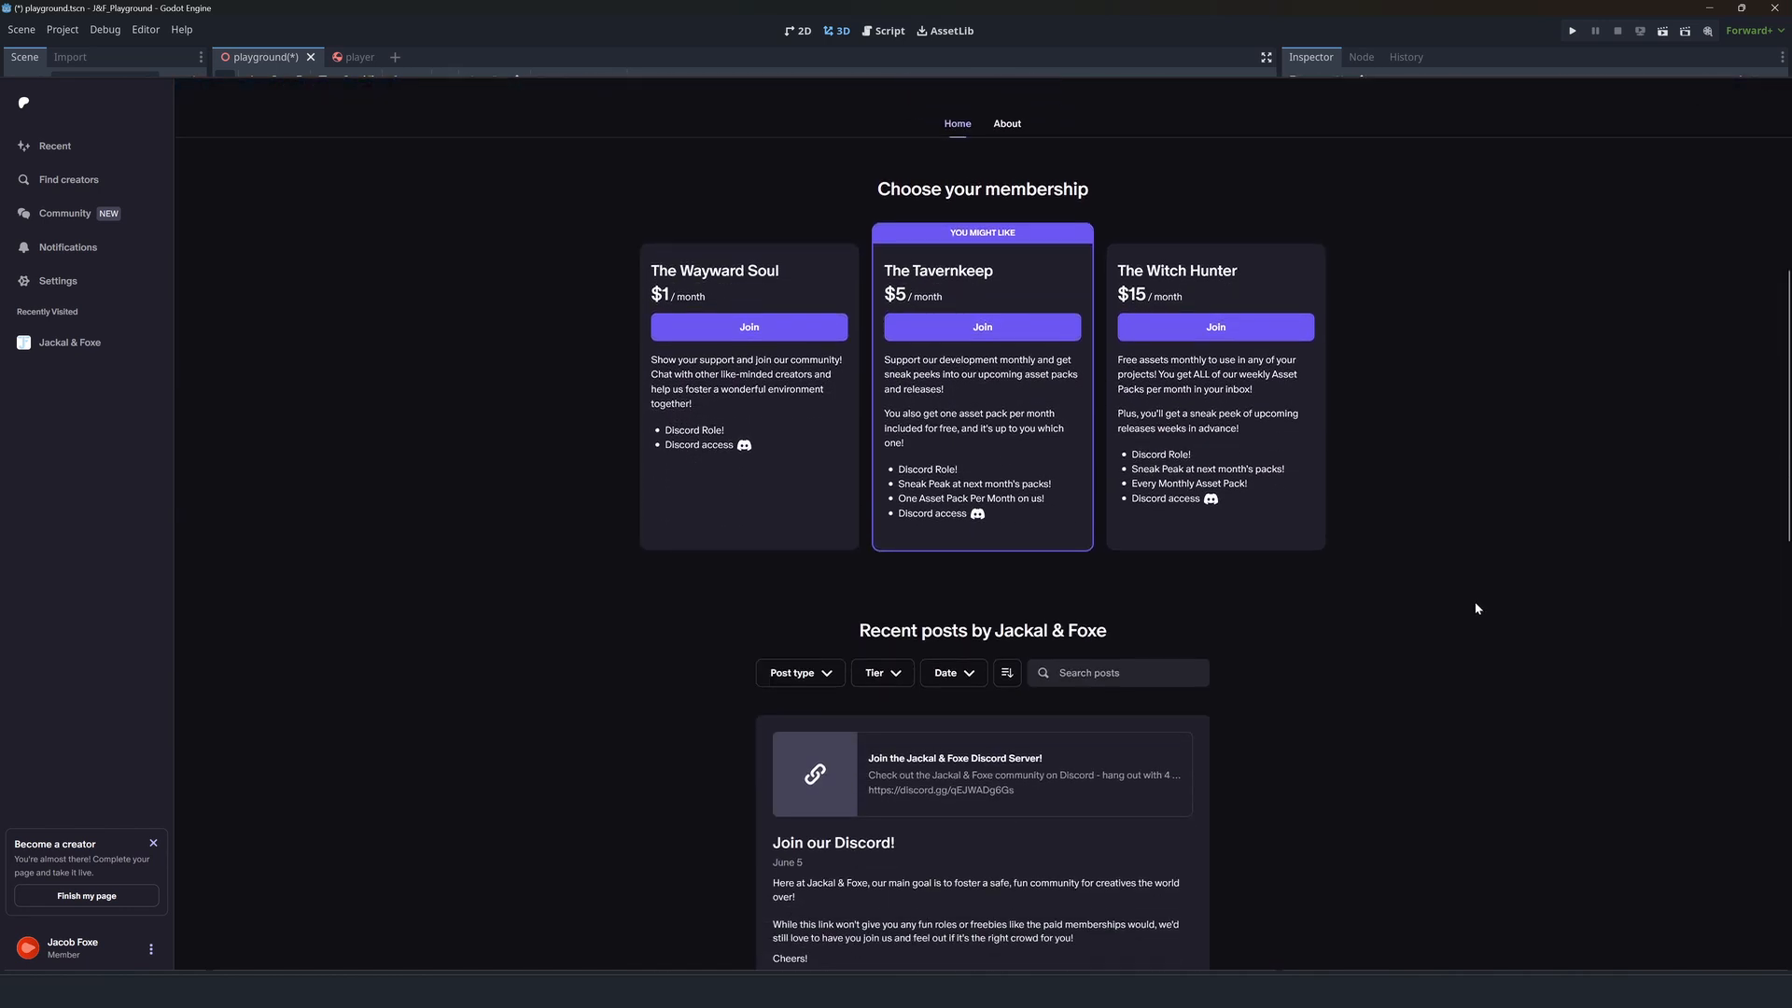
scroll(down, 3)
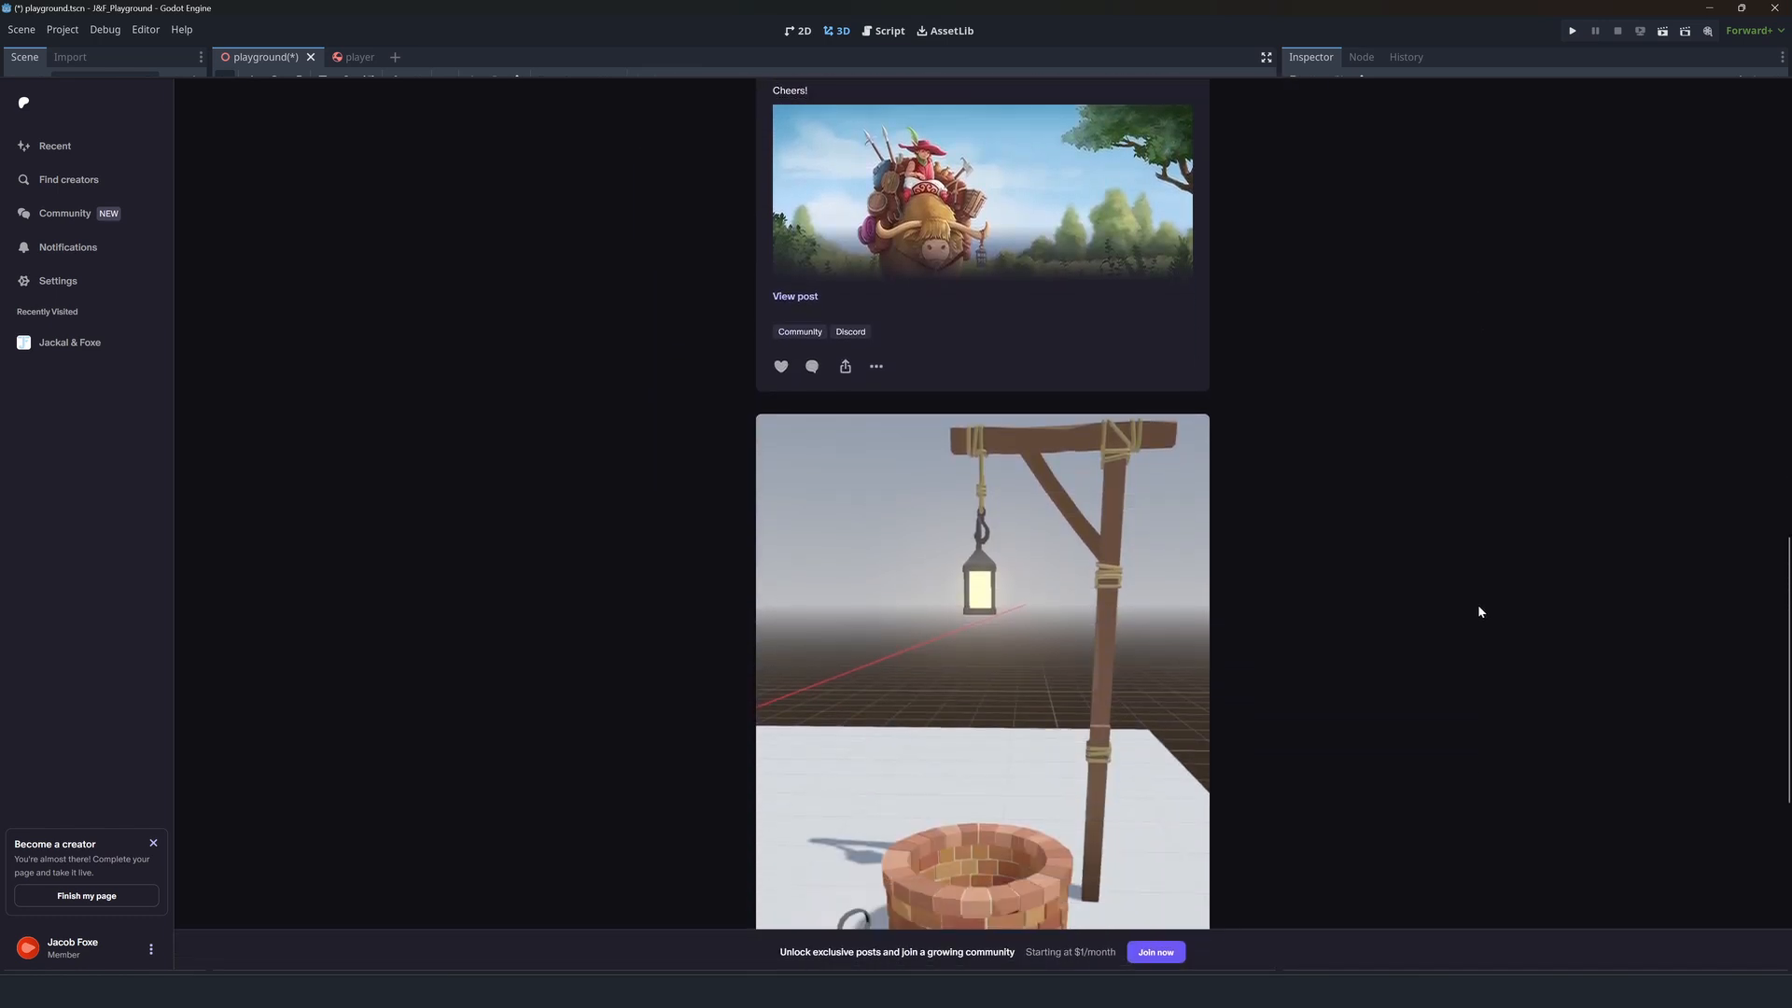